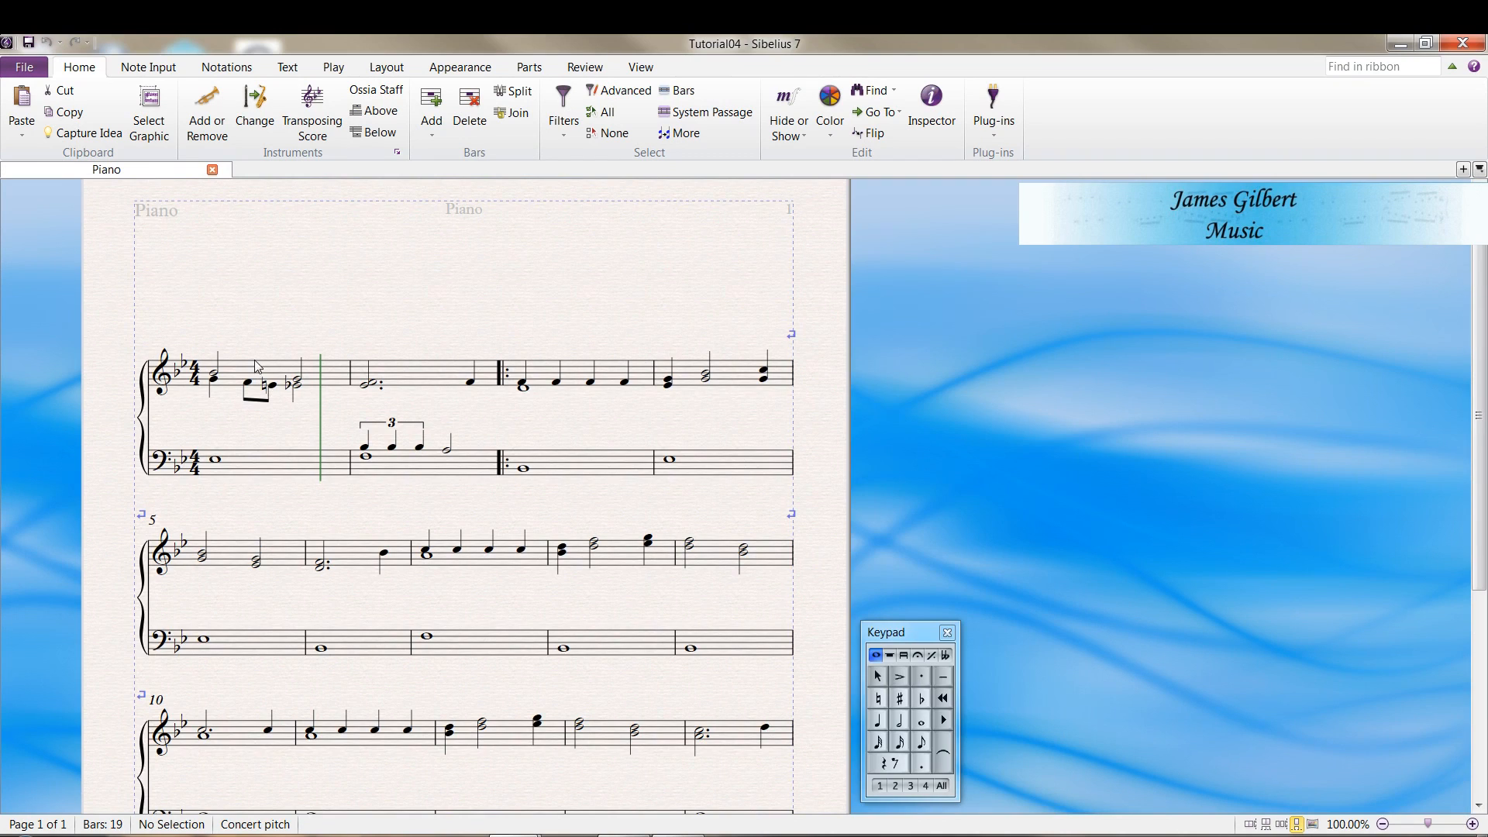
# Copy the Tutorial04 piano right-hand part into bar 1 of the ensemble's Piano treble staff
pyautogui.click(256, 370)
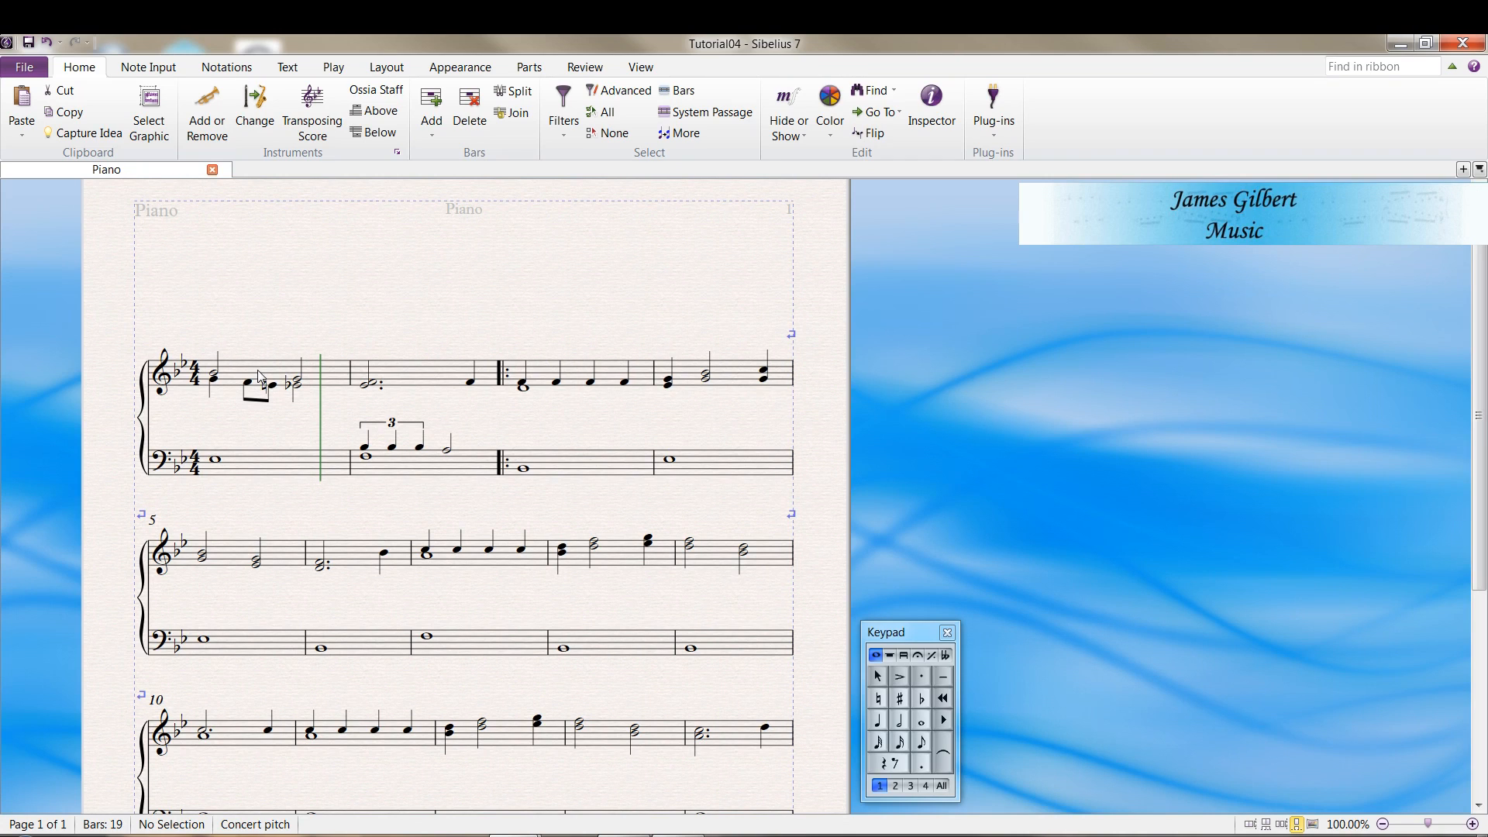
pyautogui.click(263, 385)
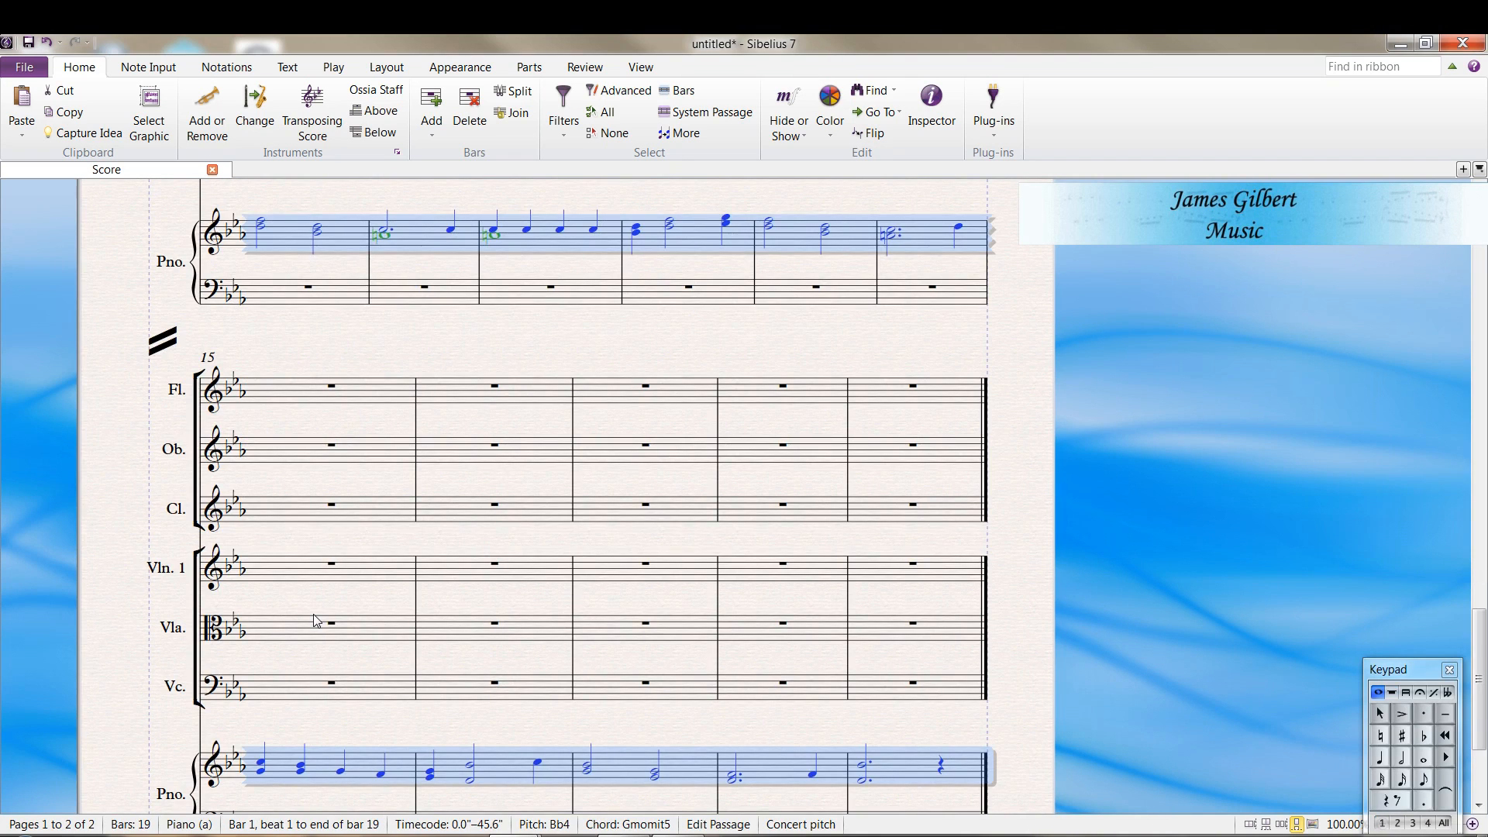
pyautogui.scroll(-3)
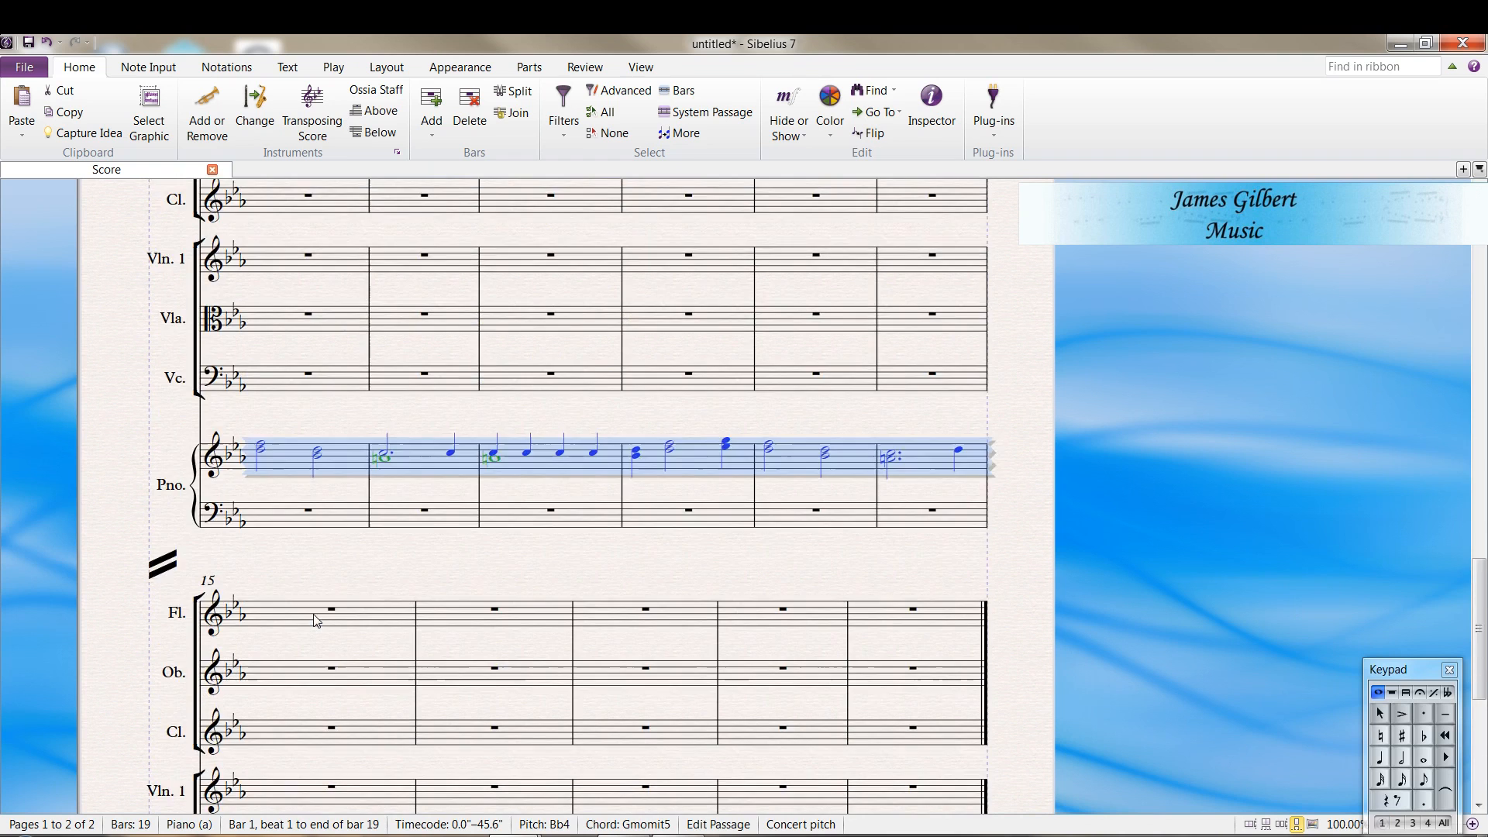
pyautogui.scroll(3)
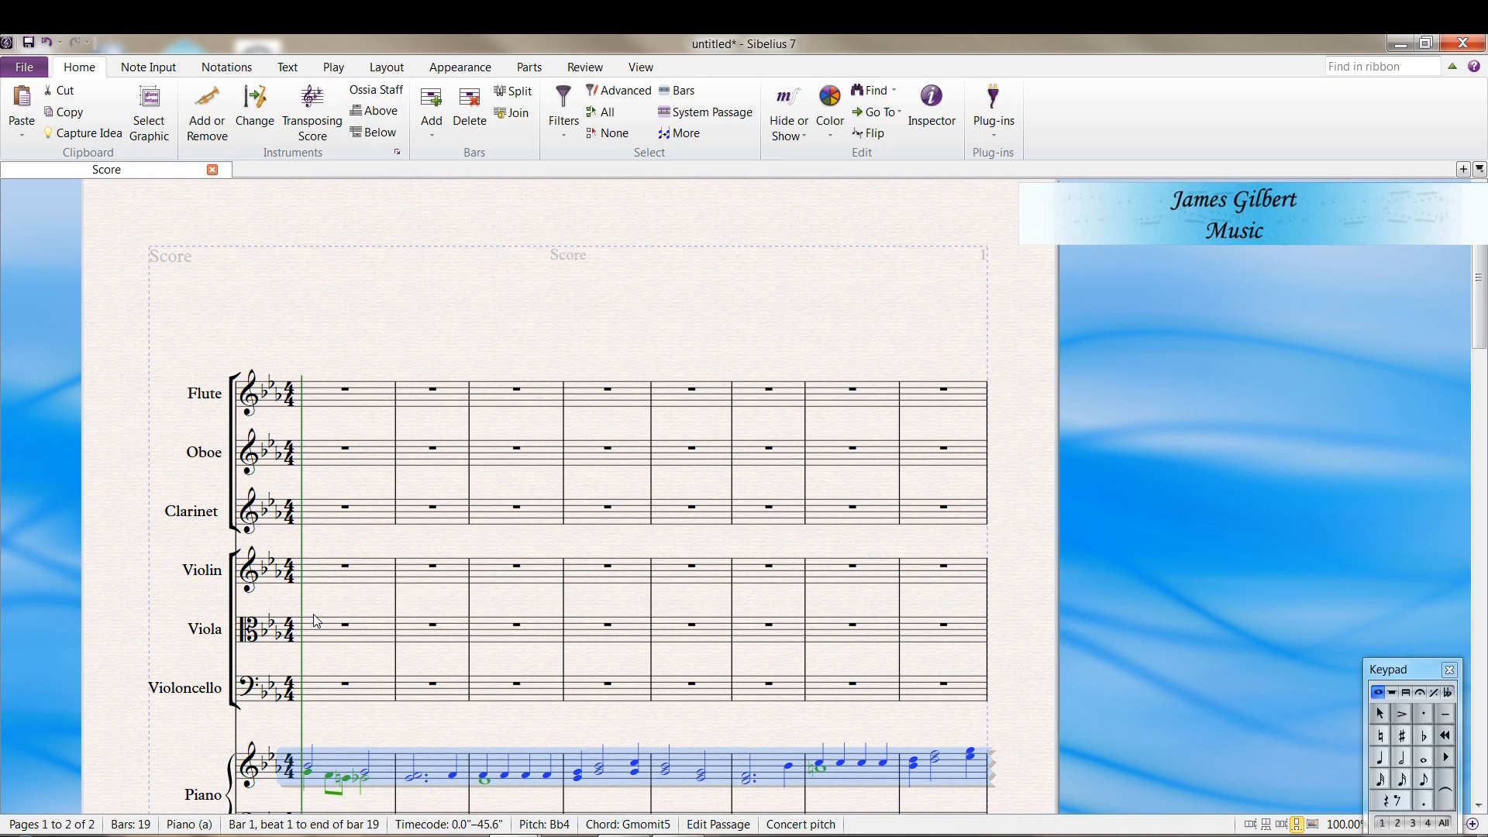
pyautogui.scroll(-3)
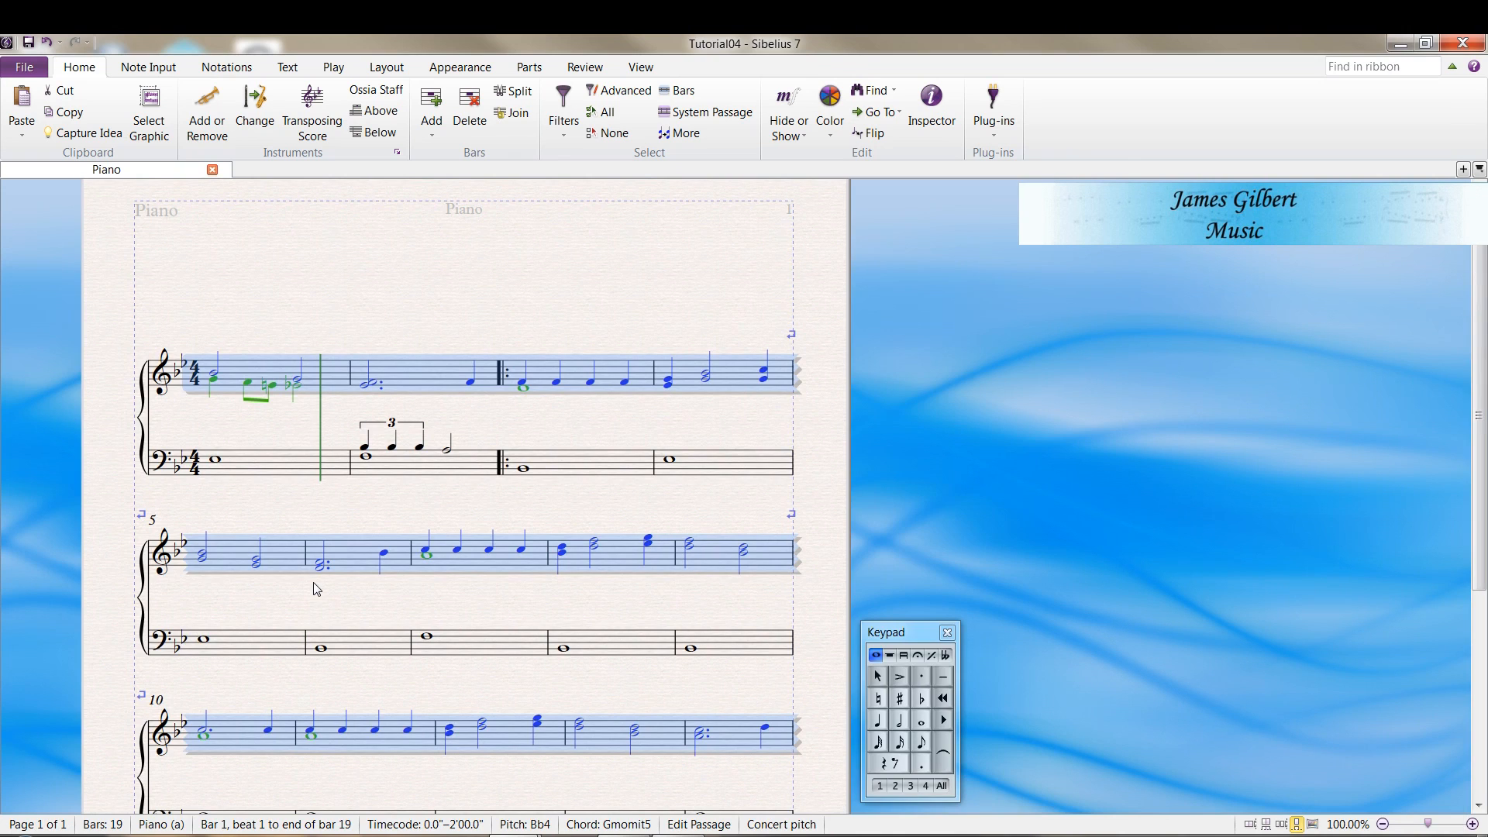
# Check the pasted melody in the ensemble score, then select the Tutorial04 left-hand staff
pyautogui.click(214, 461)
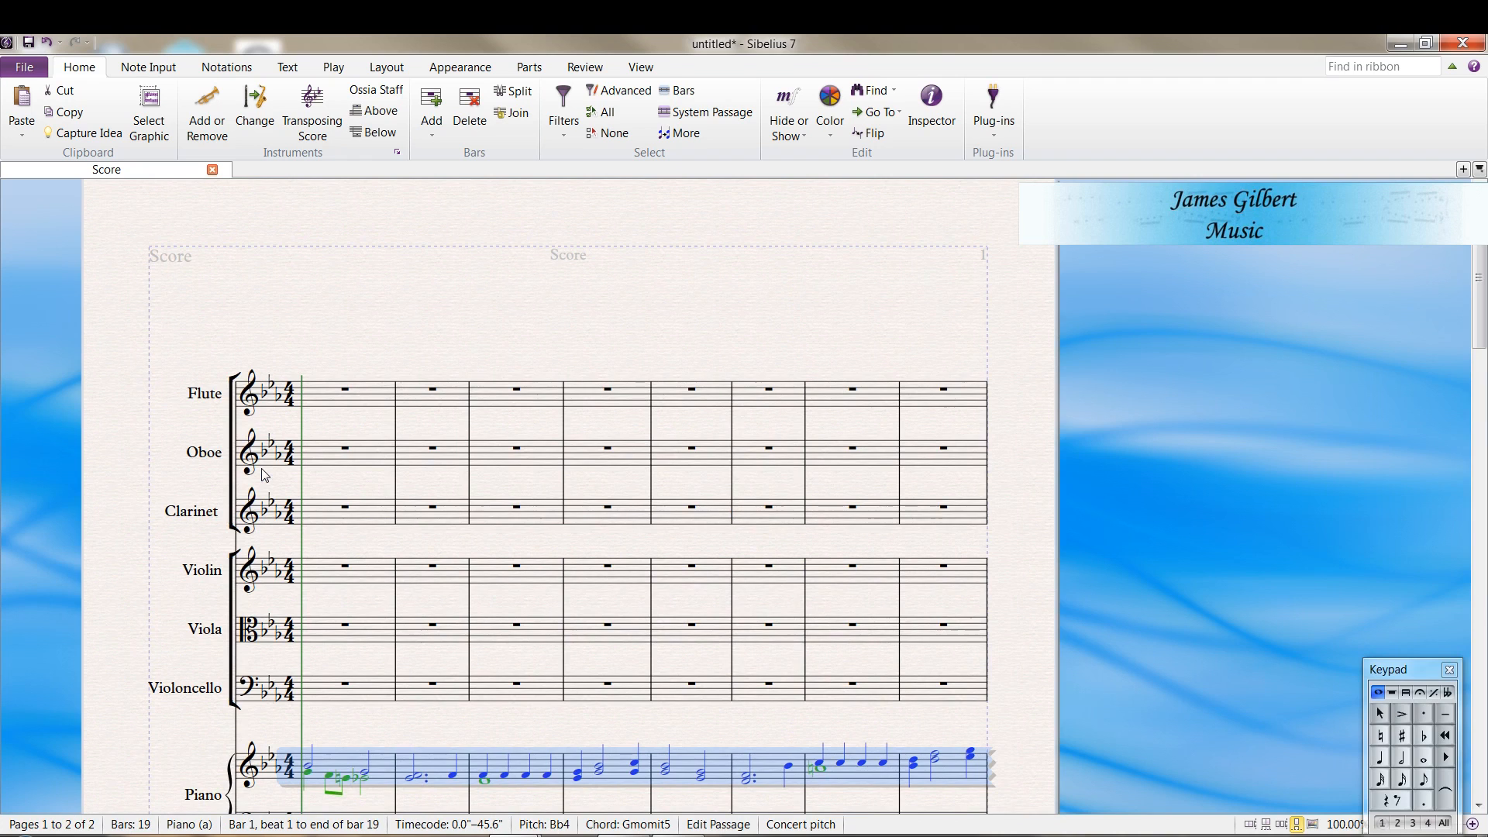
pyautogui.scroll(-3)
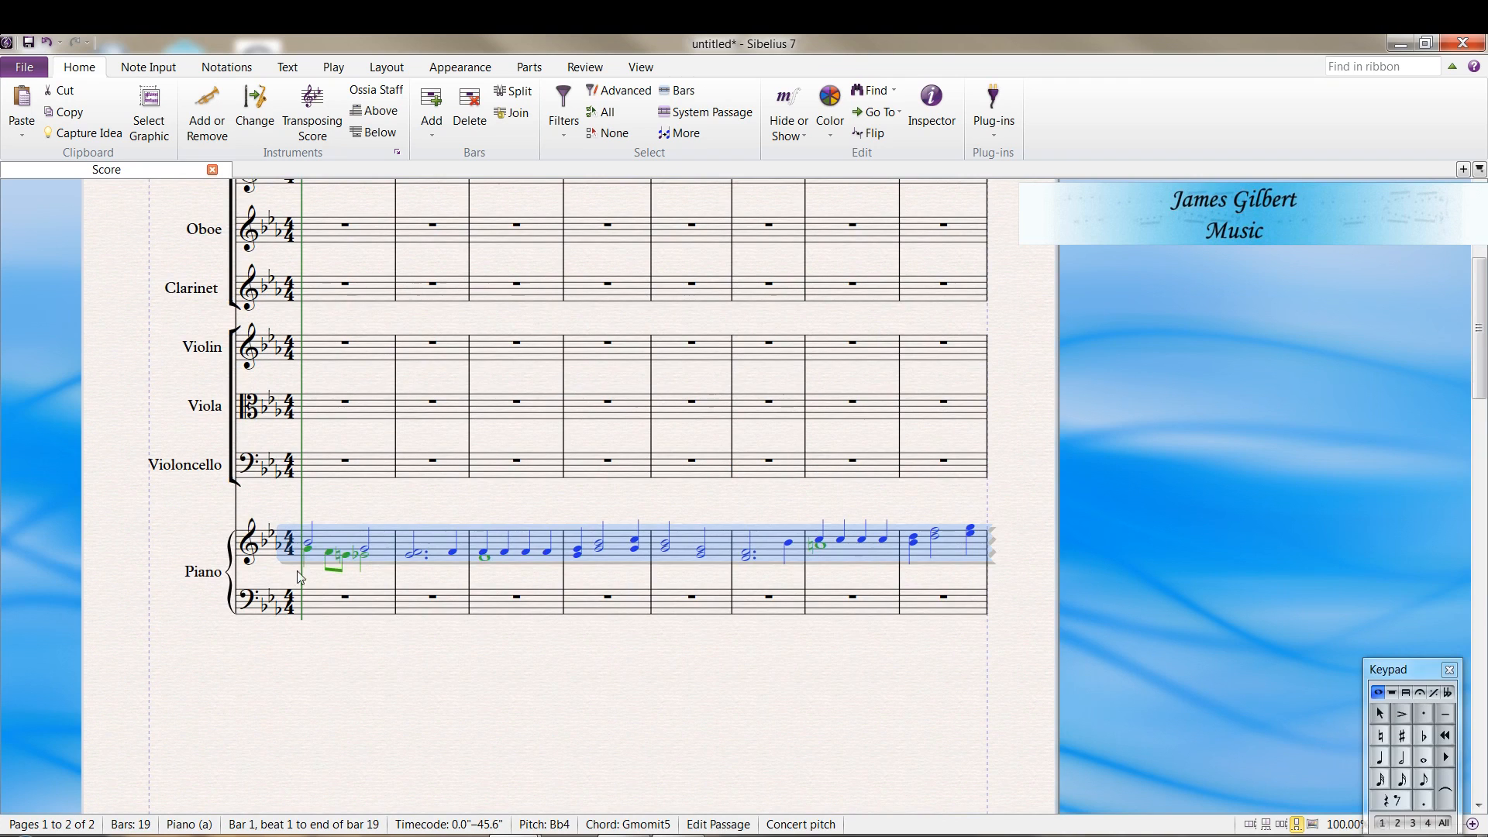
pyautogui.click(344, 596)
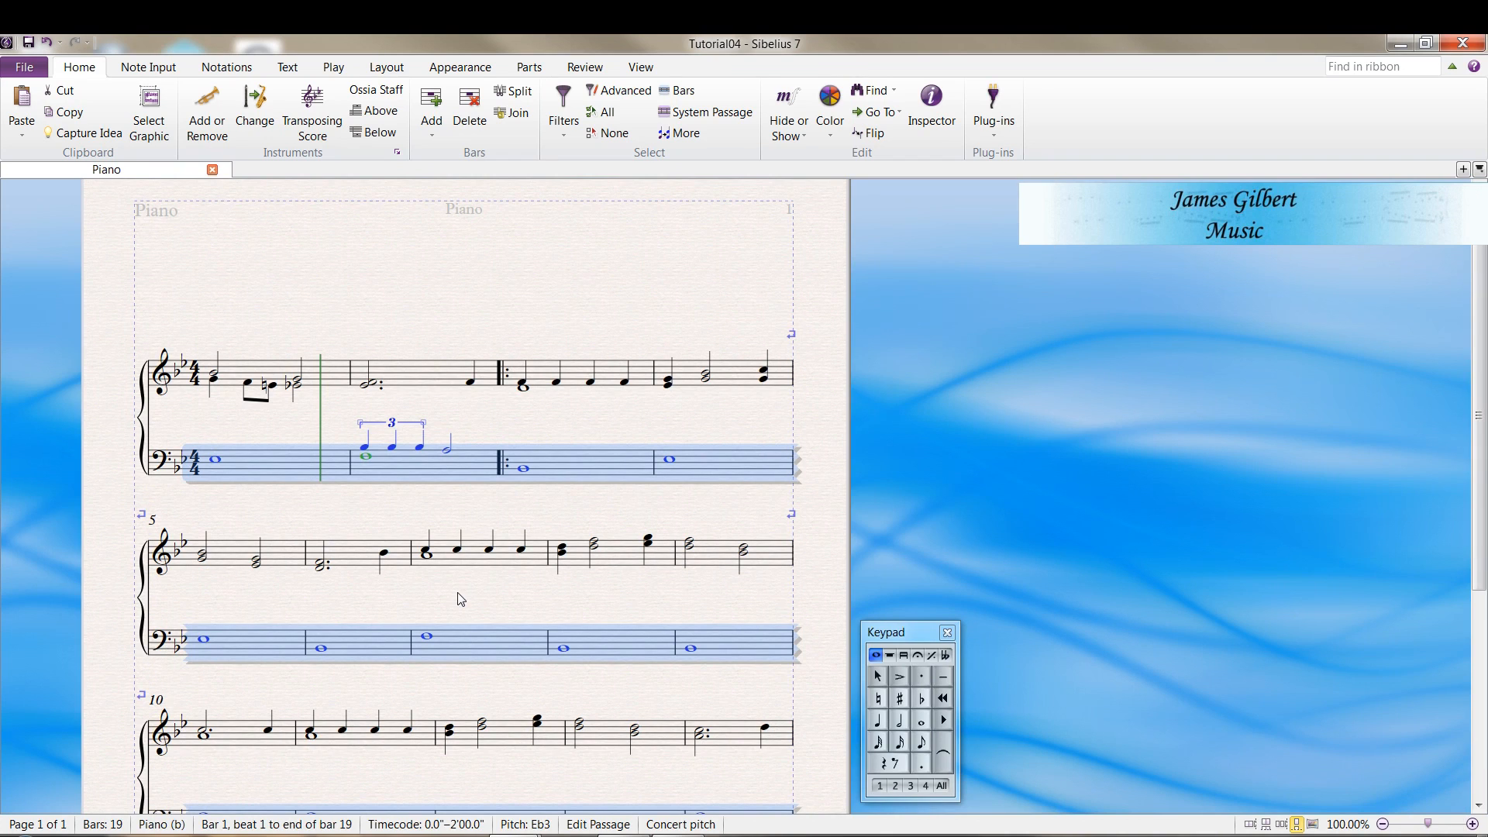
pyautogui.moveTo(411, 459)
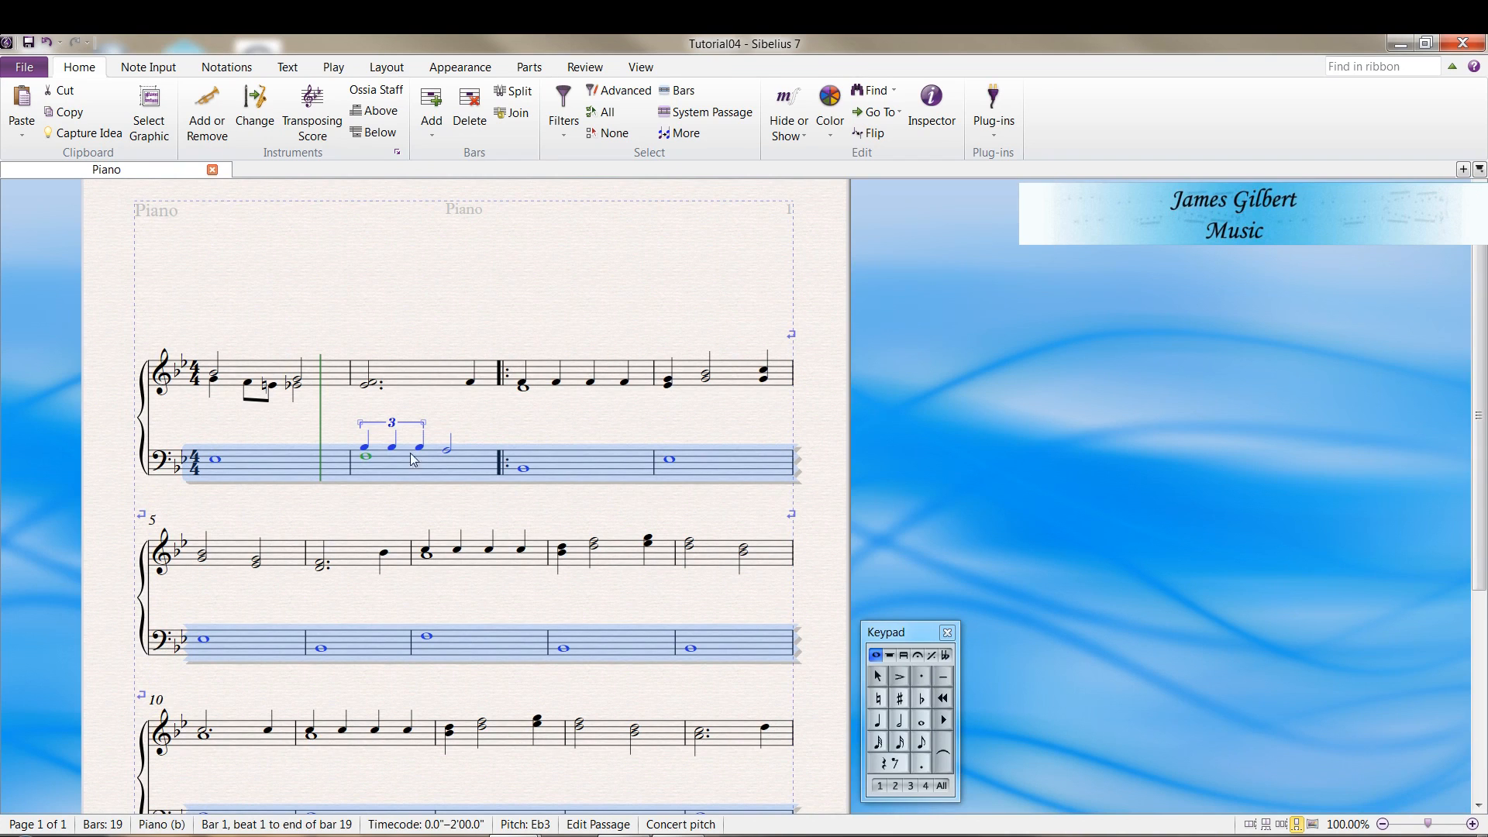
# Paste the Tutorial04 piano left-hand part into the ensemble's Piano bass staff
pyautogui.scroll(-3)
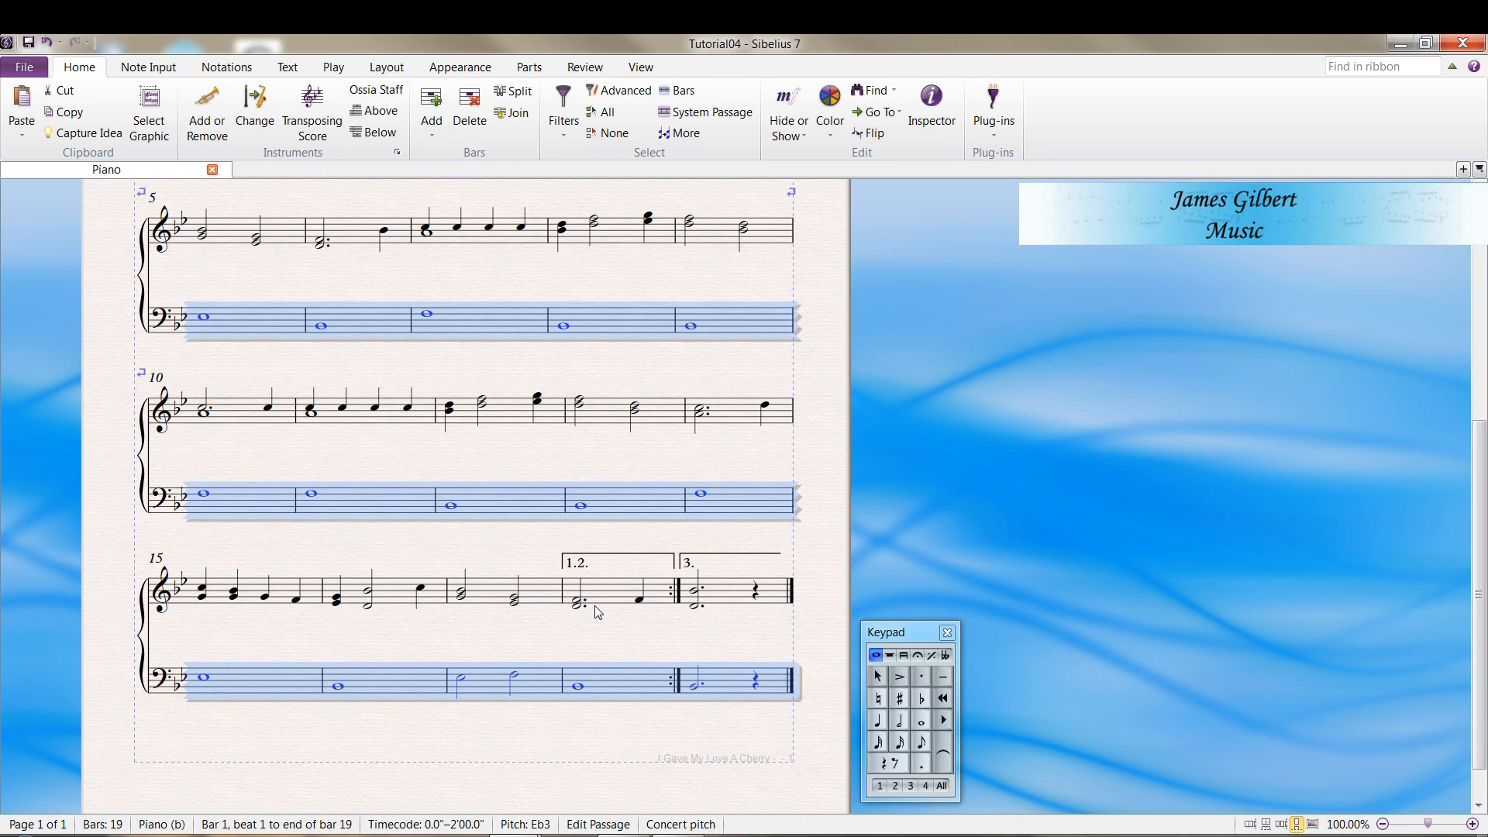
pyautogui.moveTo(724, 609)
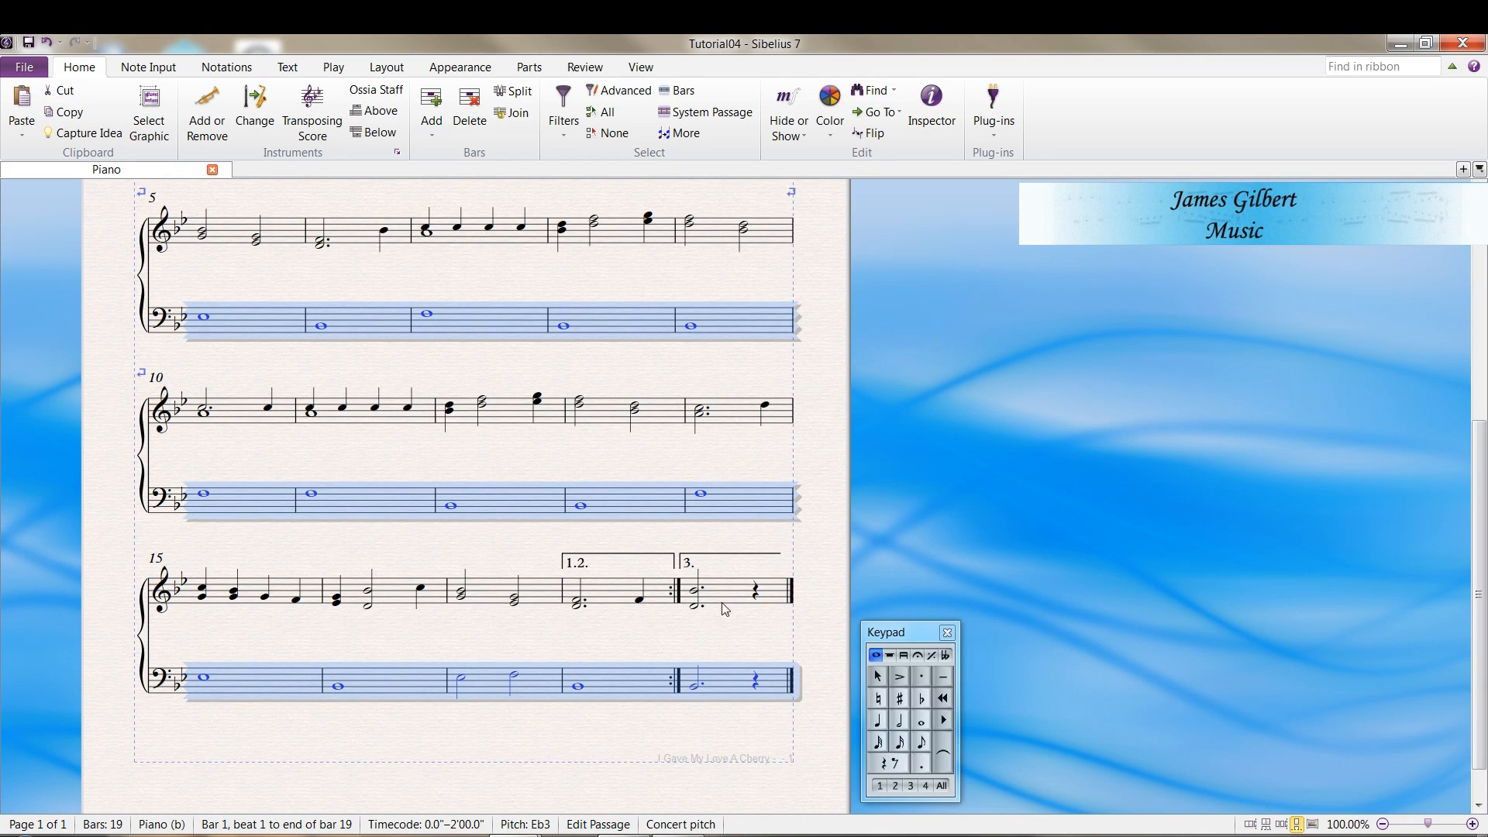
pyautogui.click(323, 375)
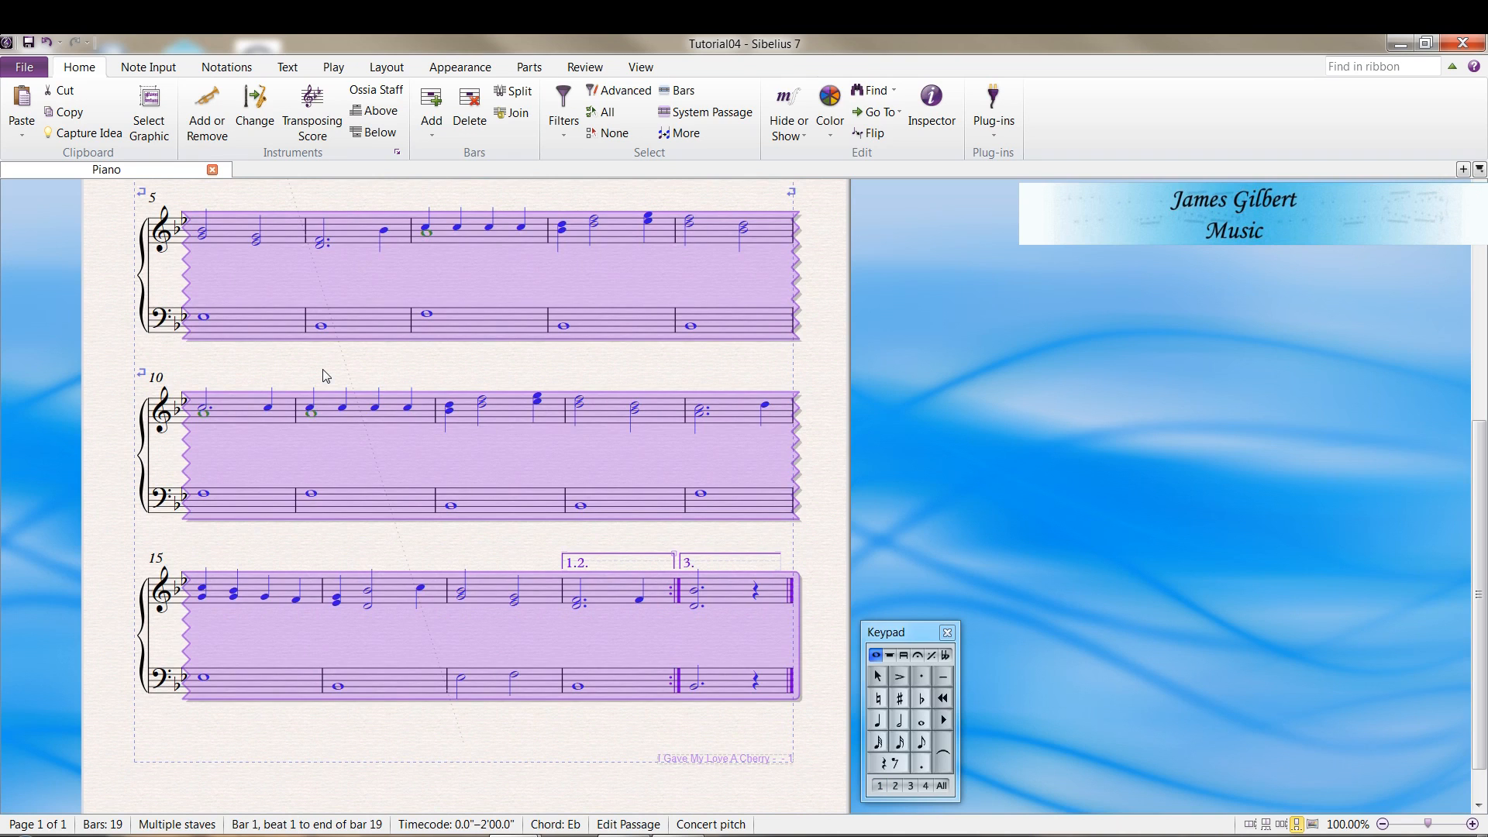
pyautogui.scroll(3)
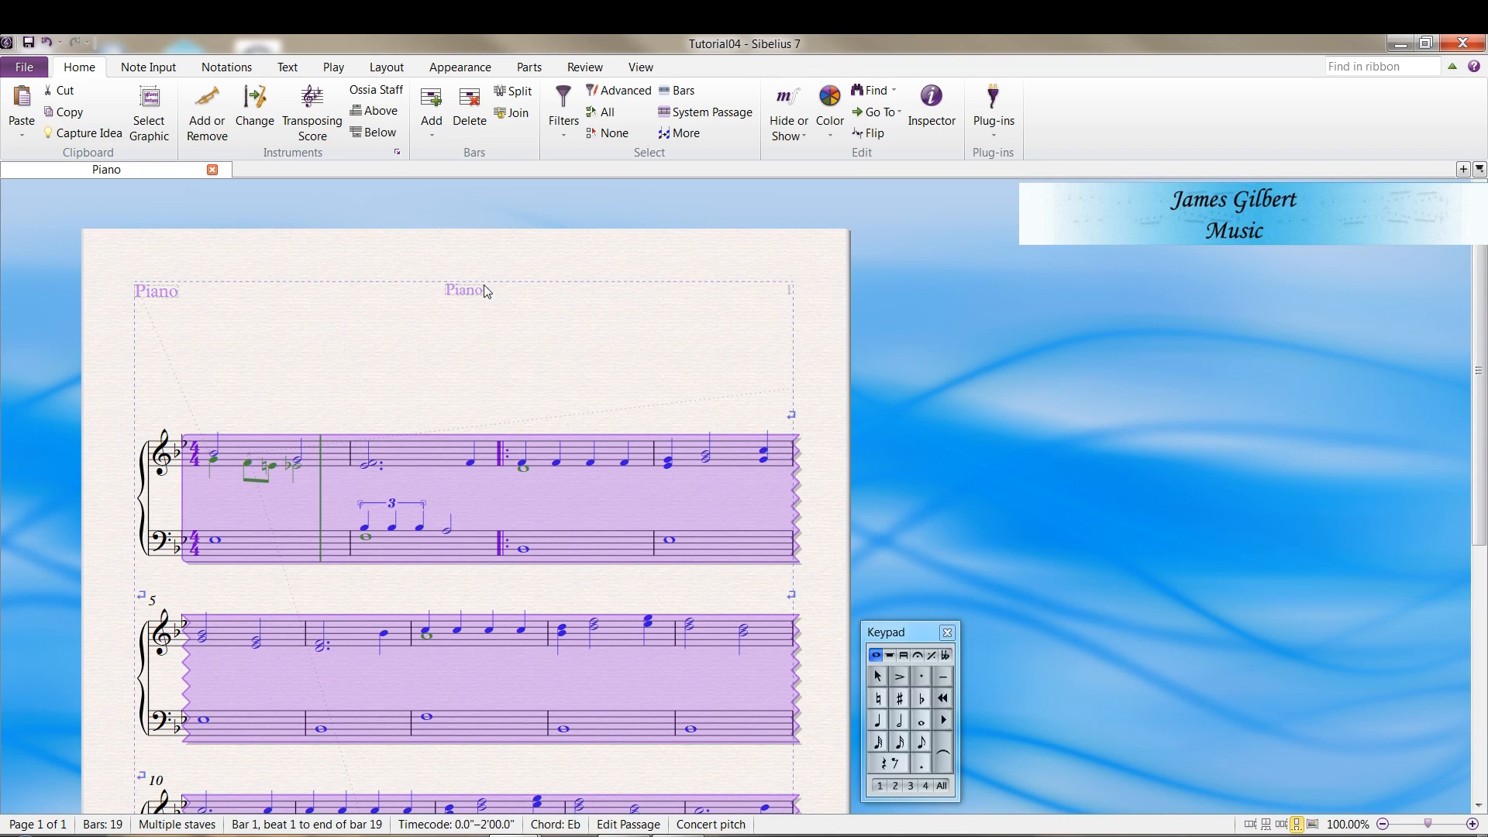
pyautogui.moveTo(405, 377)
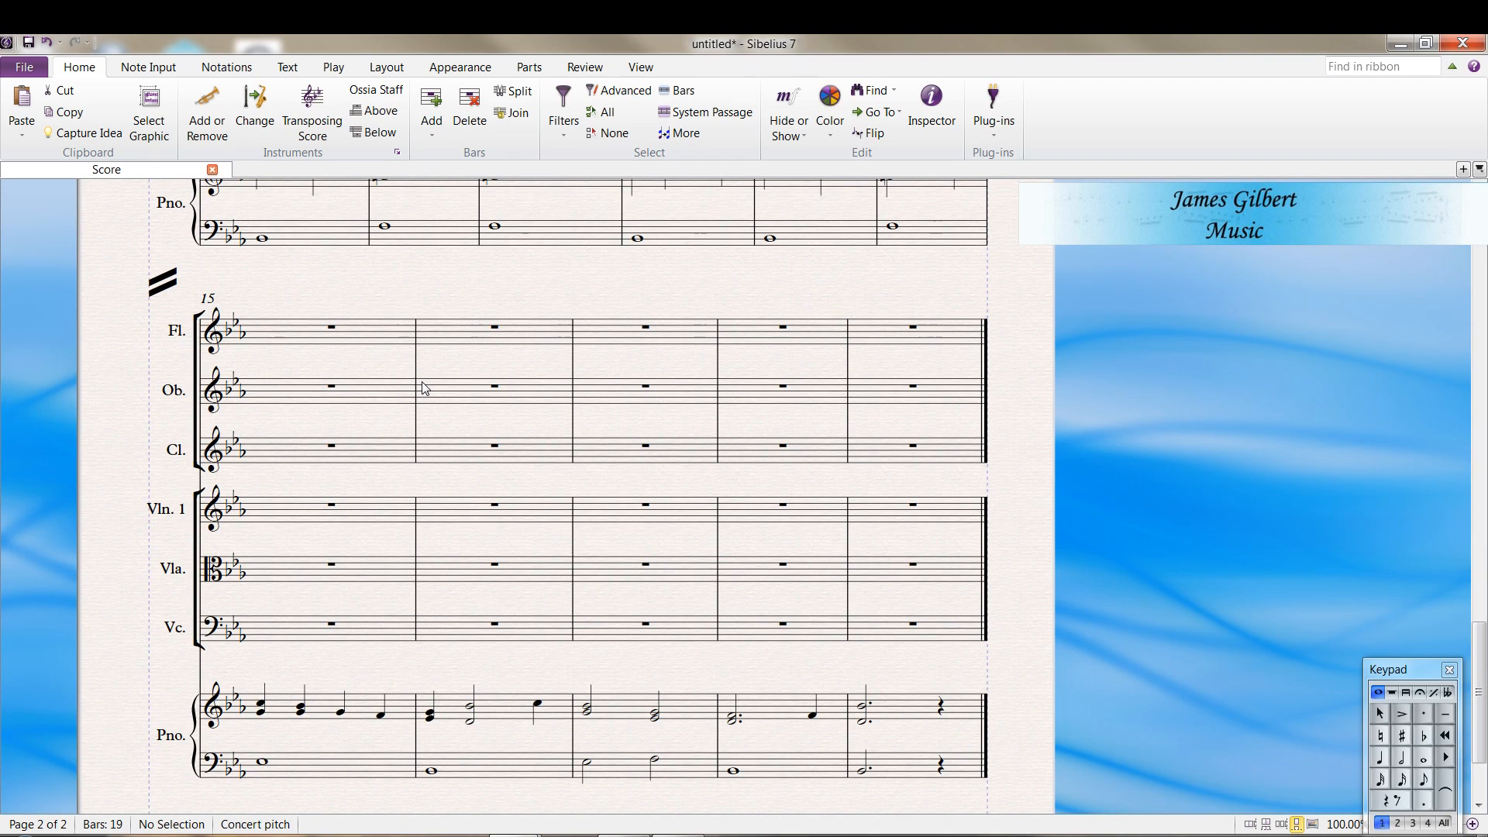
pyautogui.moveTo(795, 754)
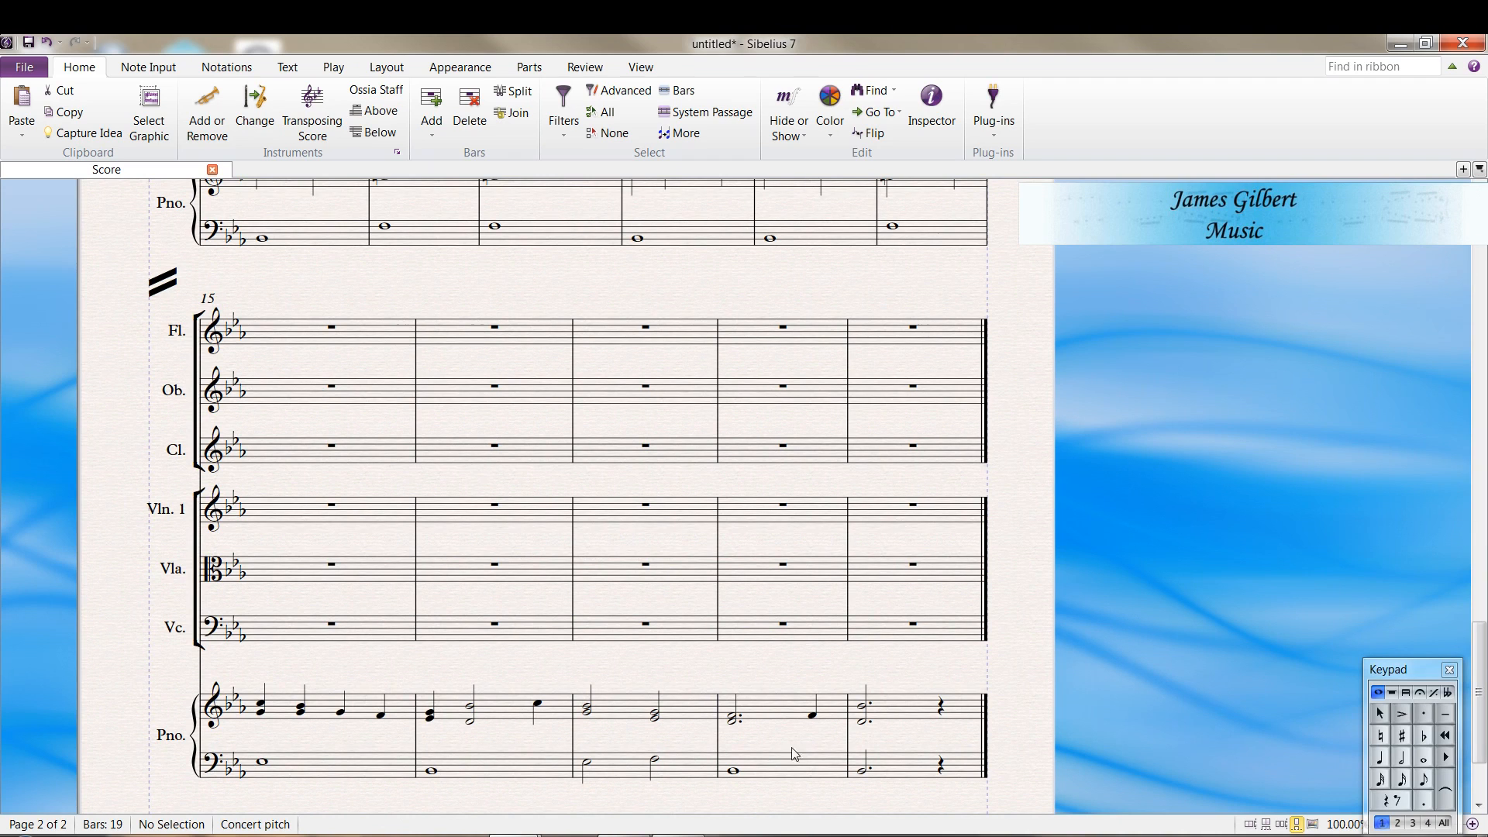
pyautogui.scroll(3)
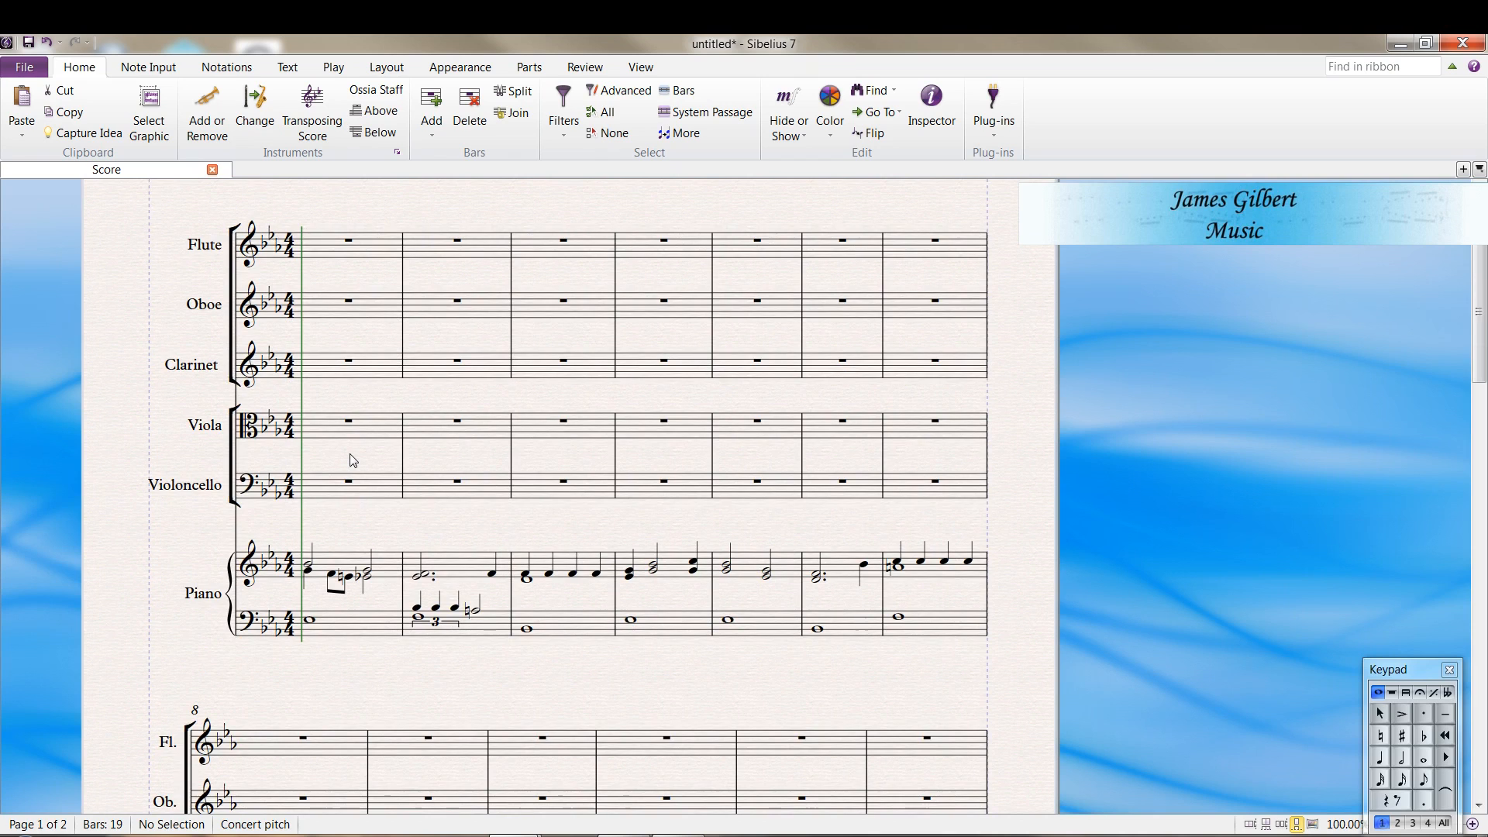
pyautogui.moveTo(371, 475)
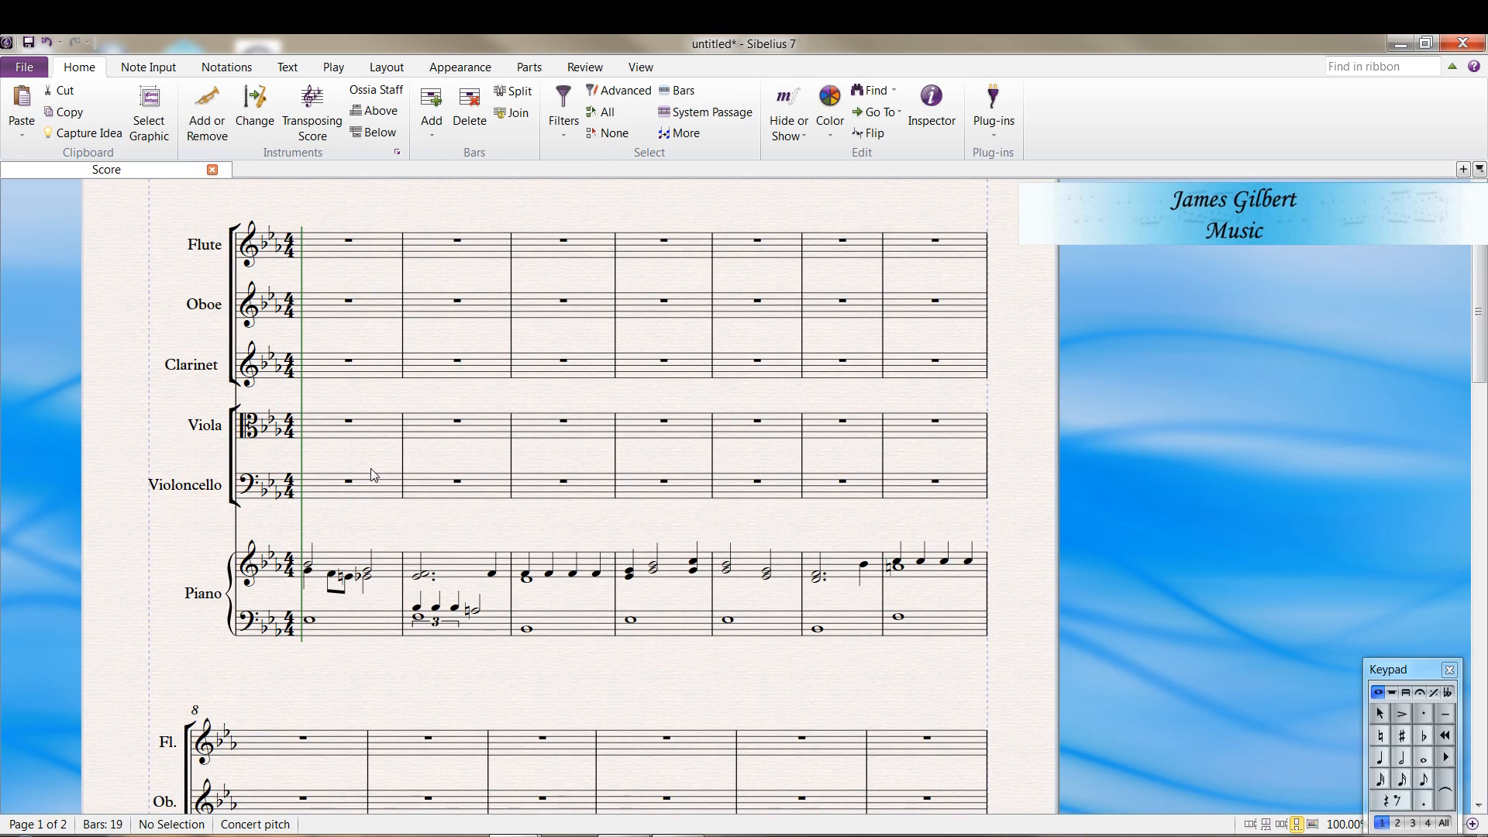
pyautogui.moveTo(348, 562)
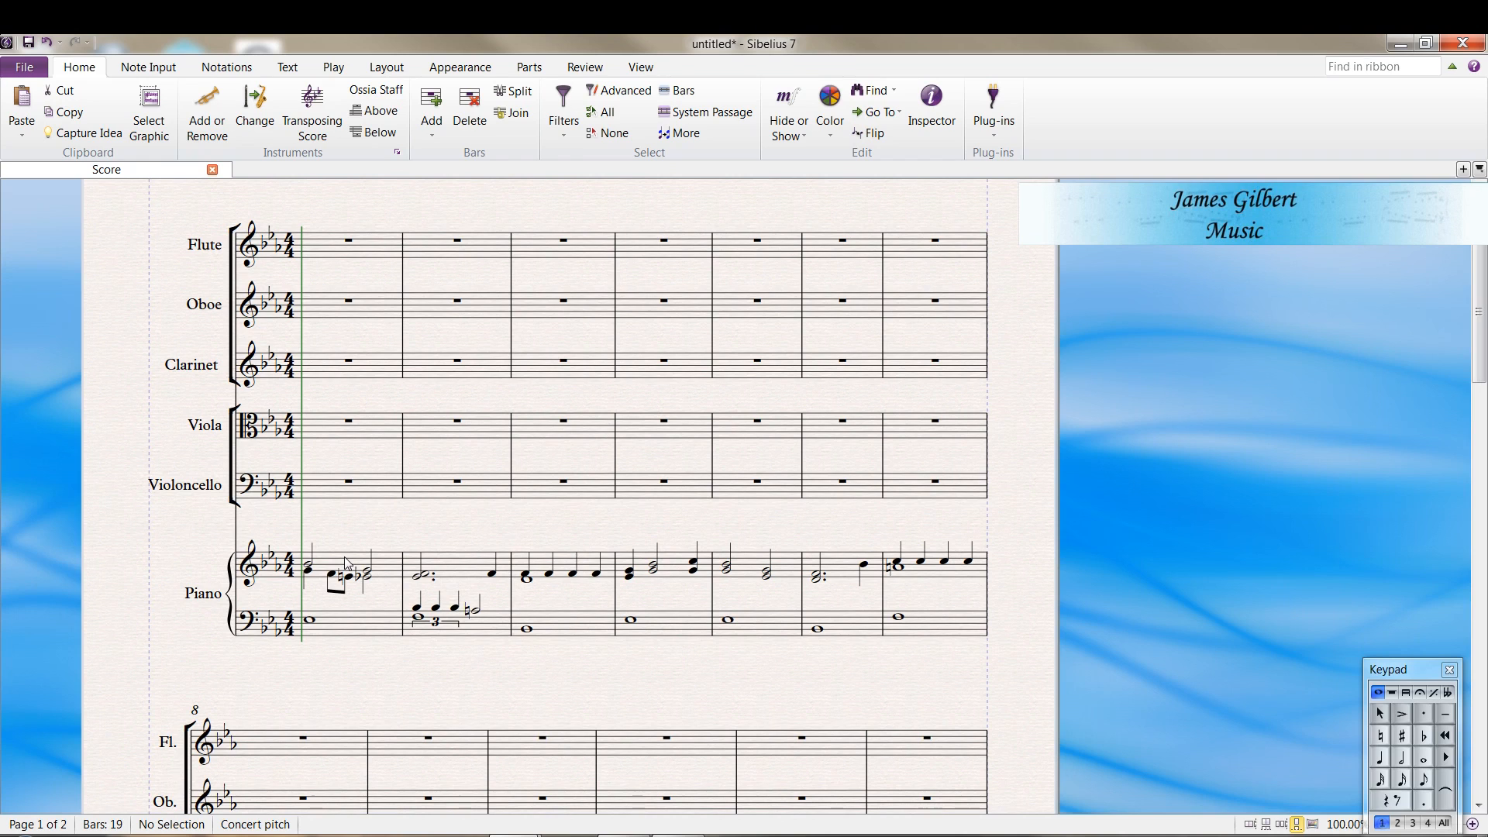
# Select the piano treble staff and filter it down to voice 1 top notes only
pyautogui.click(341, 570)
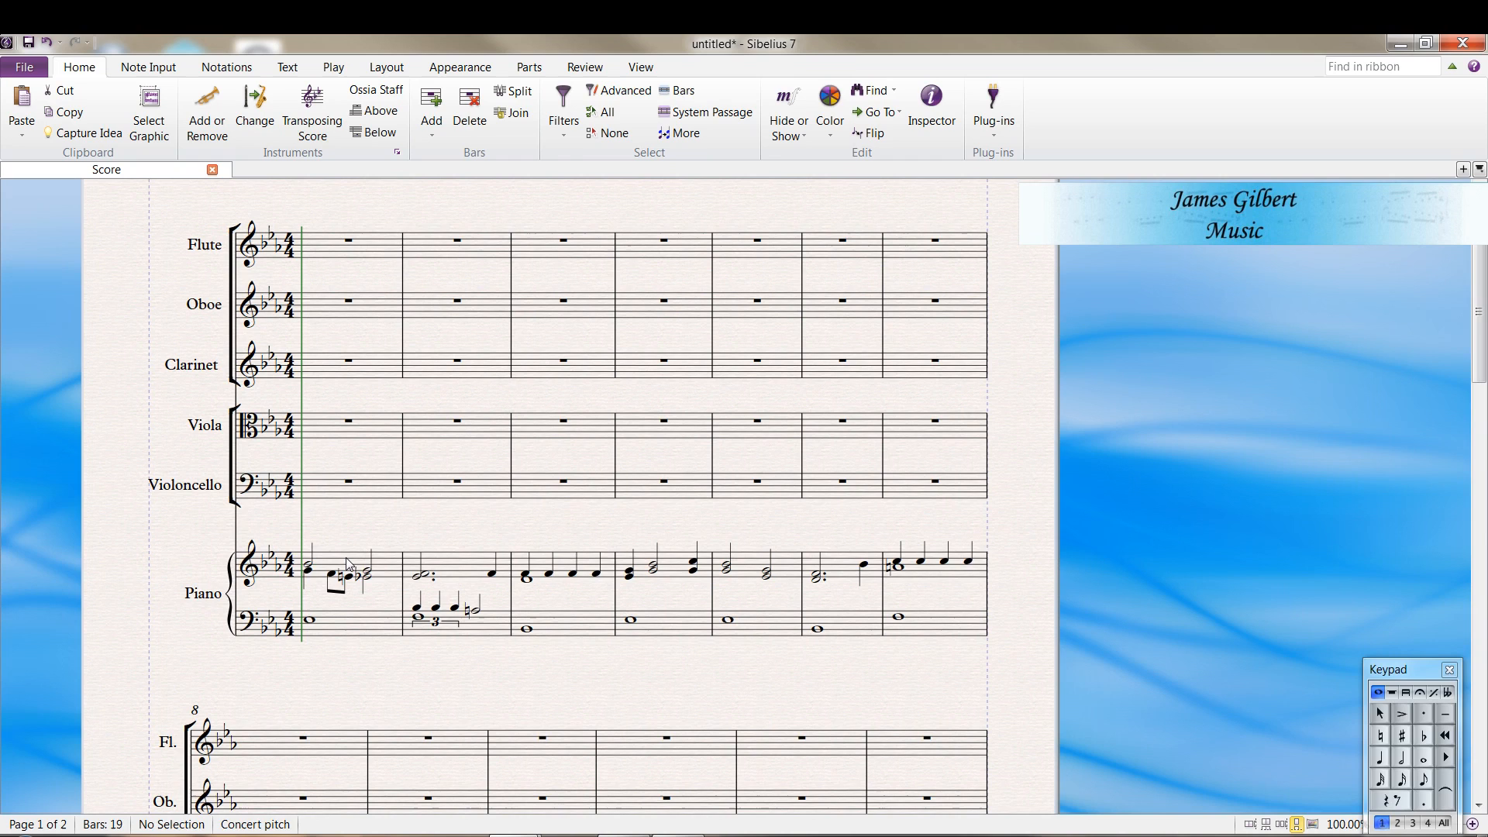
pyautogui.click(348, 569)
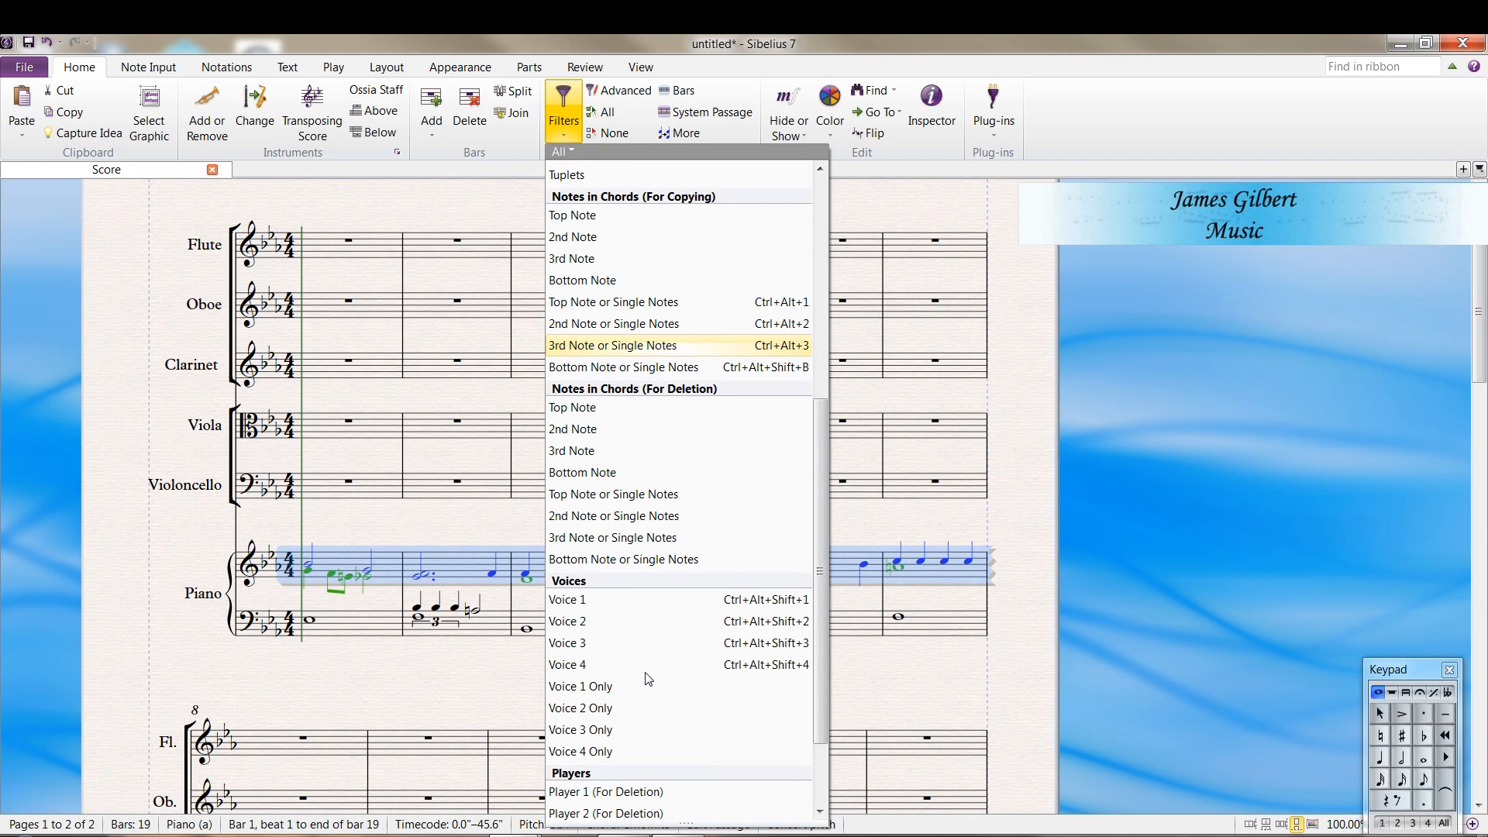
pyautogui.moveTo(593, 599)
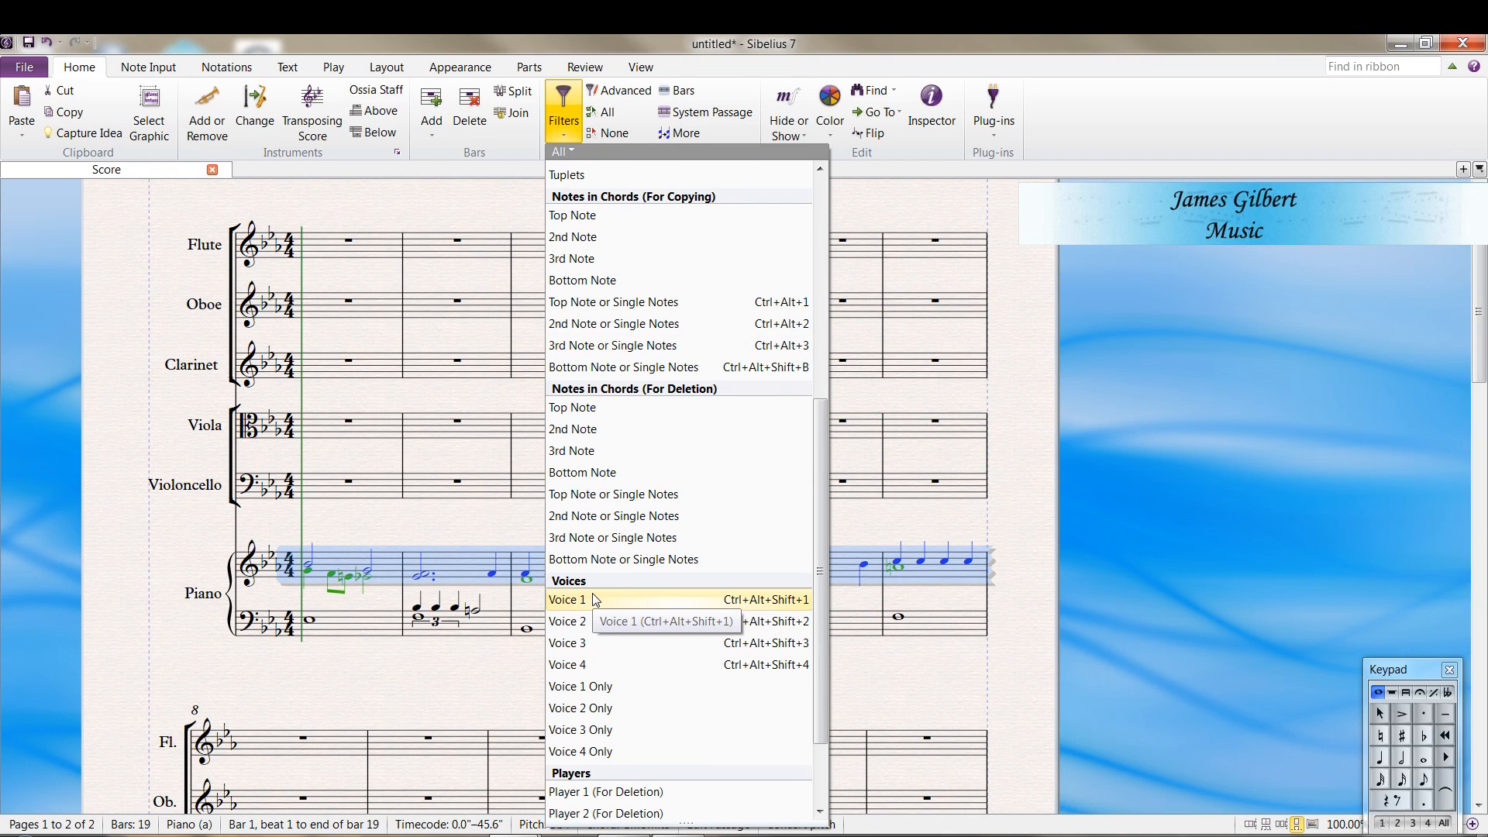
pyautogui.click(567, 599)
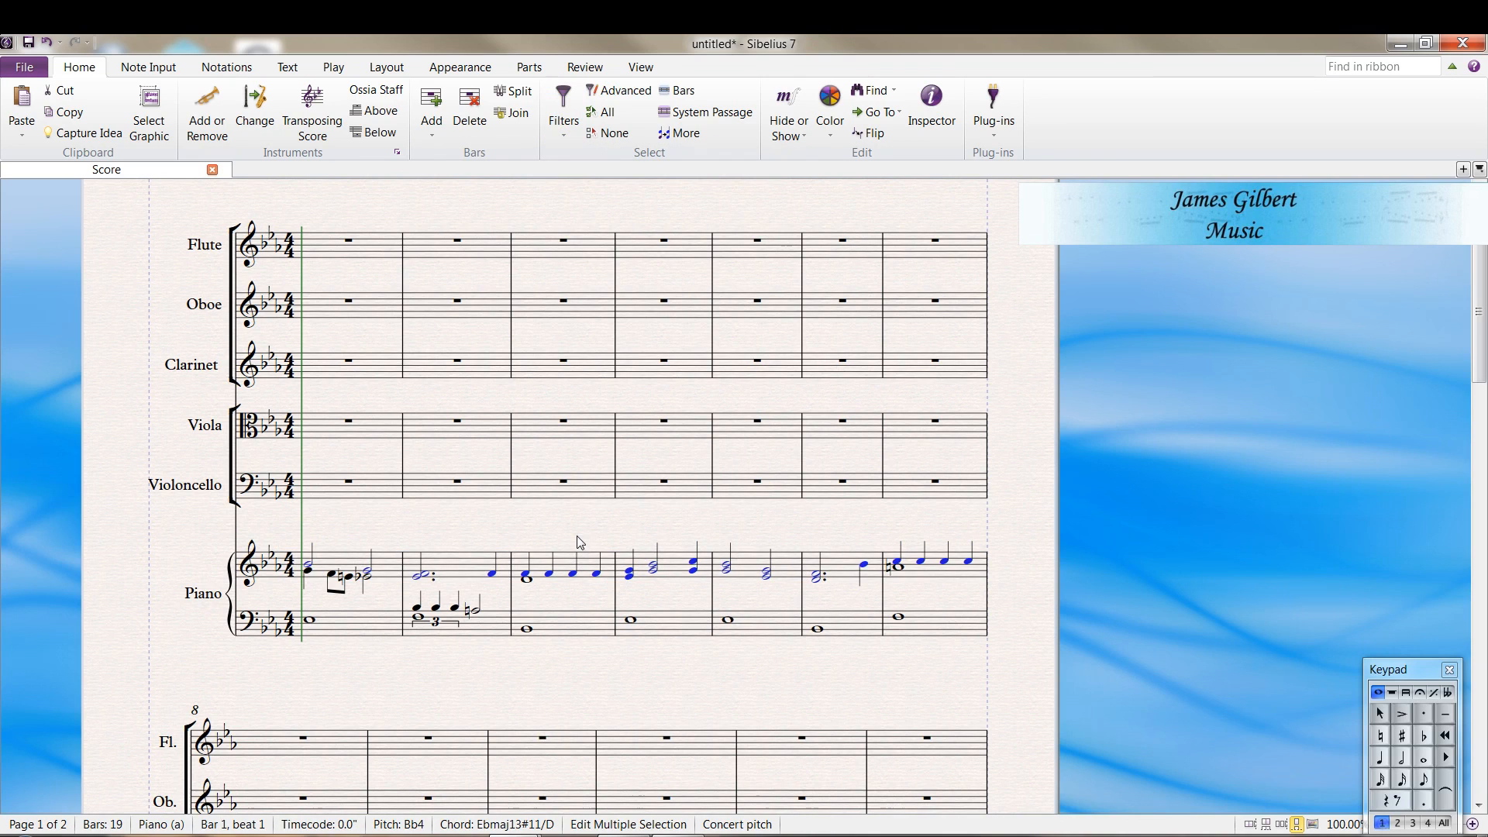
pyautogui.click(562, 104)
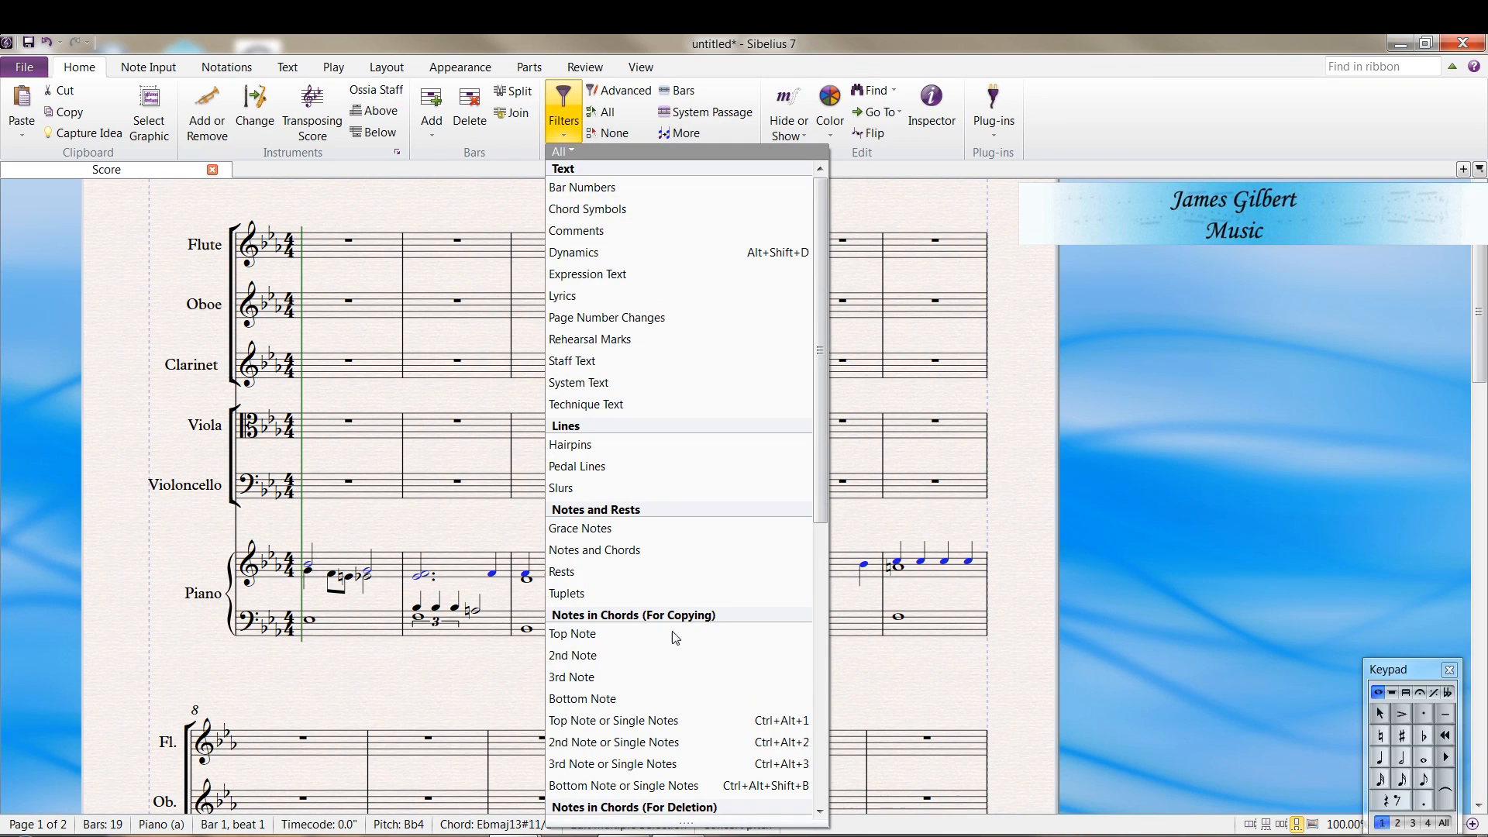
pyautogui.moveTo(613, 720)
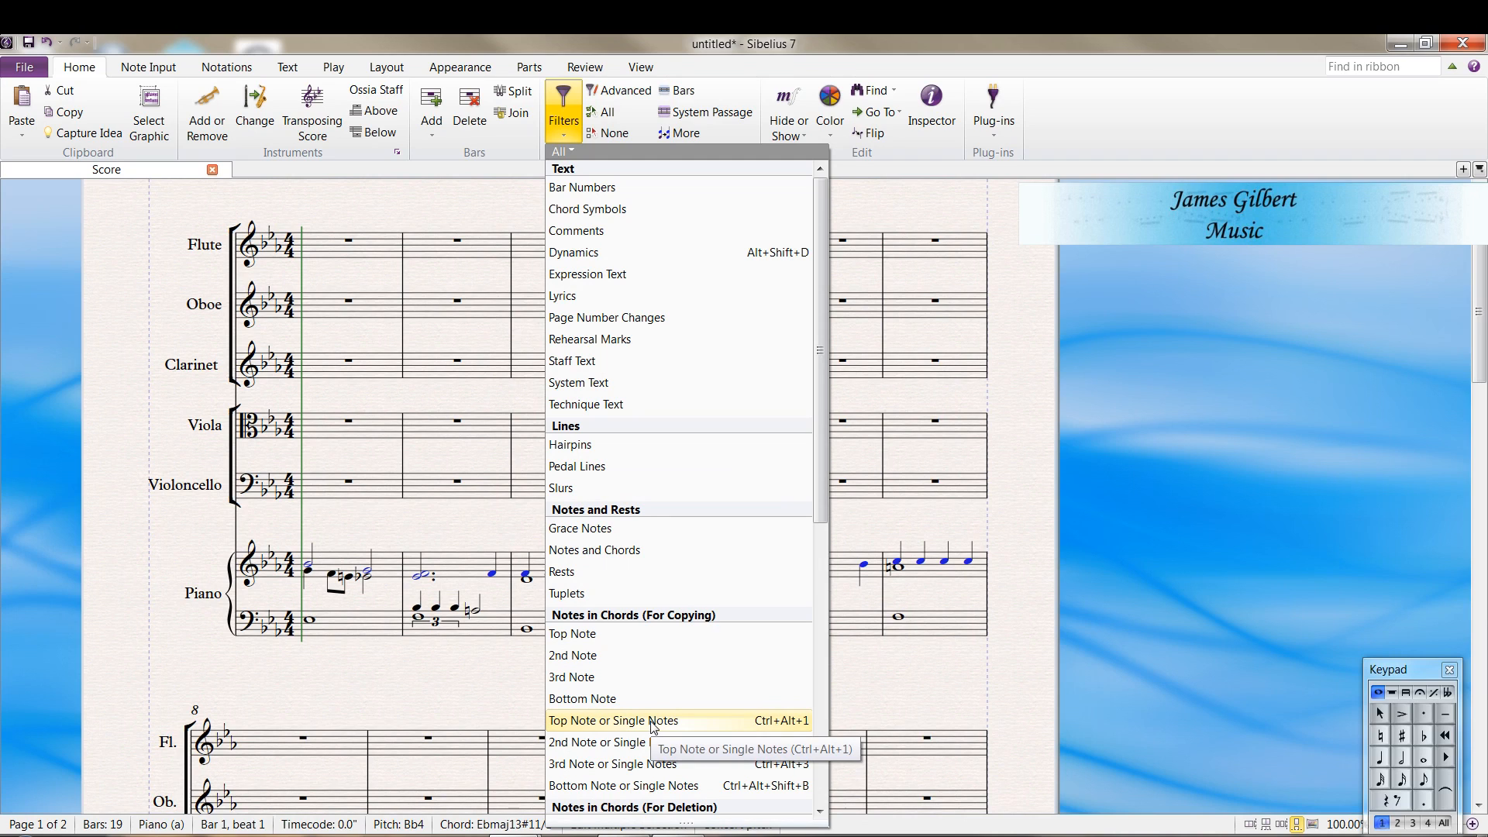
pyautogui.click(612, 720)
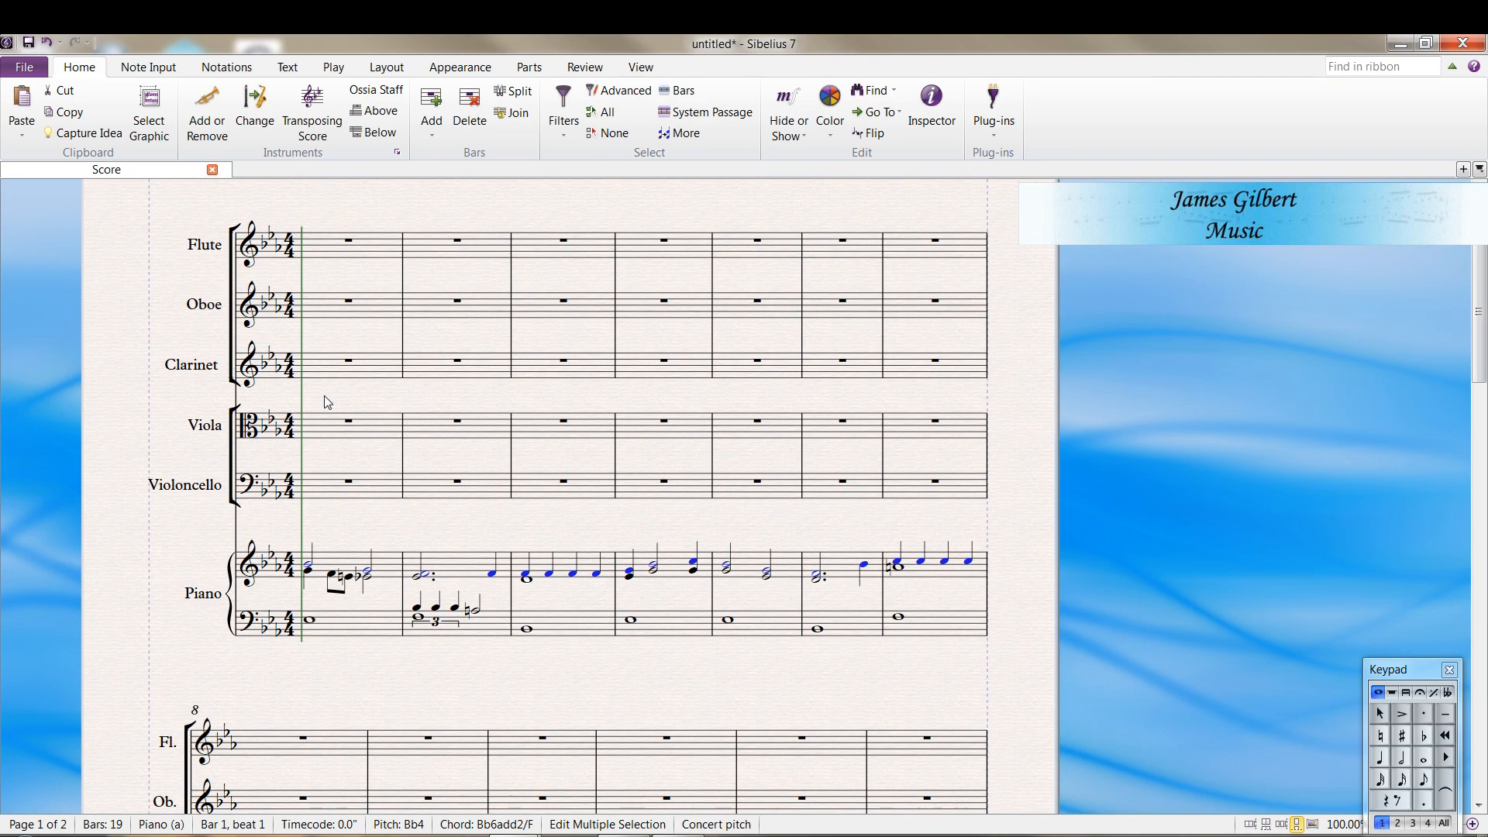
pyautogui.click(347, 301)
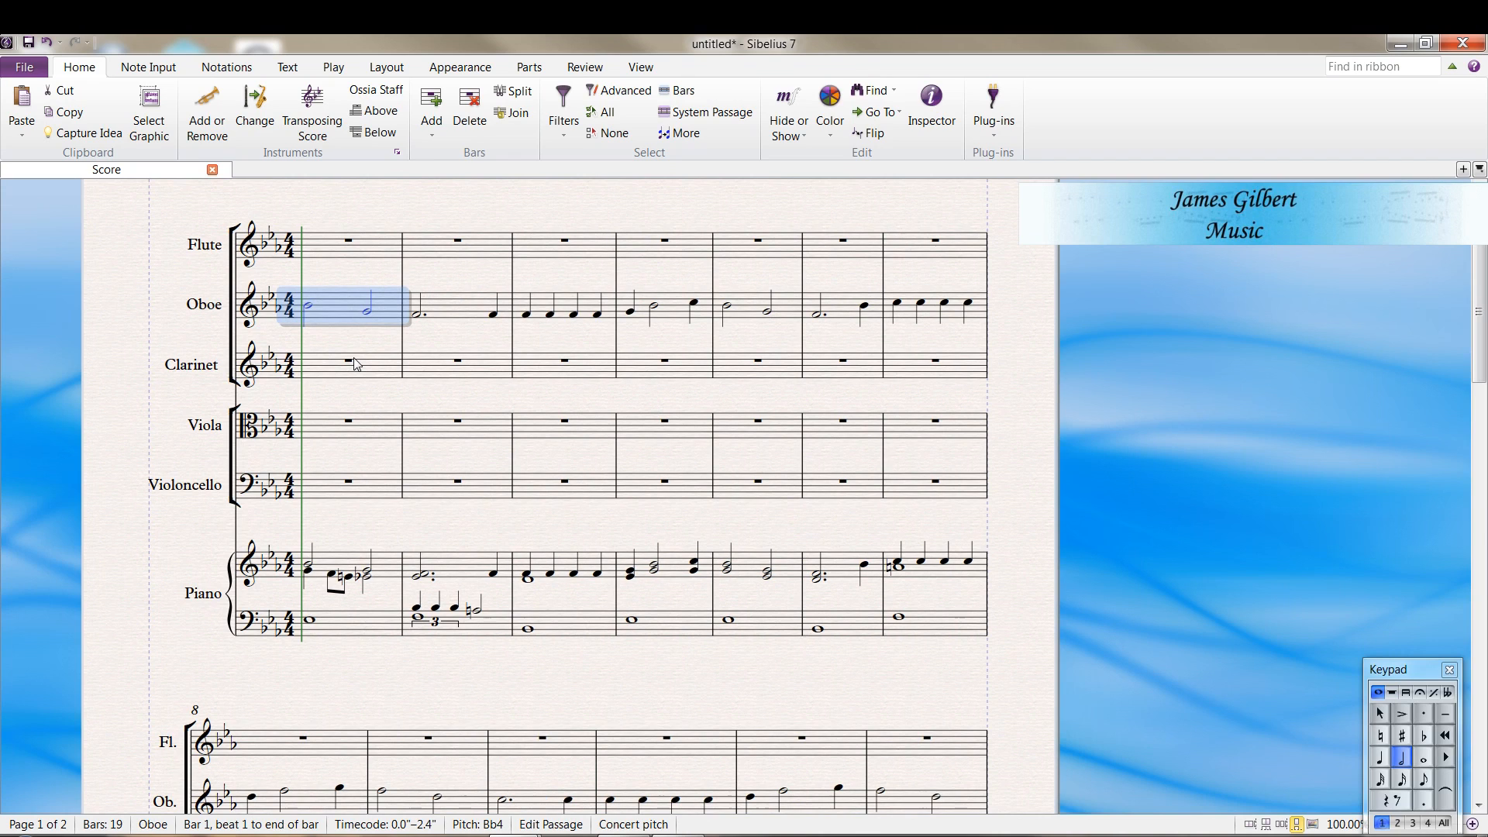
pyautogui.moveTo(380, 375)
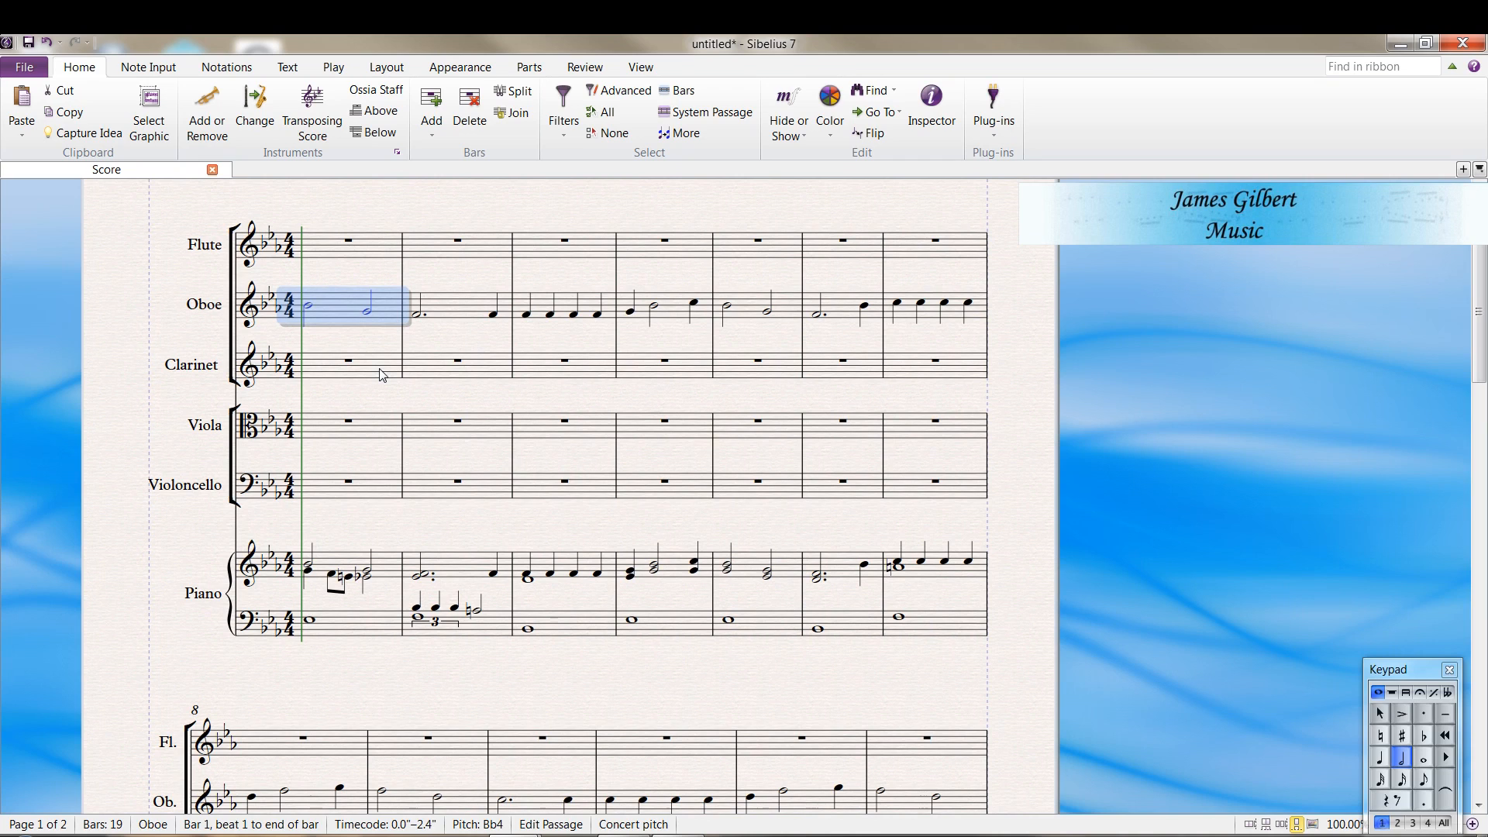
pyautogui.scroll(-3)
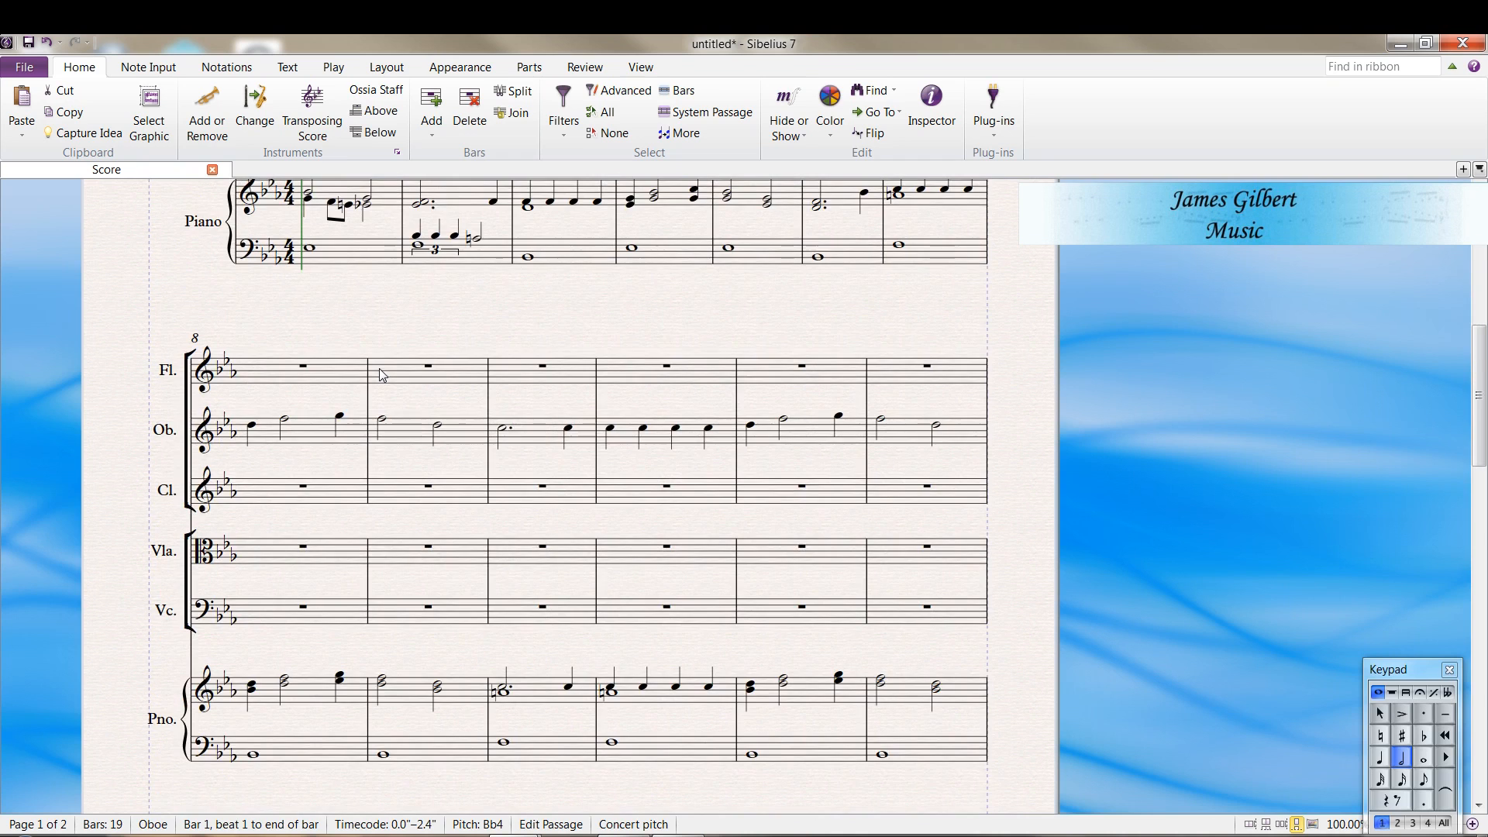
pyautogui.scroll(-3)
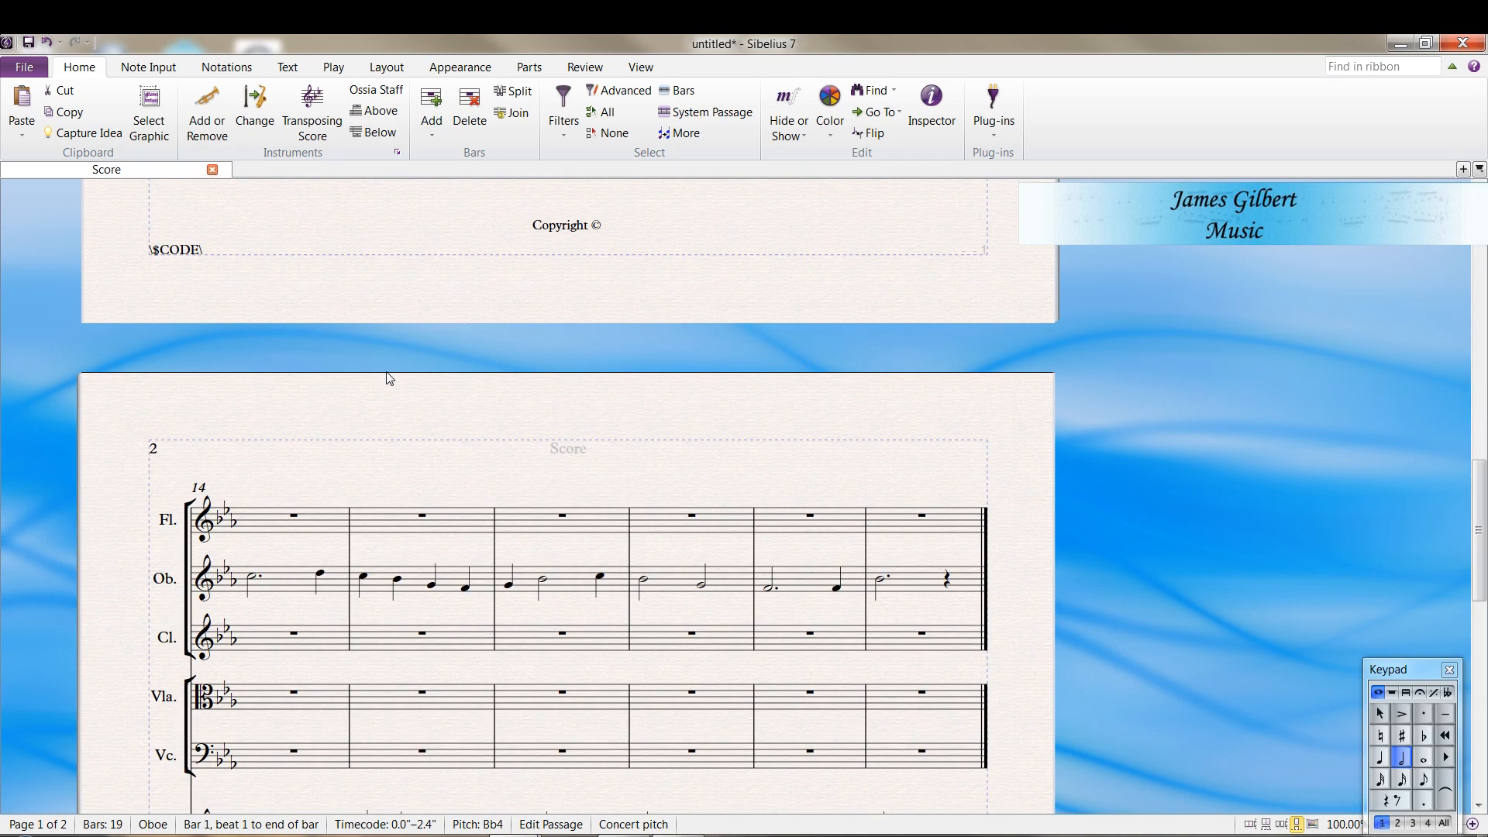
pyautogui.scroll(-3)
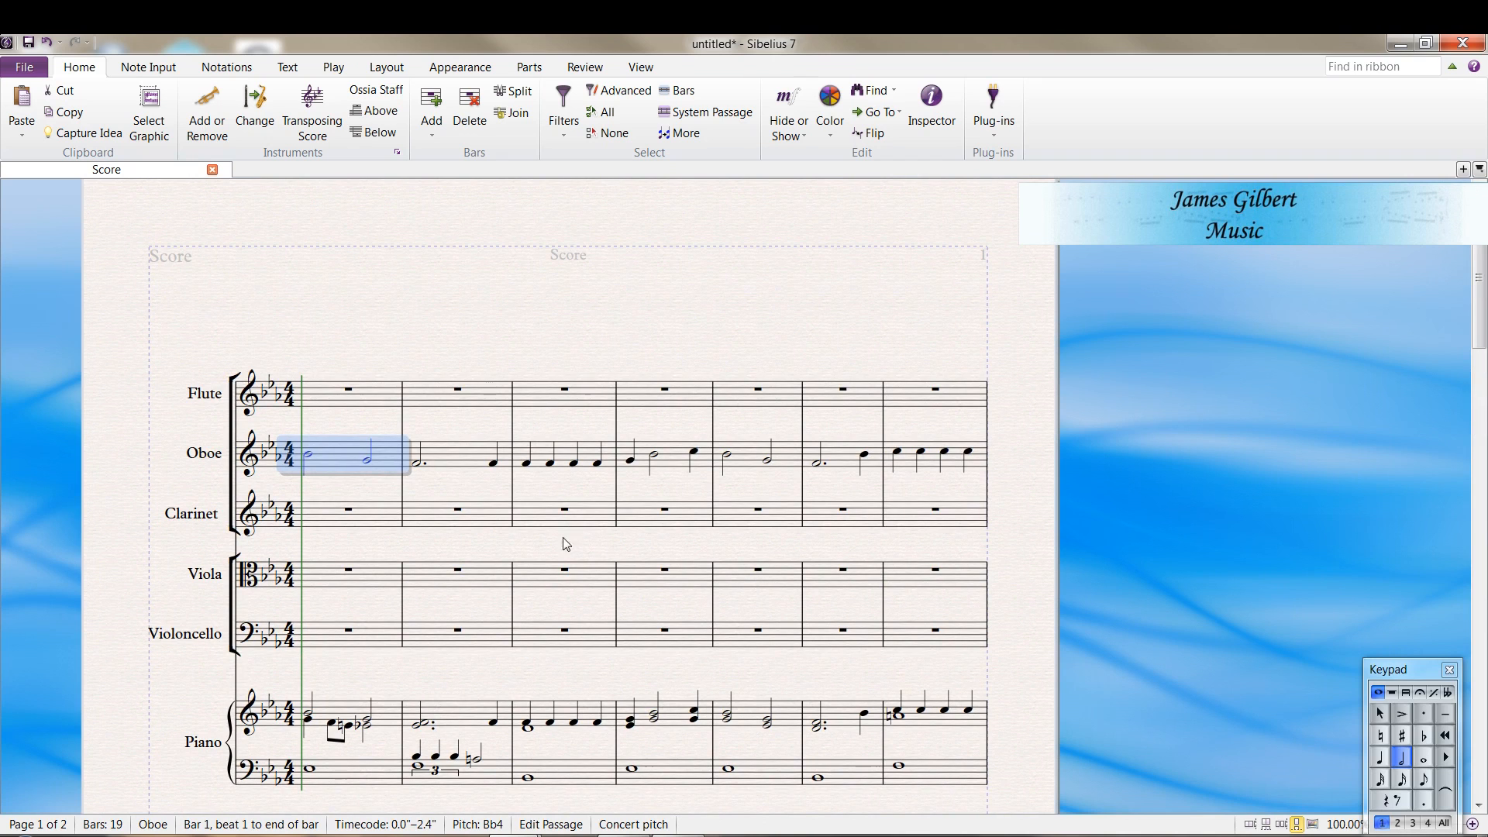
pyautogui.click(332, 458)
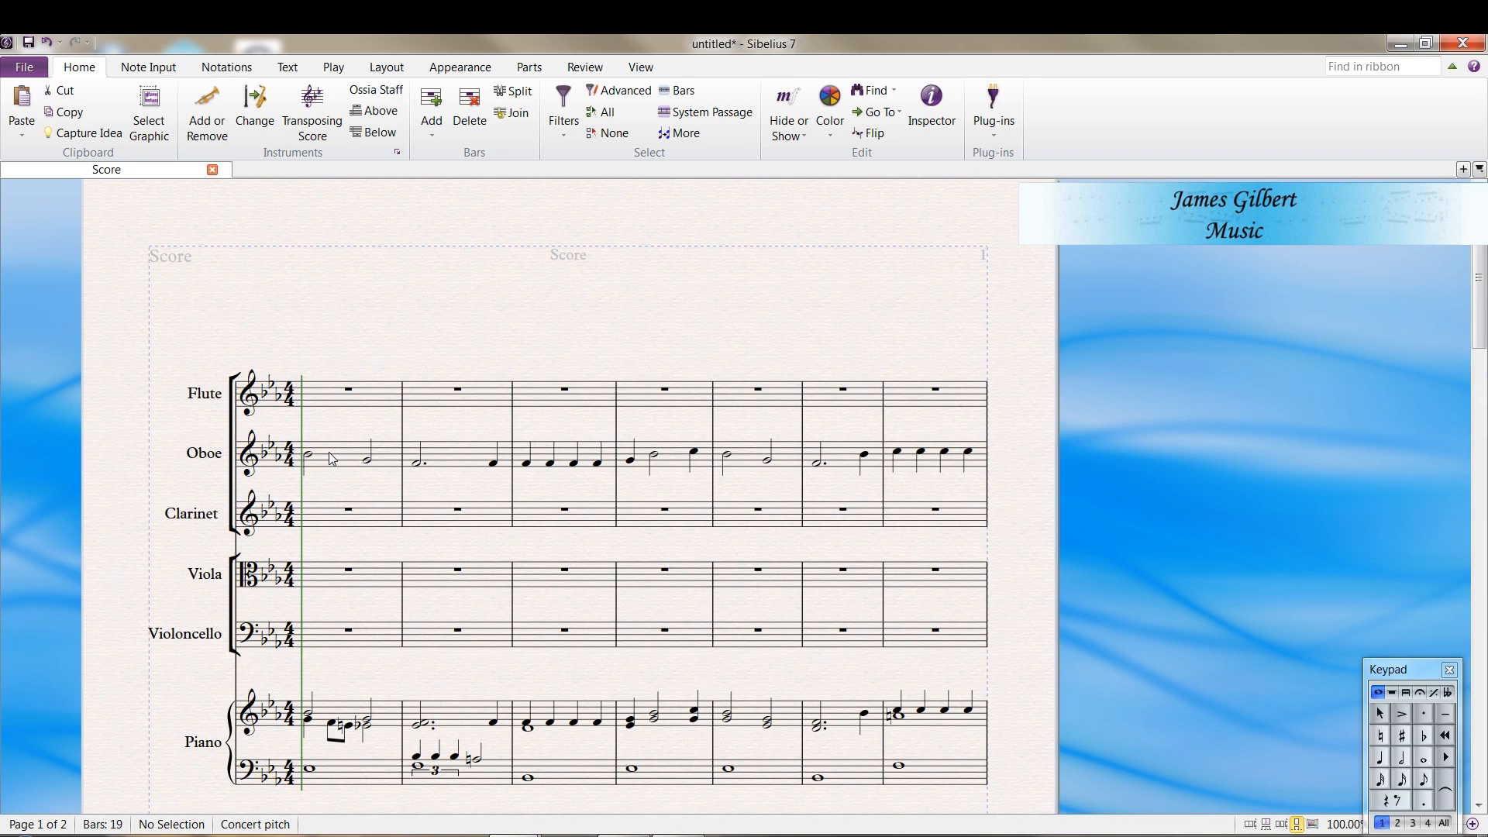
# Select the oboe's entire 19-bar melody as one passage
pyautogui.click(307, 458)
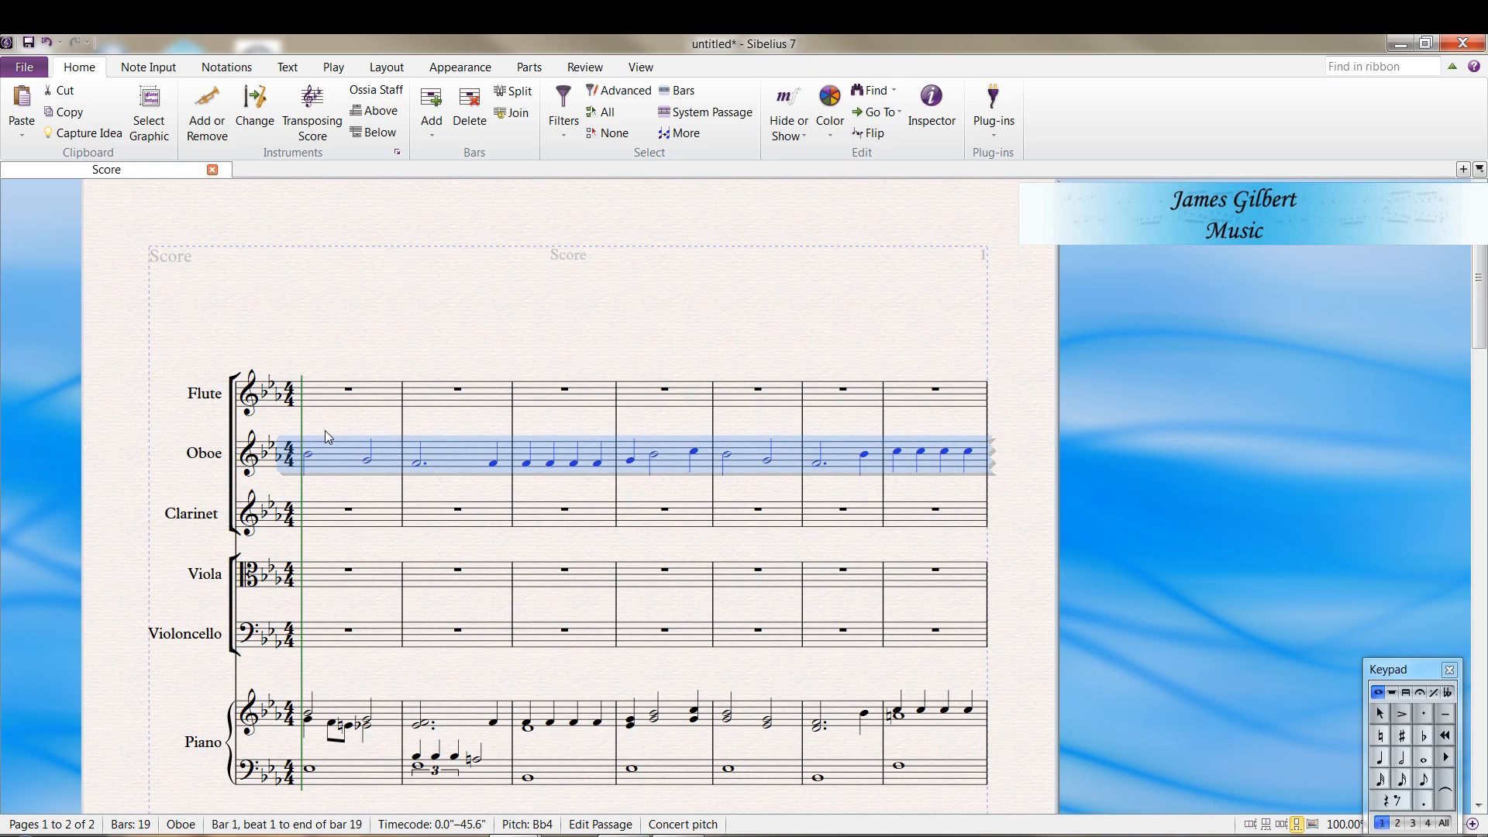
pyautogui.moveTo(307, 397)
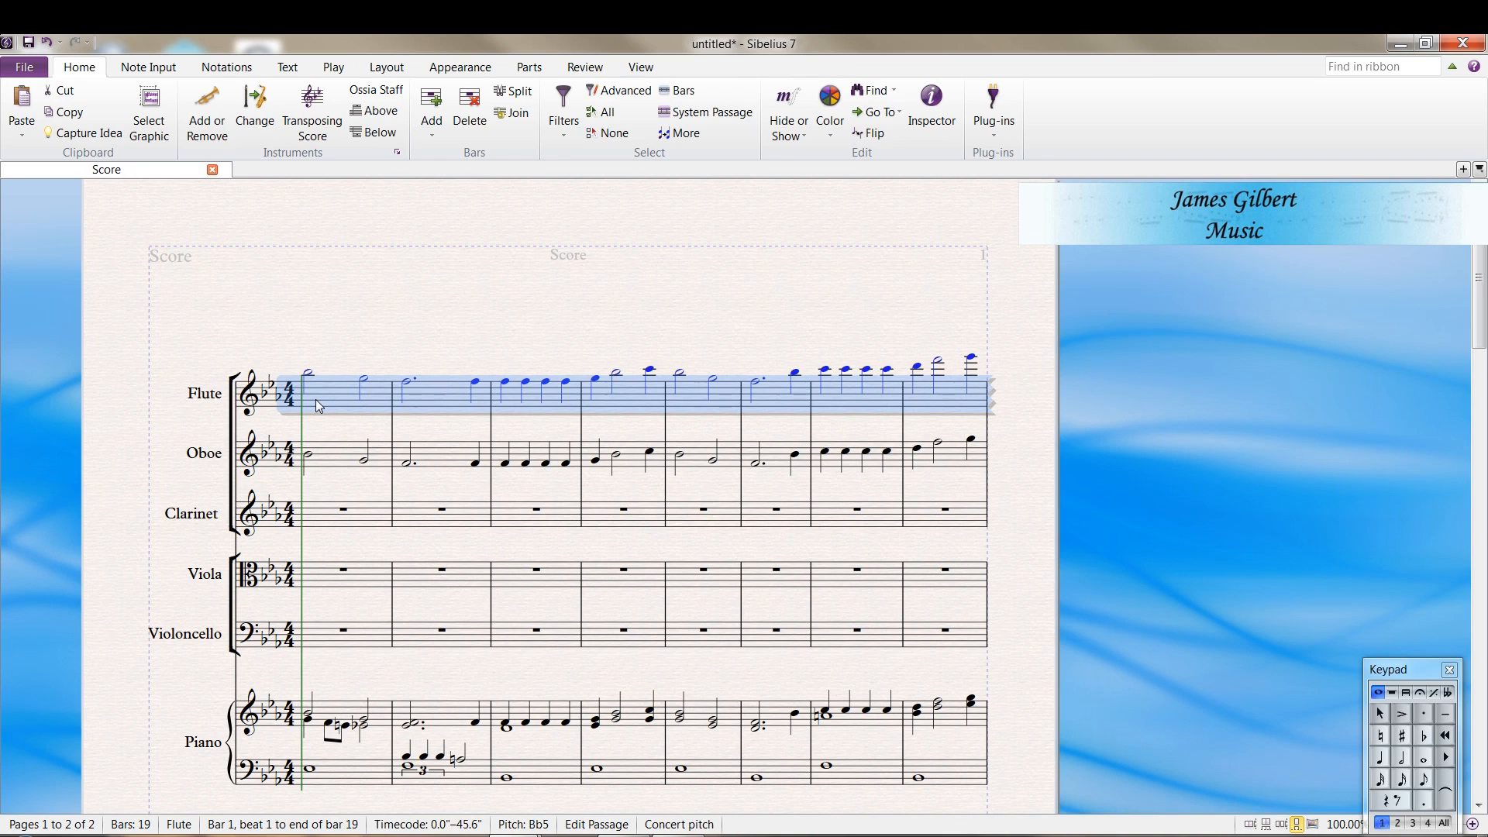
pyautogui.moveTo(321, 427)
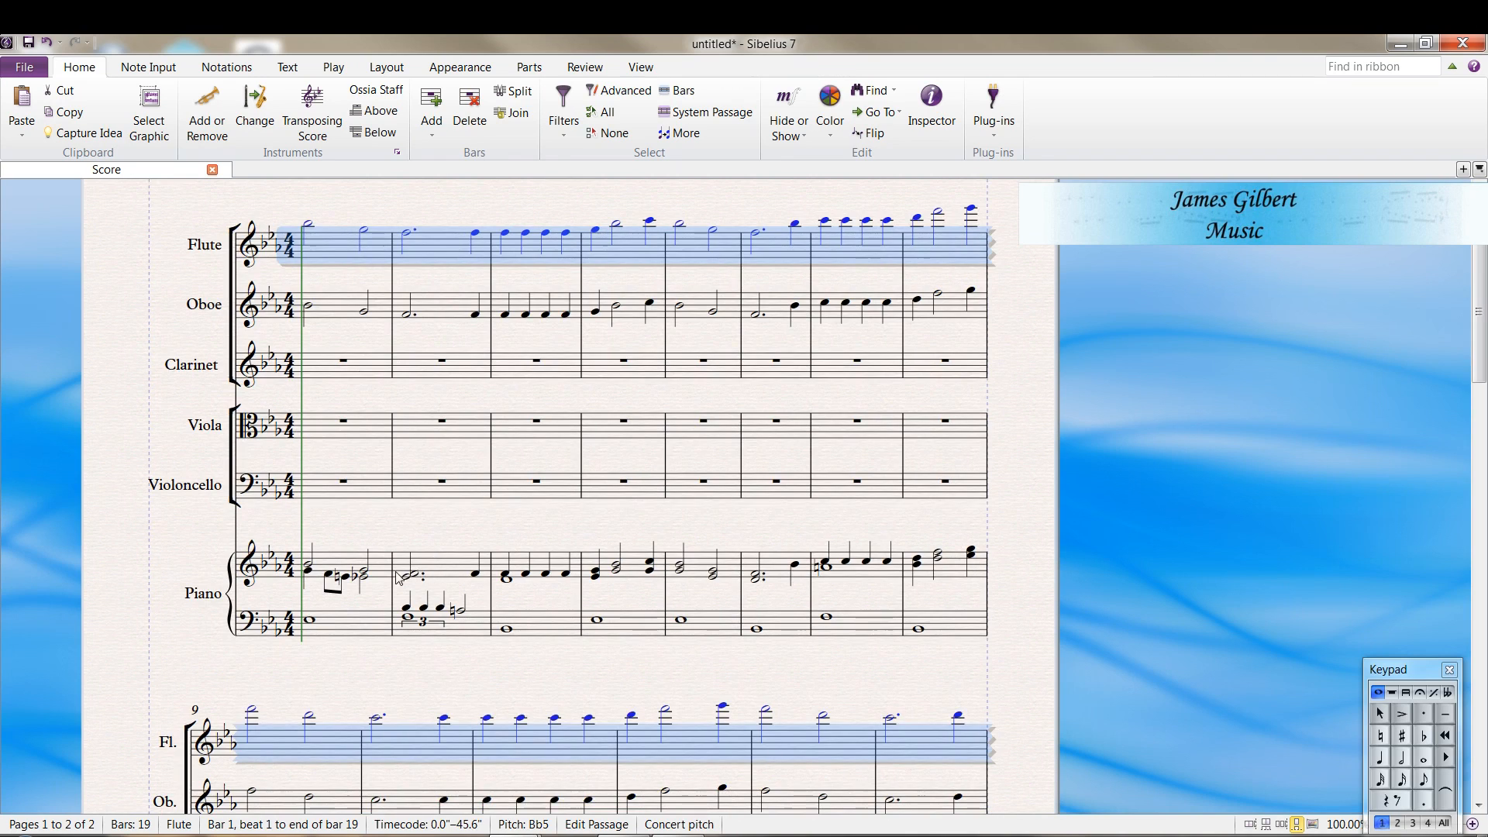
# Select piano bar 1, then choose the clarinet's first bar as the destination
pyautogui.click(308, 569)
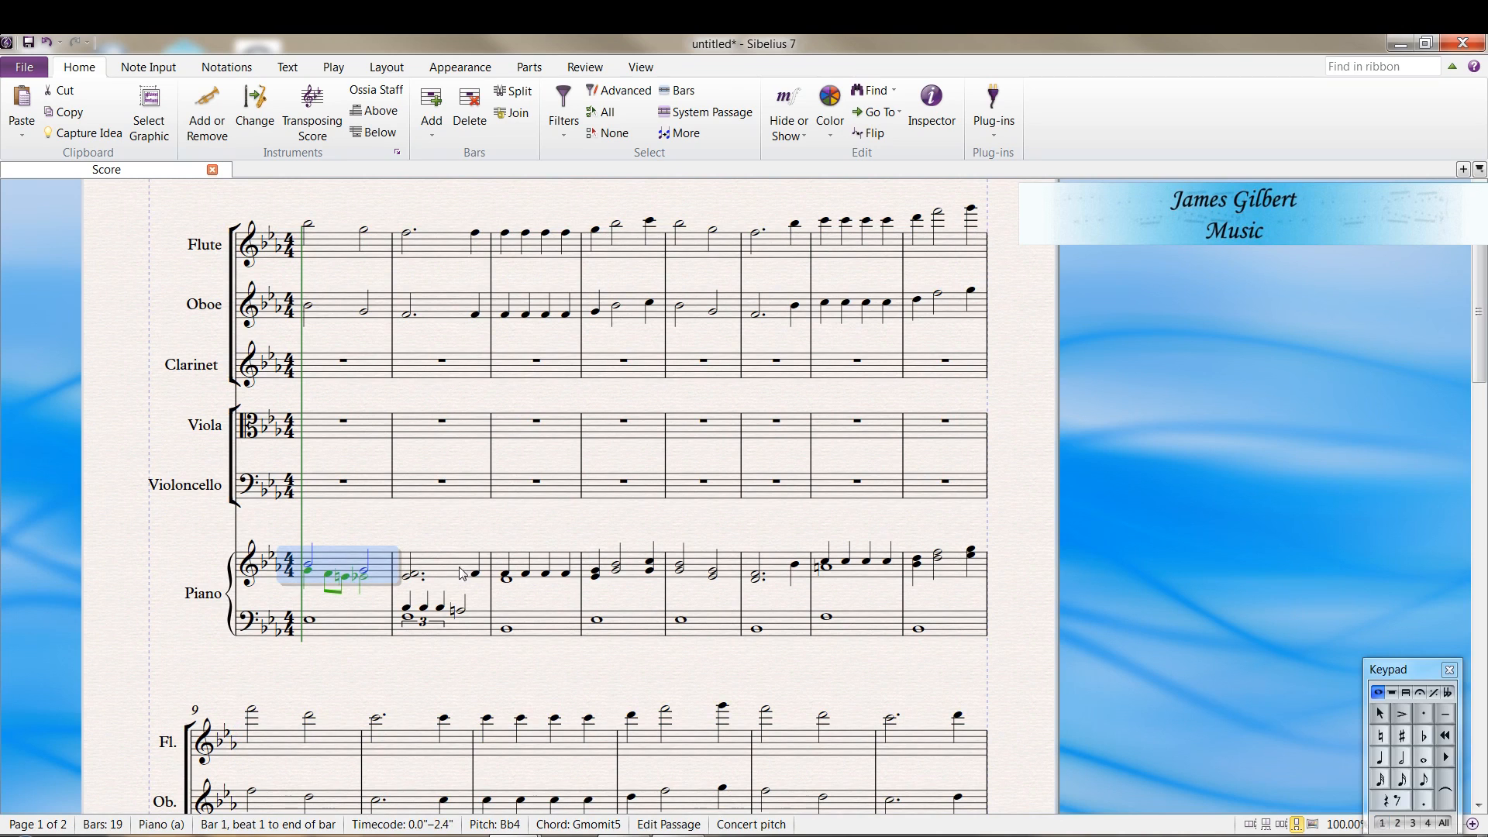
pyautogui.moveTo(389, 571)
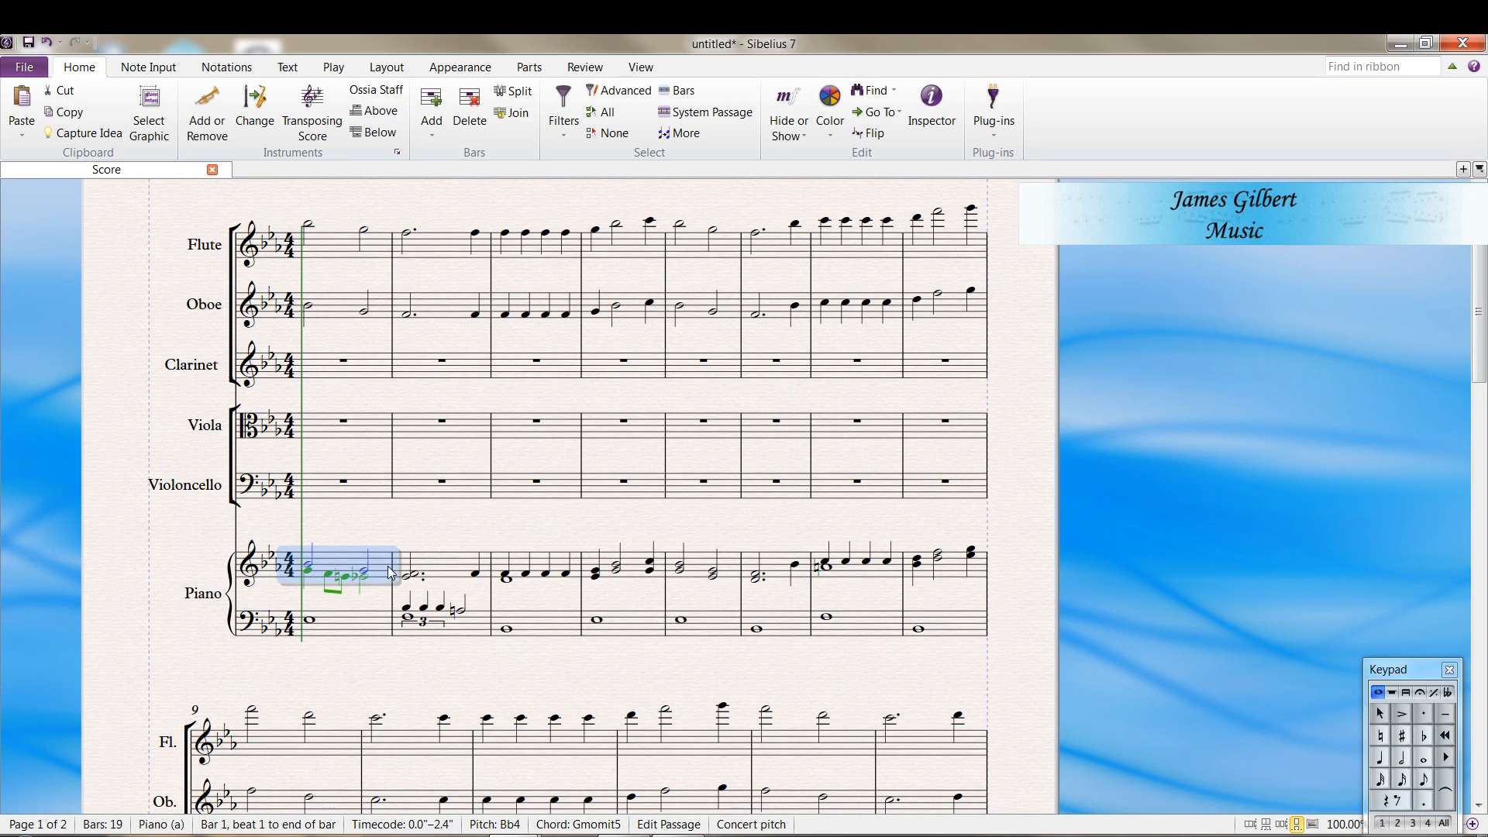
pyautogui.moveTo(341, 567)
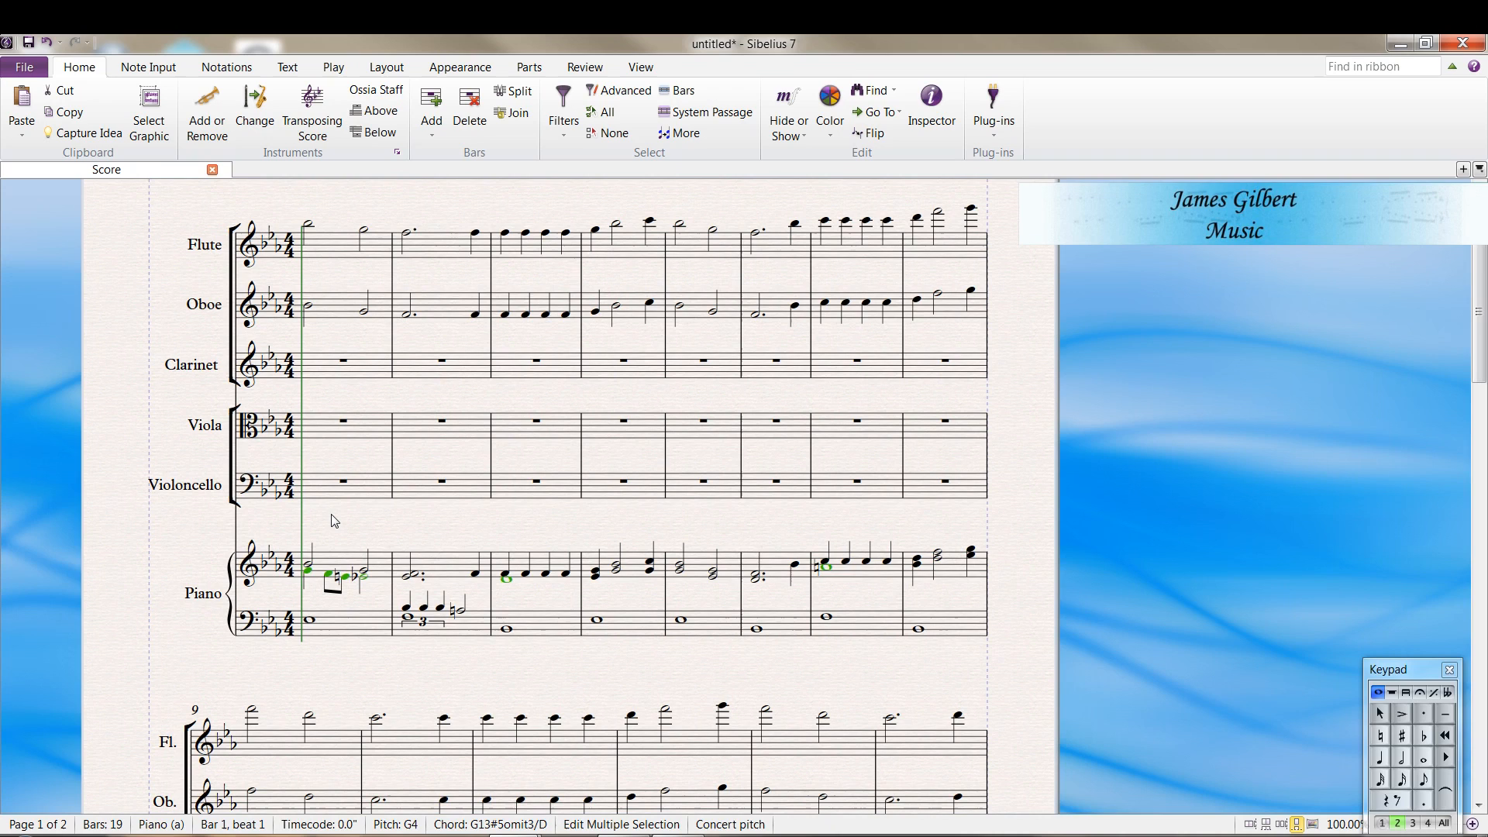
pyautogui.moveTo(289, 368)
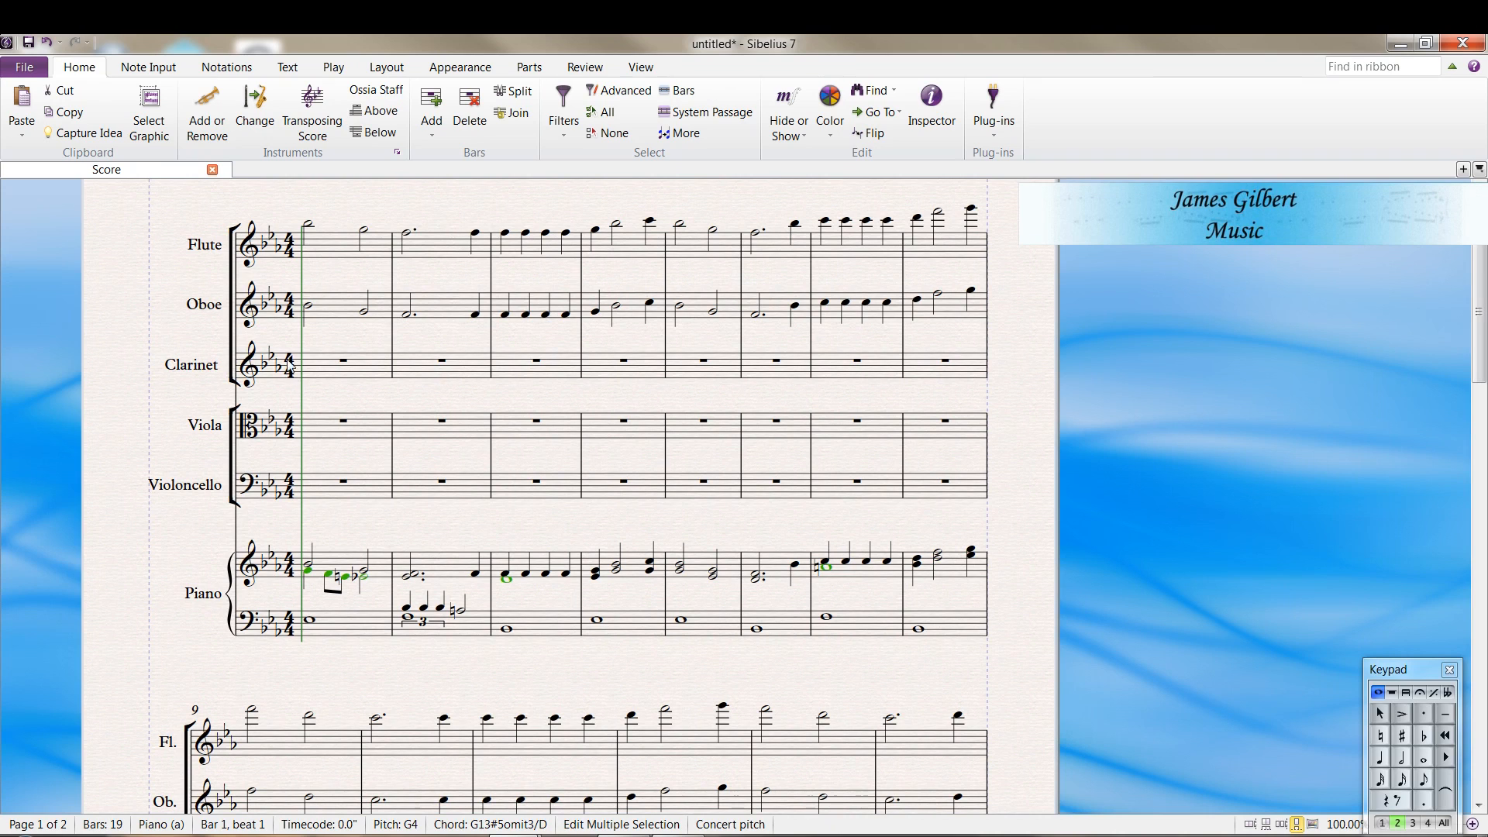
pyautogui.click(342, 361)
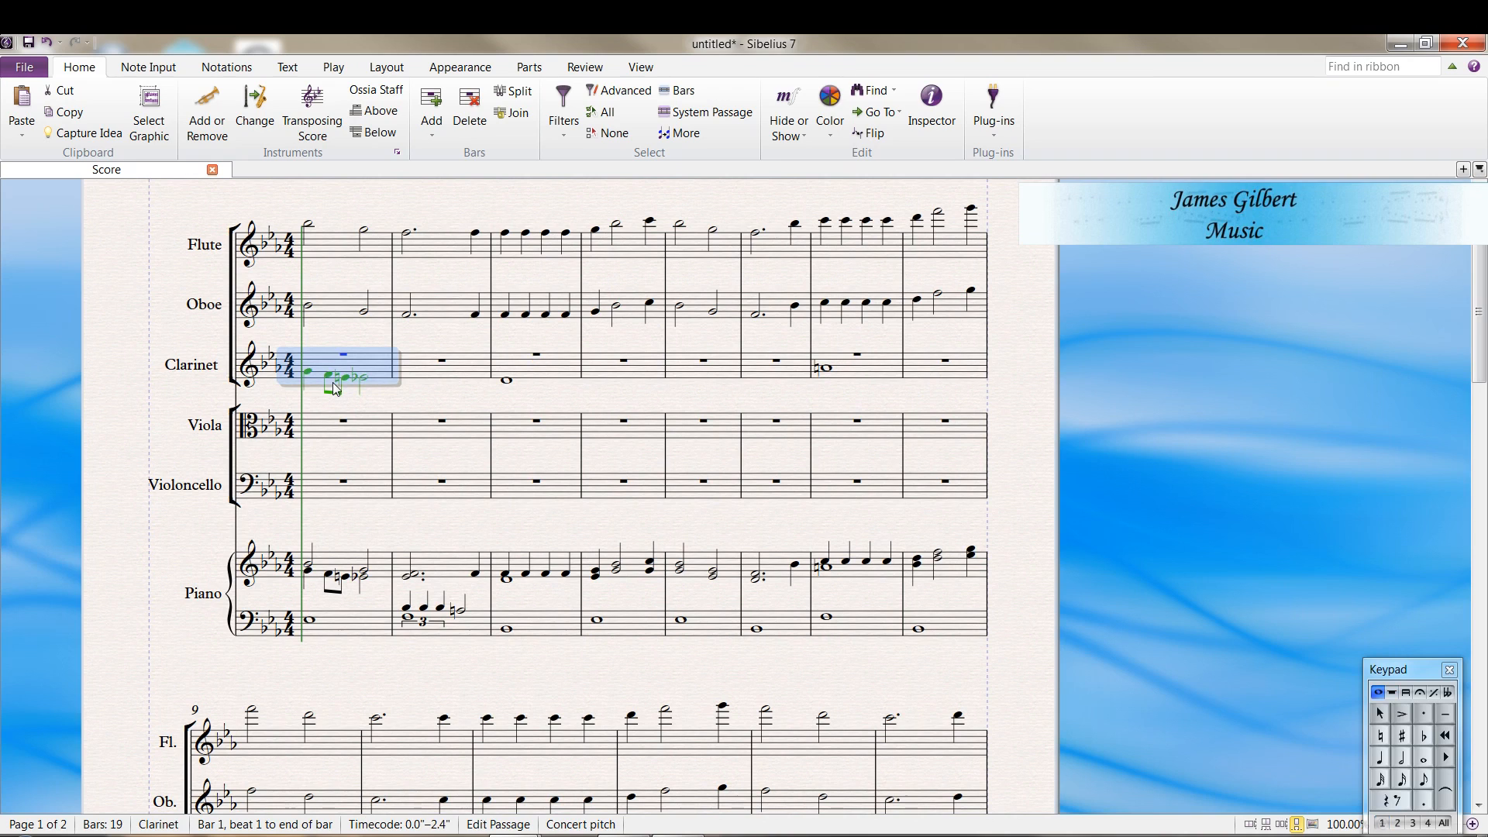
pyautogui.moveTo(365, 402)
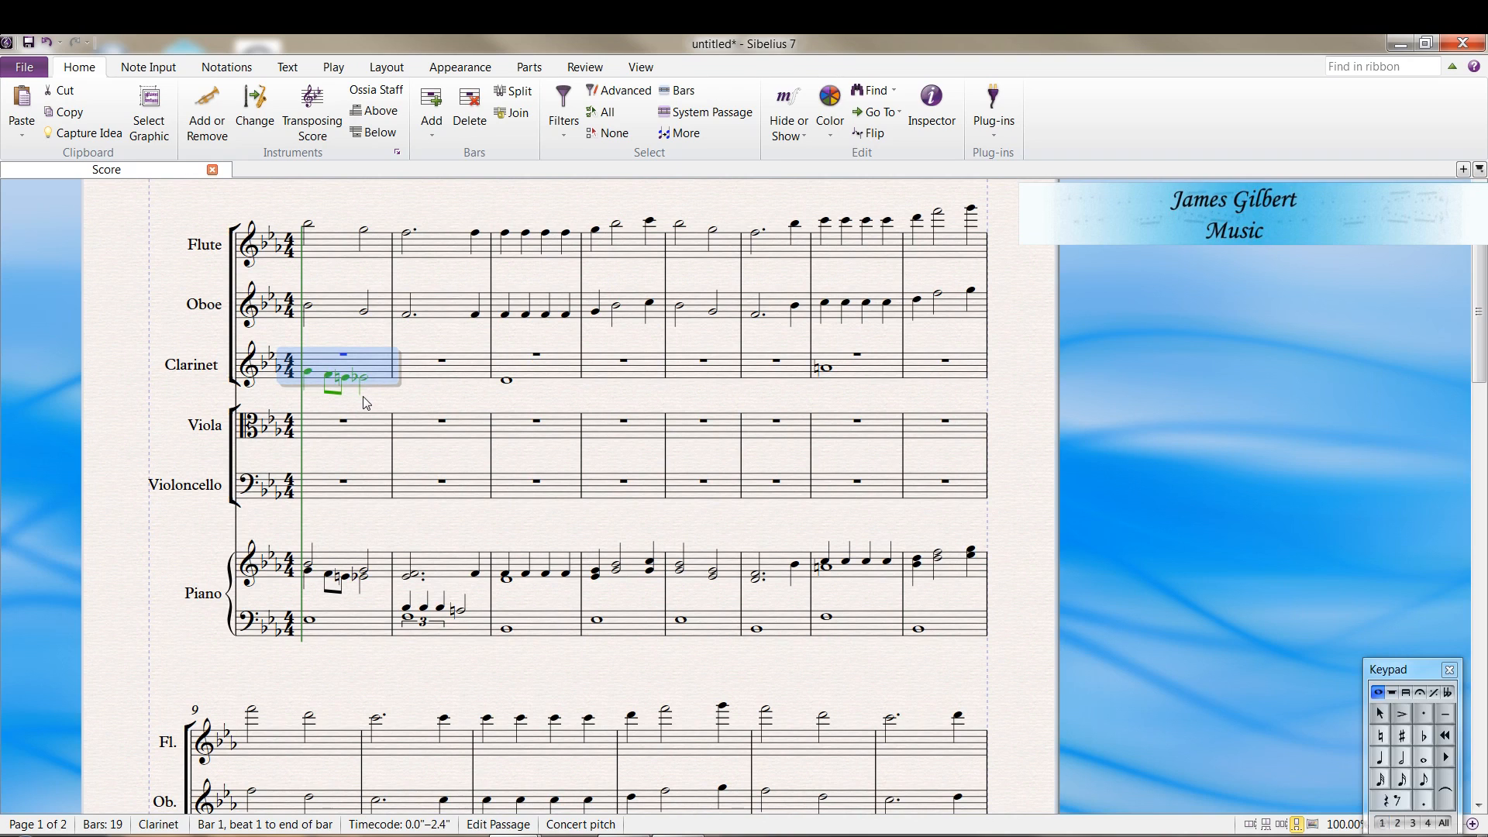
pyautogui.moveTo(996, 396)
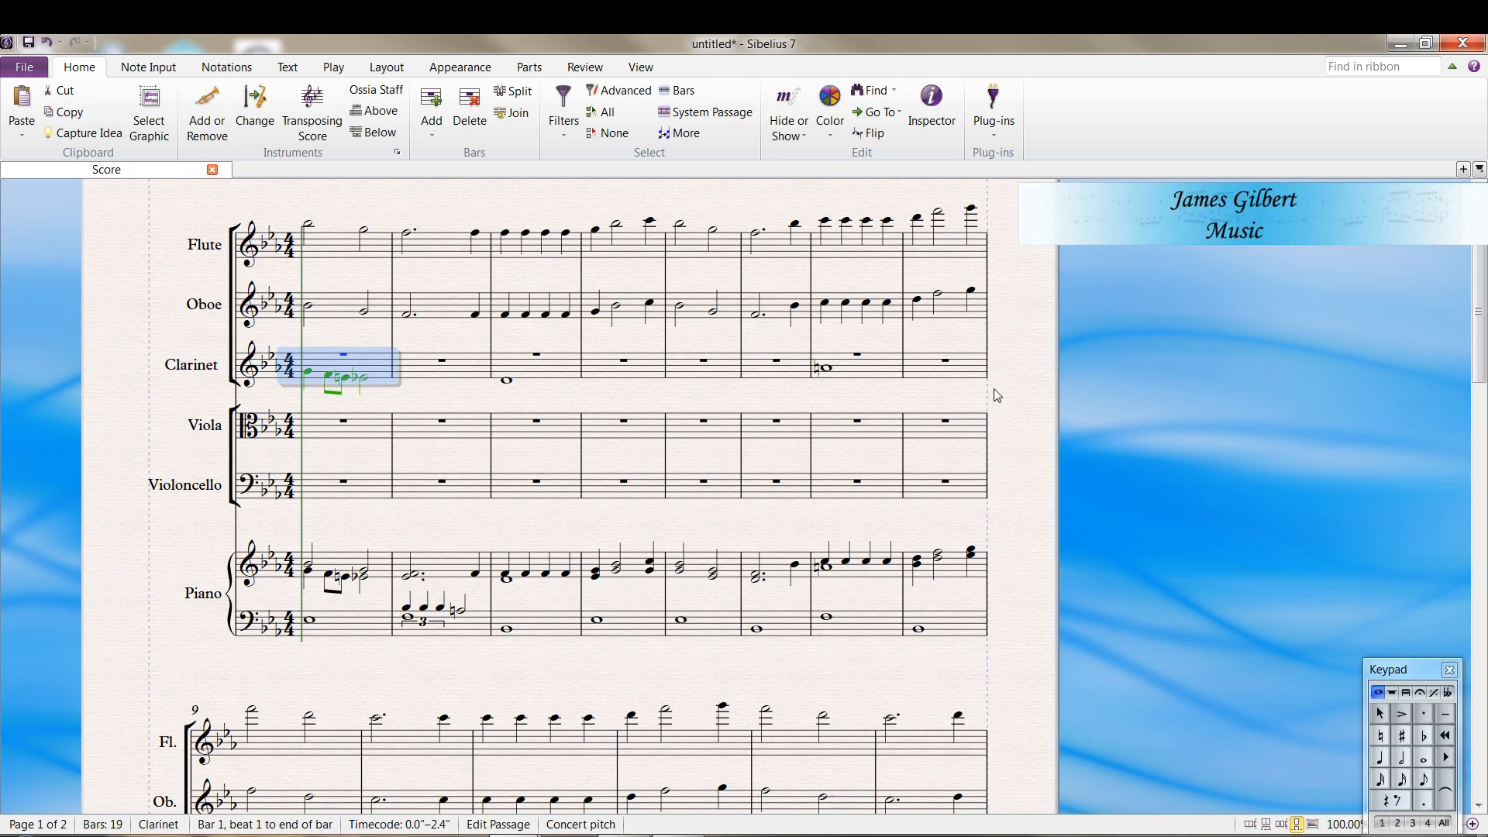
pyautogui.moveTo(344, 563)
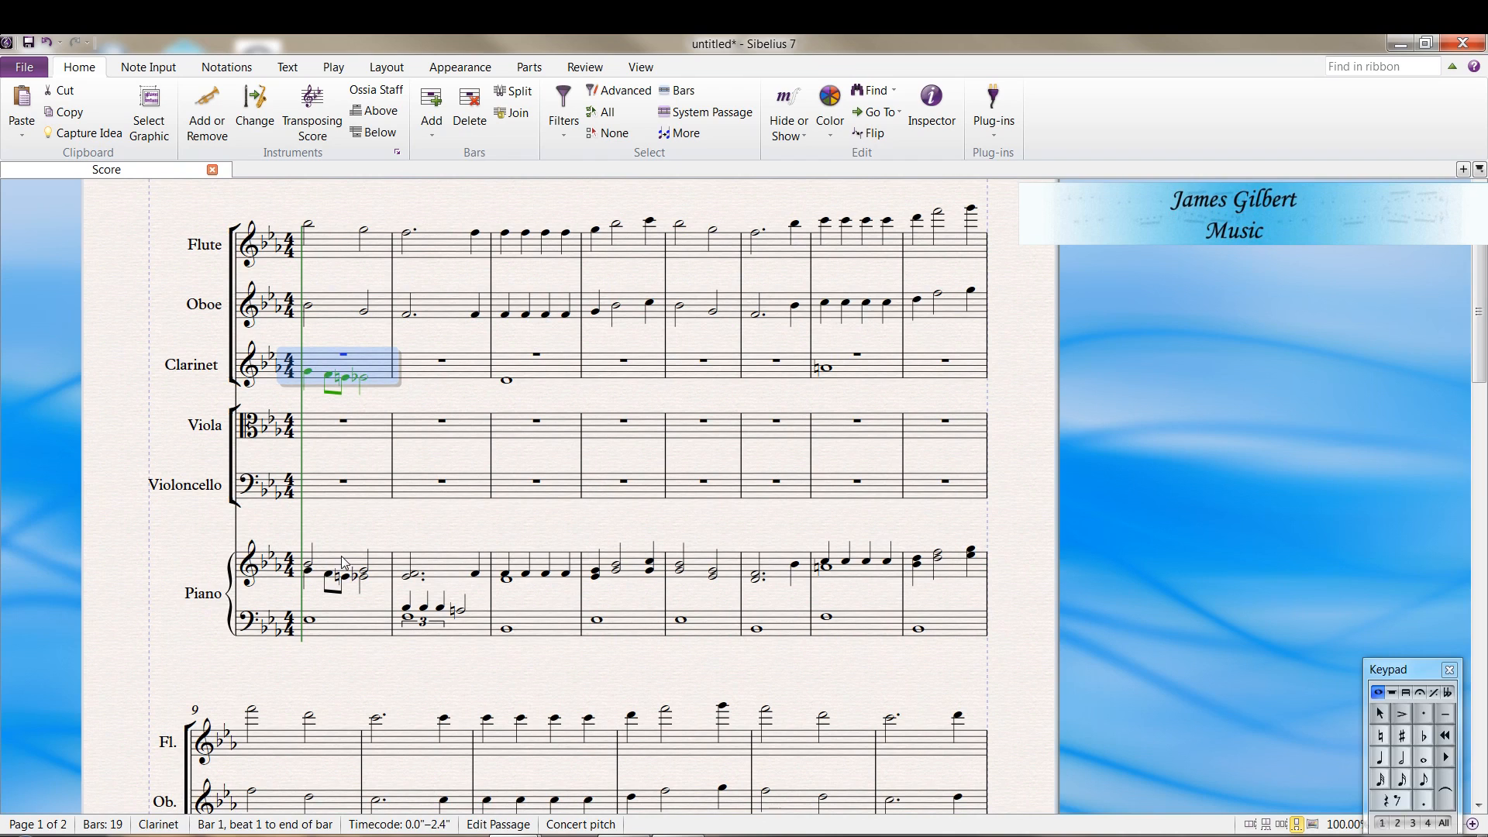
# Begin selecting the piano right-hand chords in the following bars
pyautogui.click(308, 570)
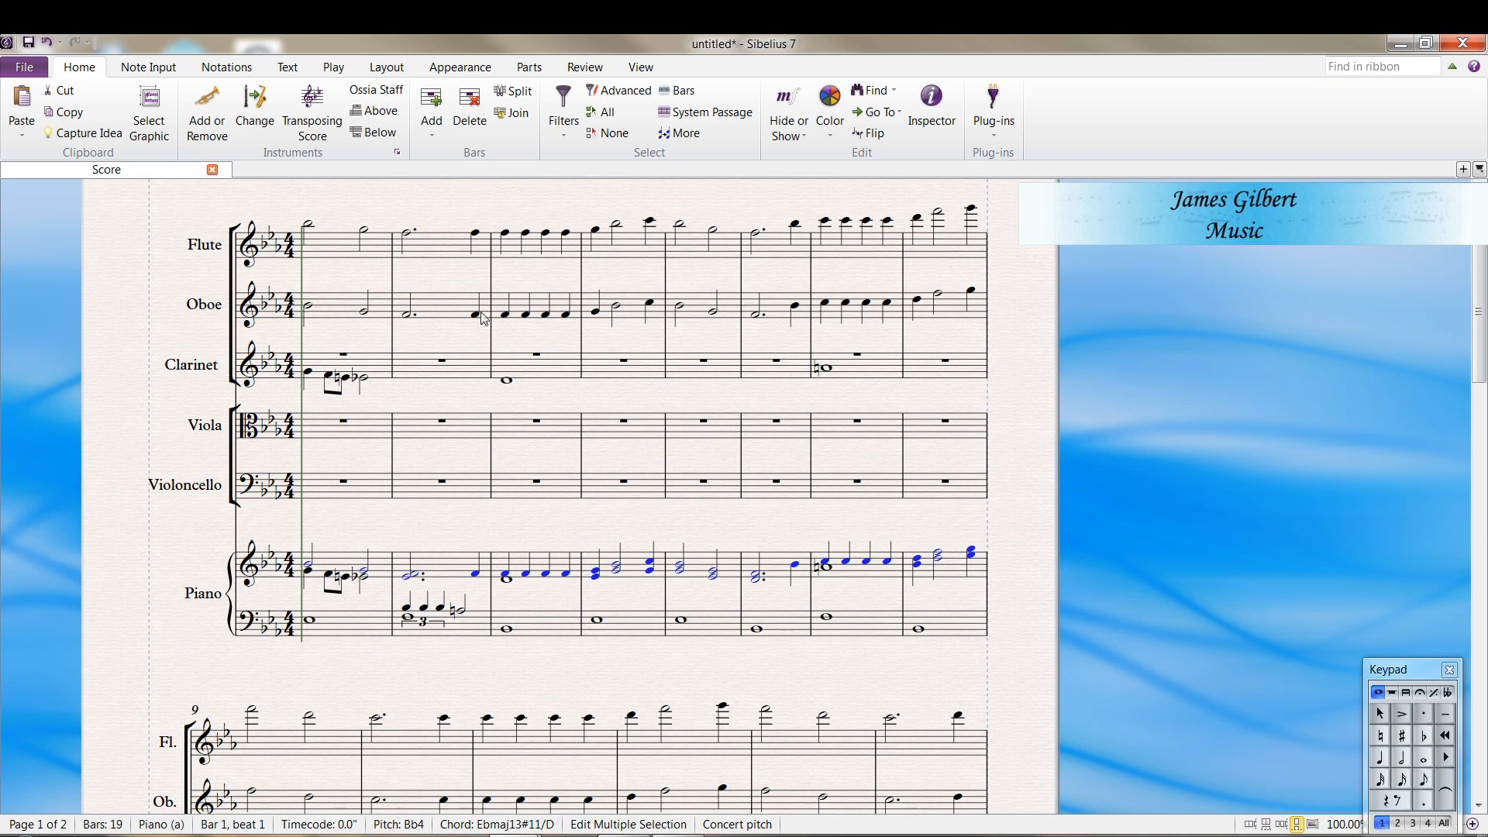
# Apply the Bottom Note filter under Notes in Chords (For Copying) to the piano chords
pyautogui.click(562, 105)
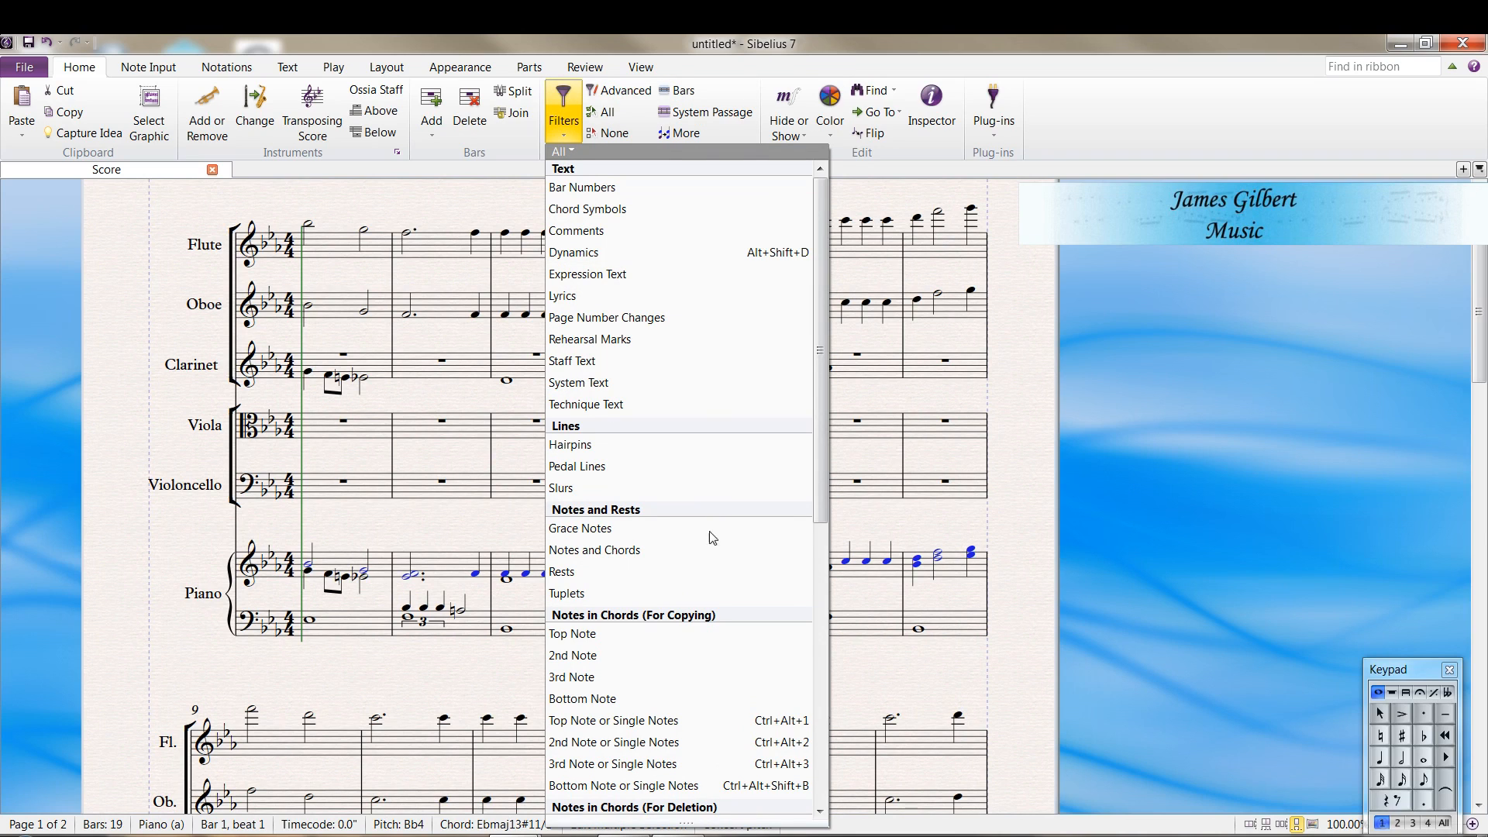
pyautogui.moveTo(582, 698)
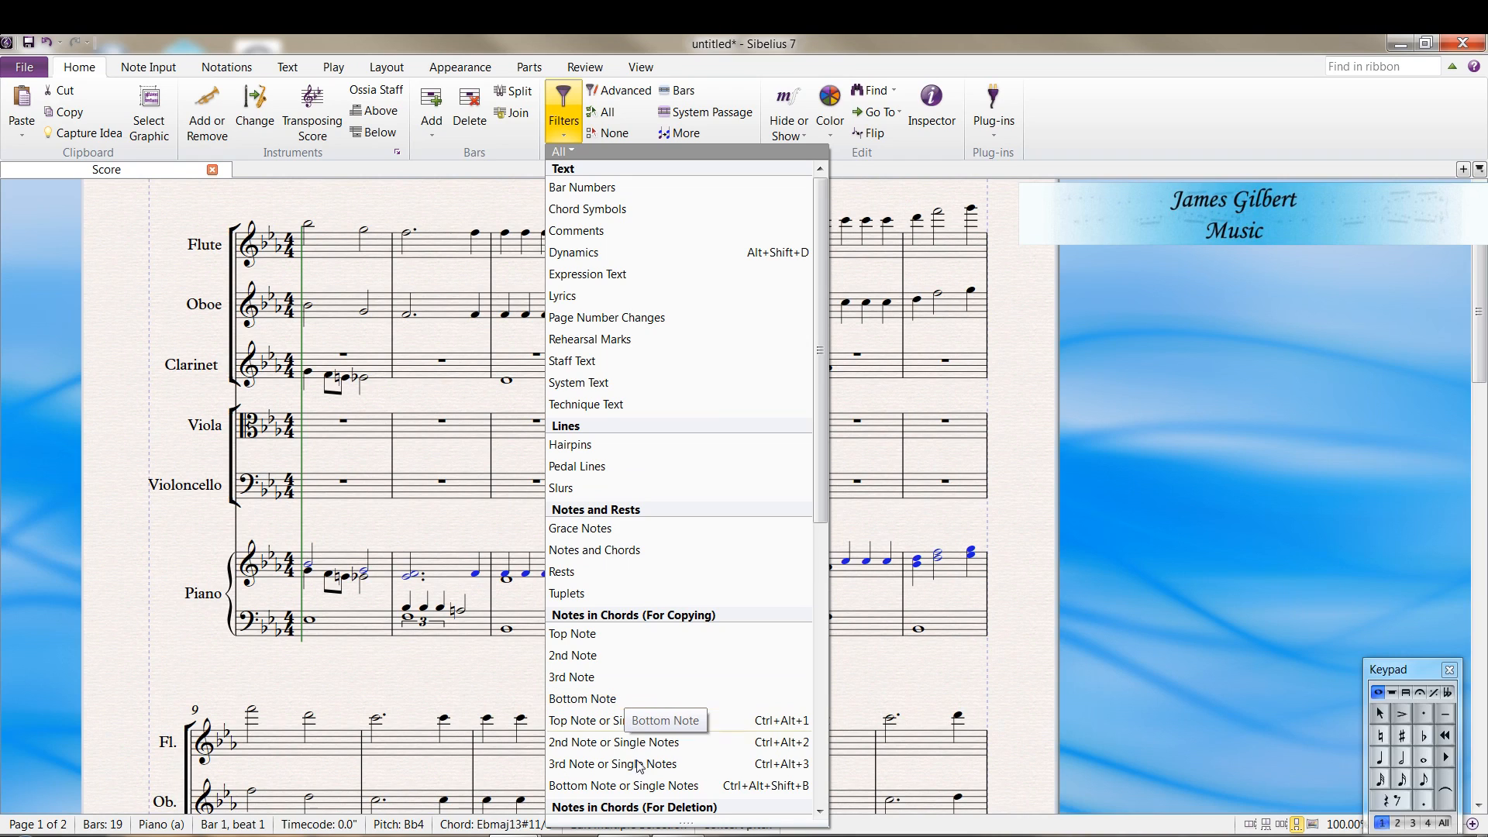
pyautogui.moveTo(582, 698)
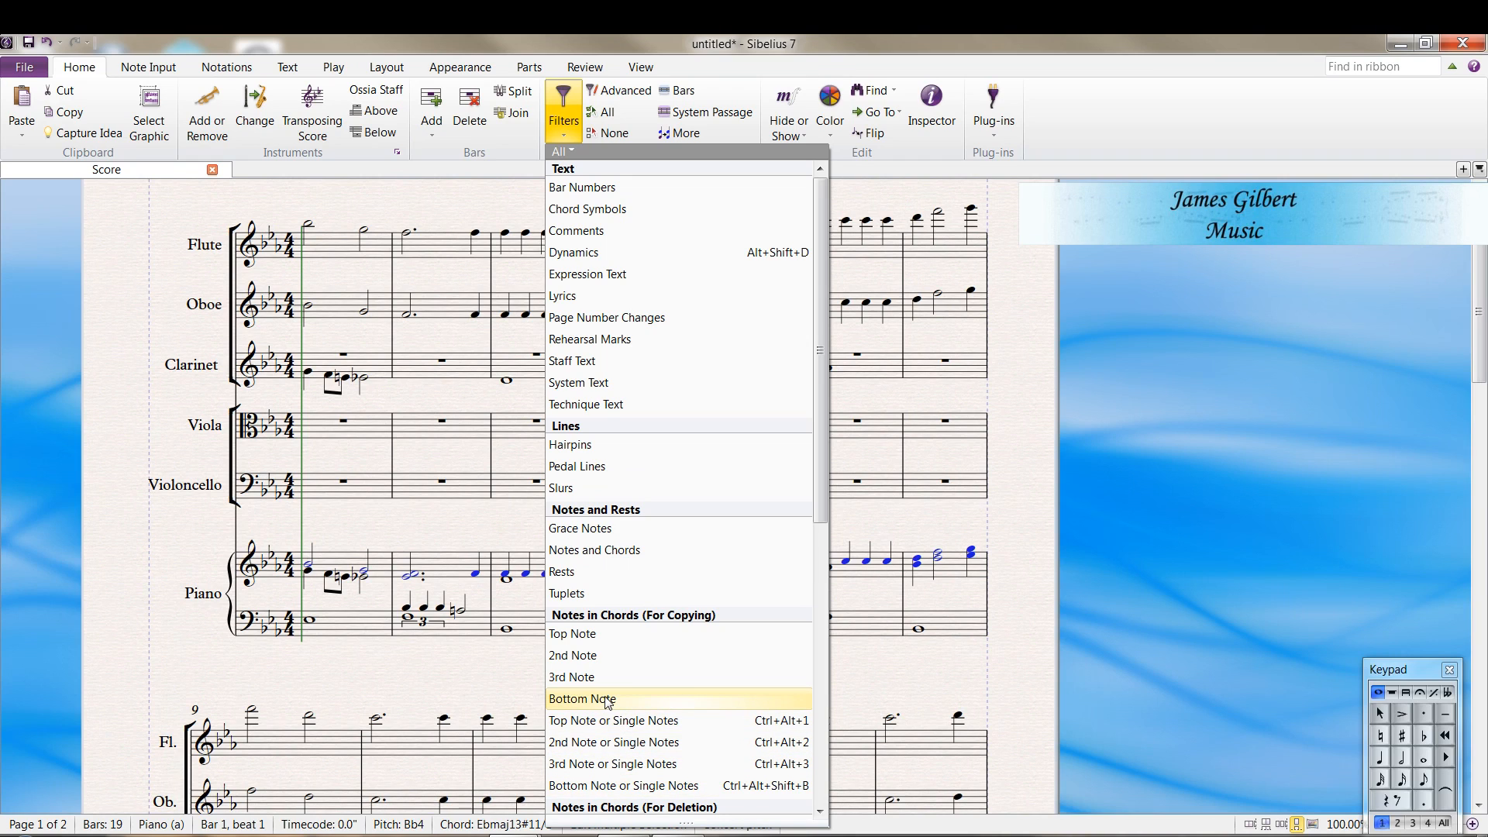
pyautogui.moveTo(764, 707)
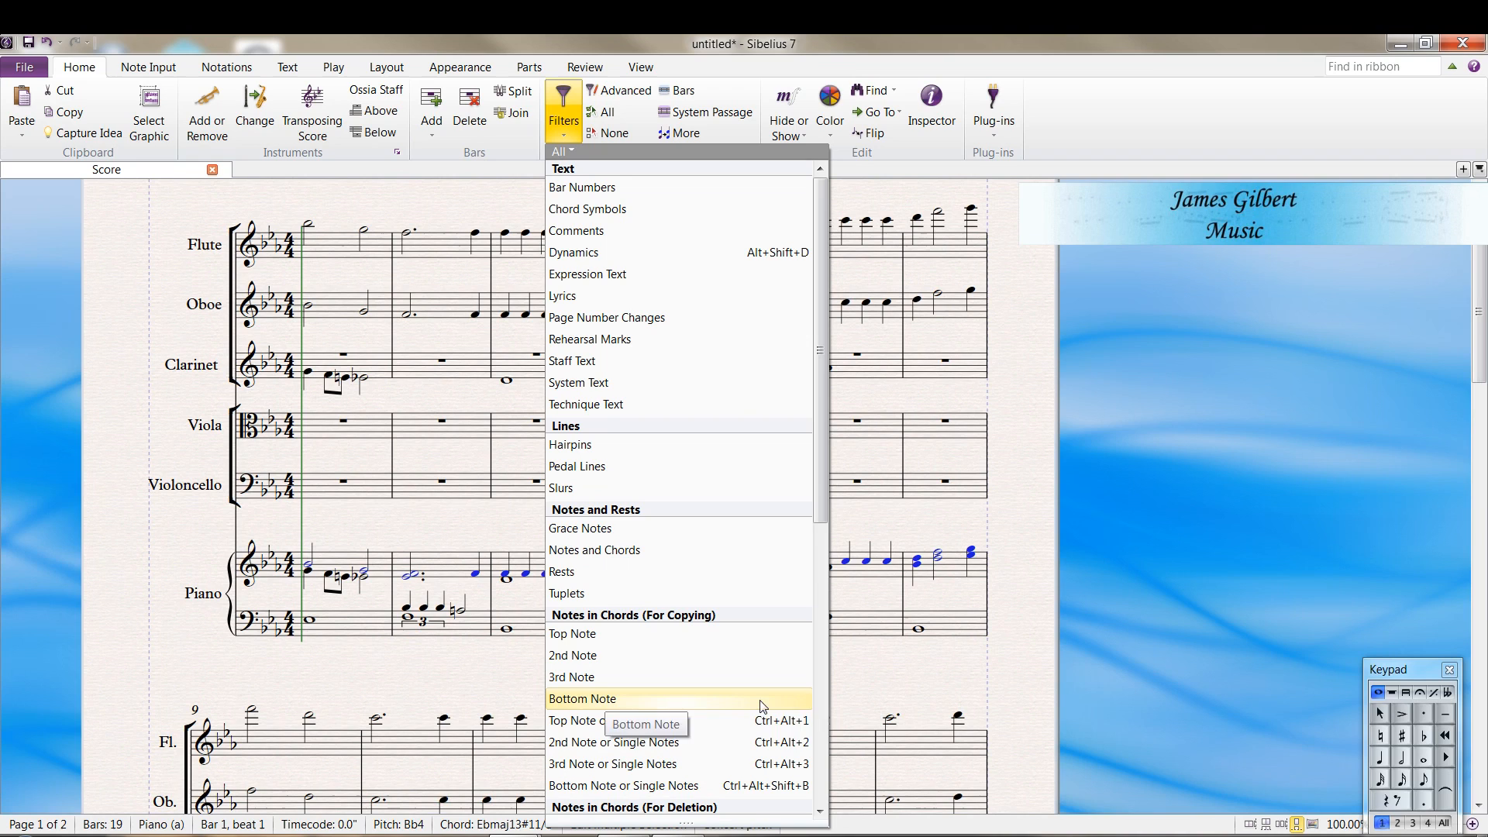
pyautogui.moveTo(582, 702)
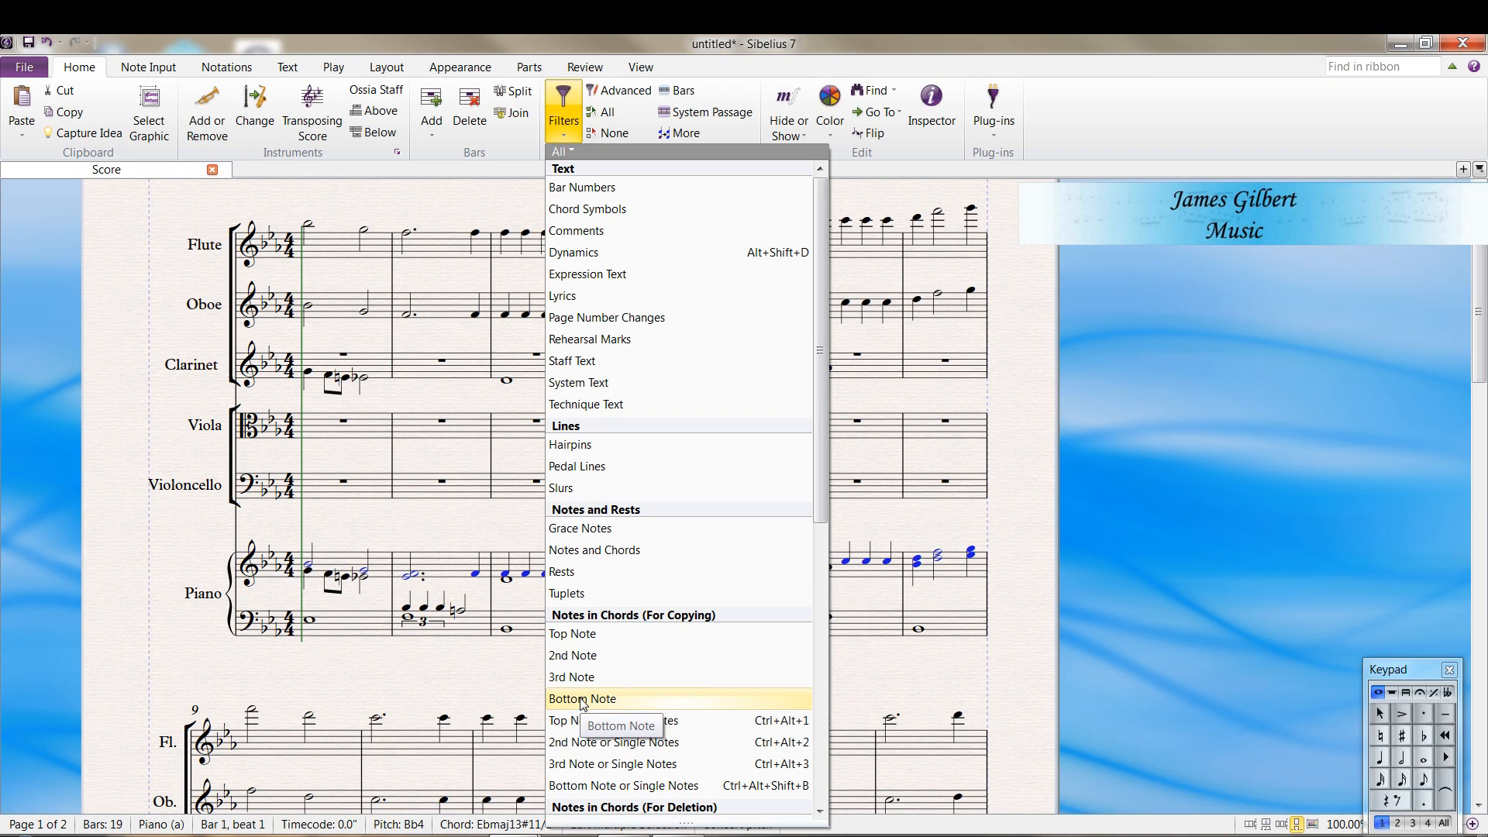
pyautogui.click(582, 697)
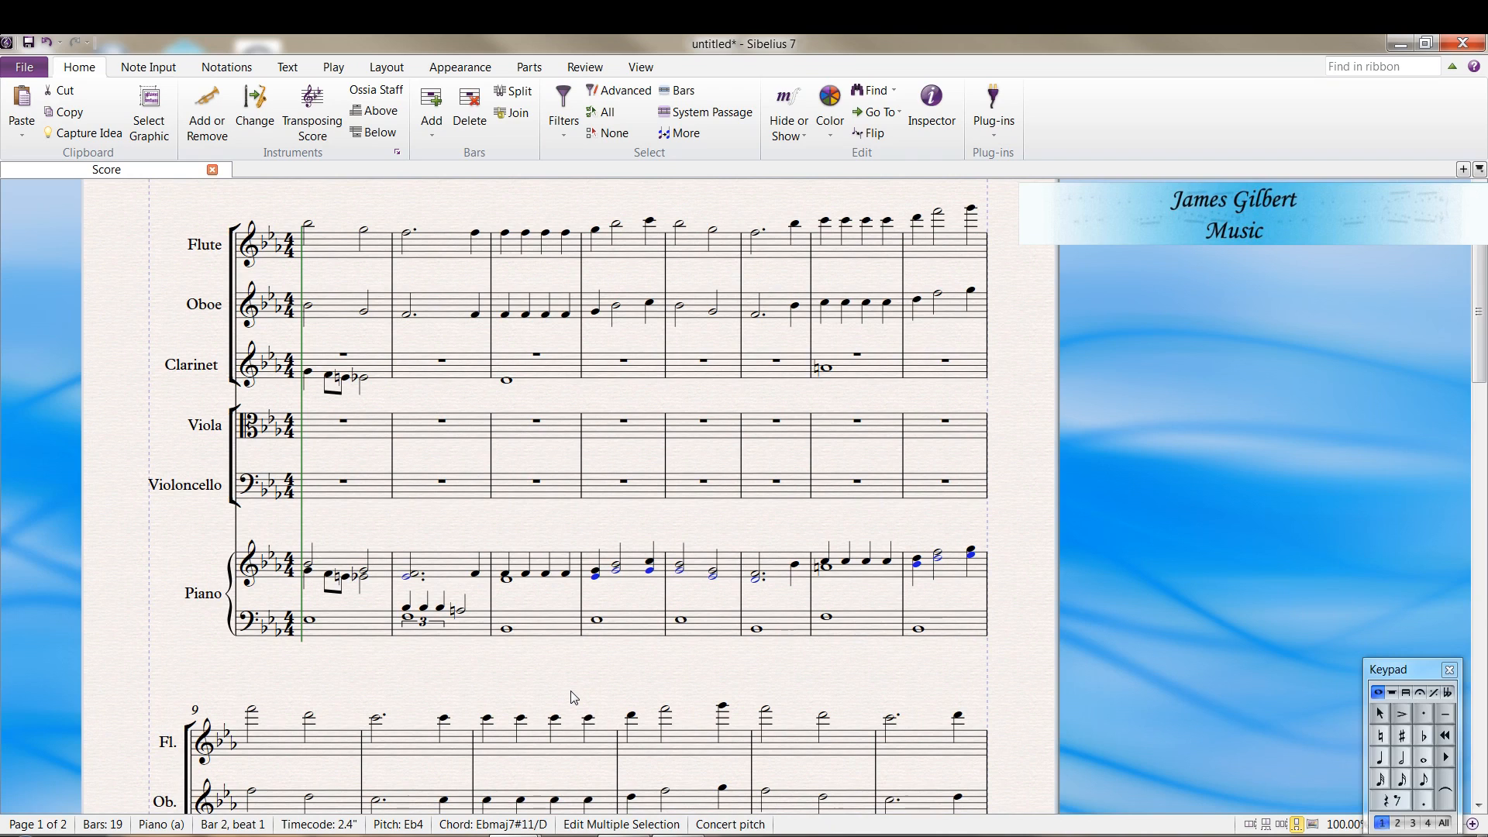
pyautogui.moveTo(366, 579)
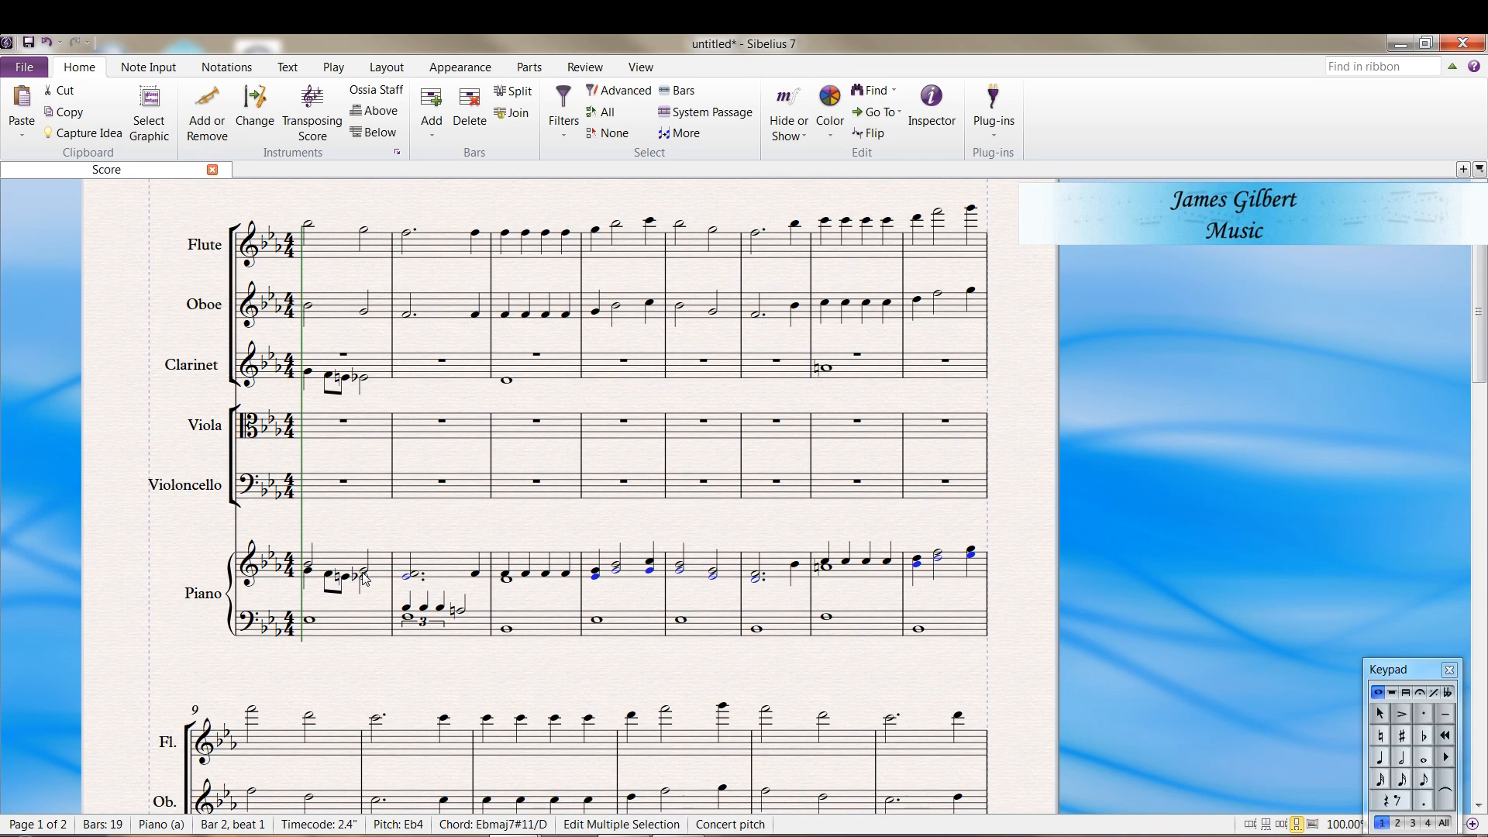
pyautogui.moveTo(414, 587)
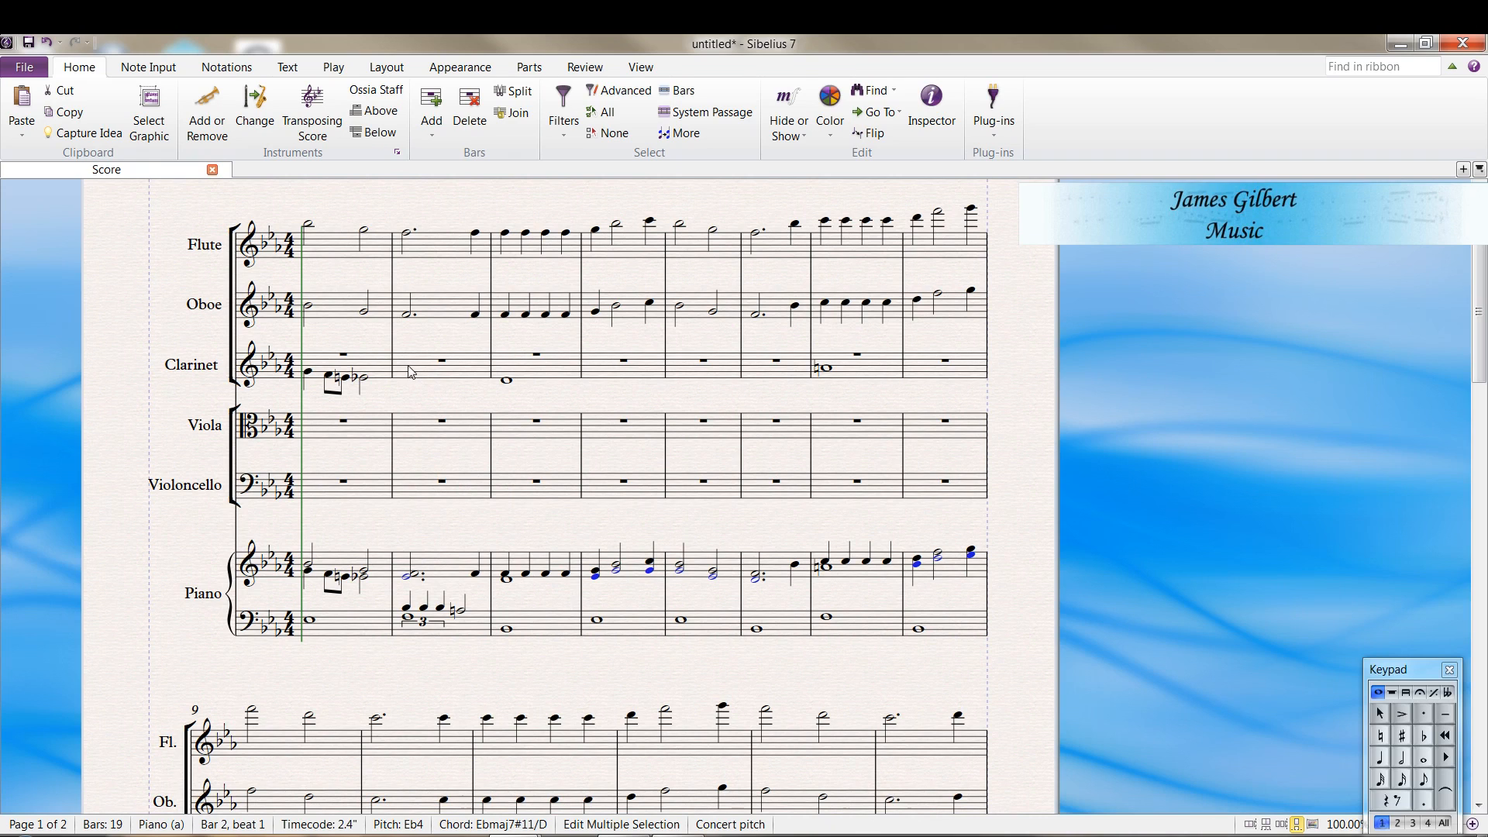
pyautogui.click(438, 364)
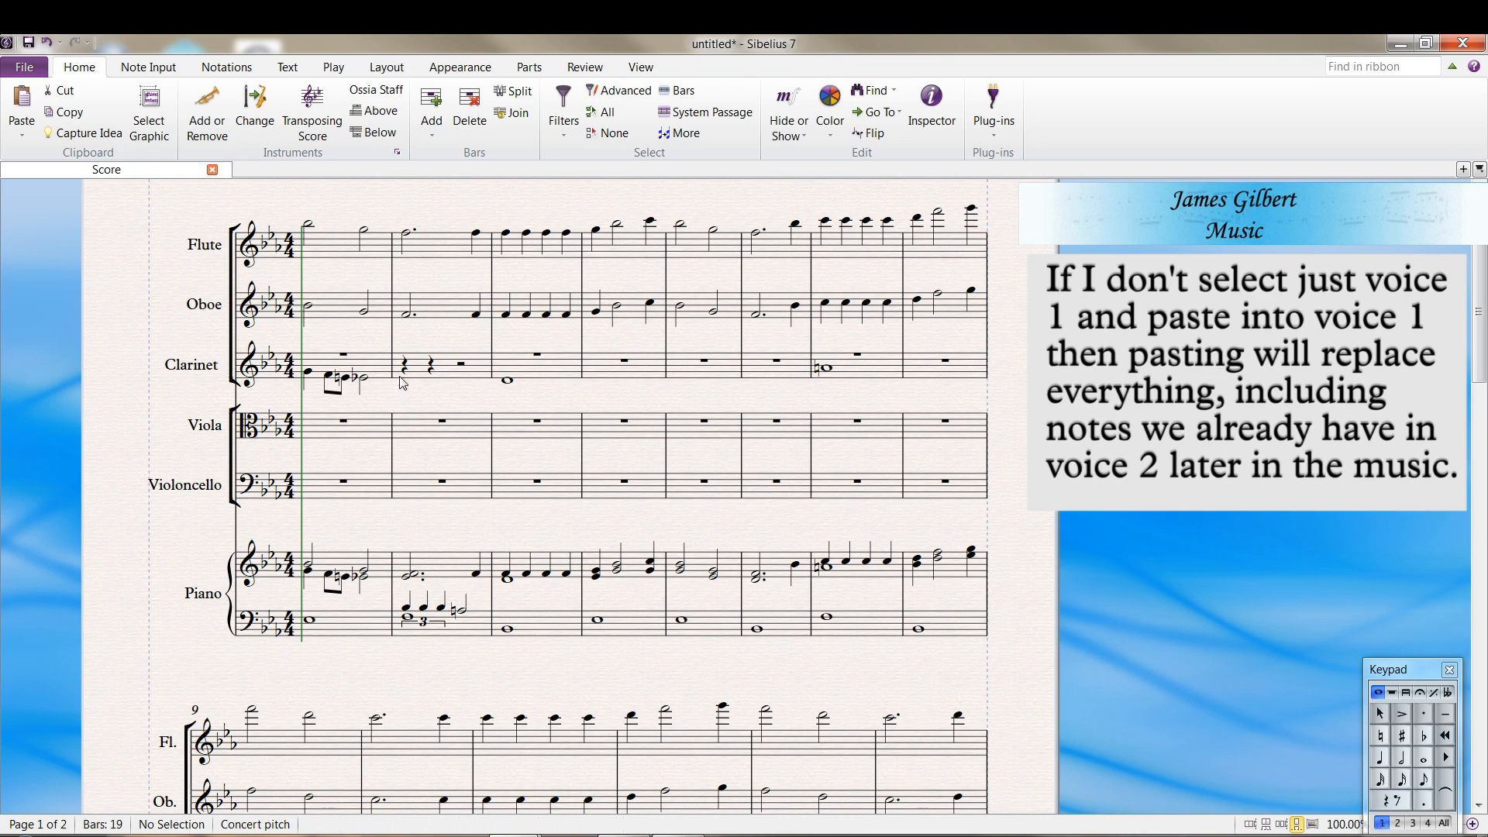
pyautogui.click(403, 364)
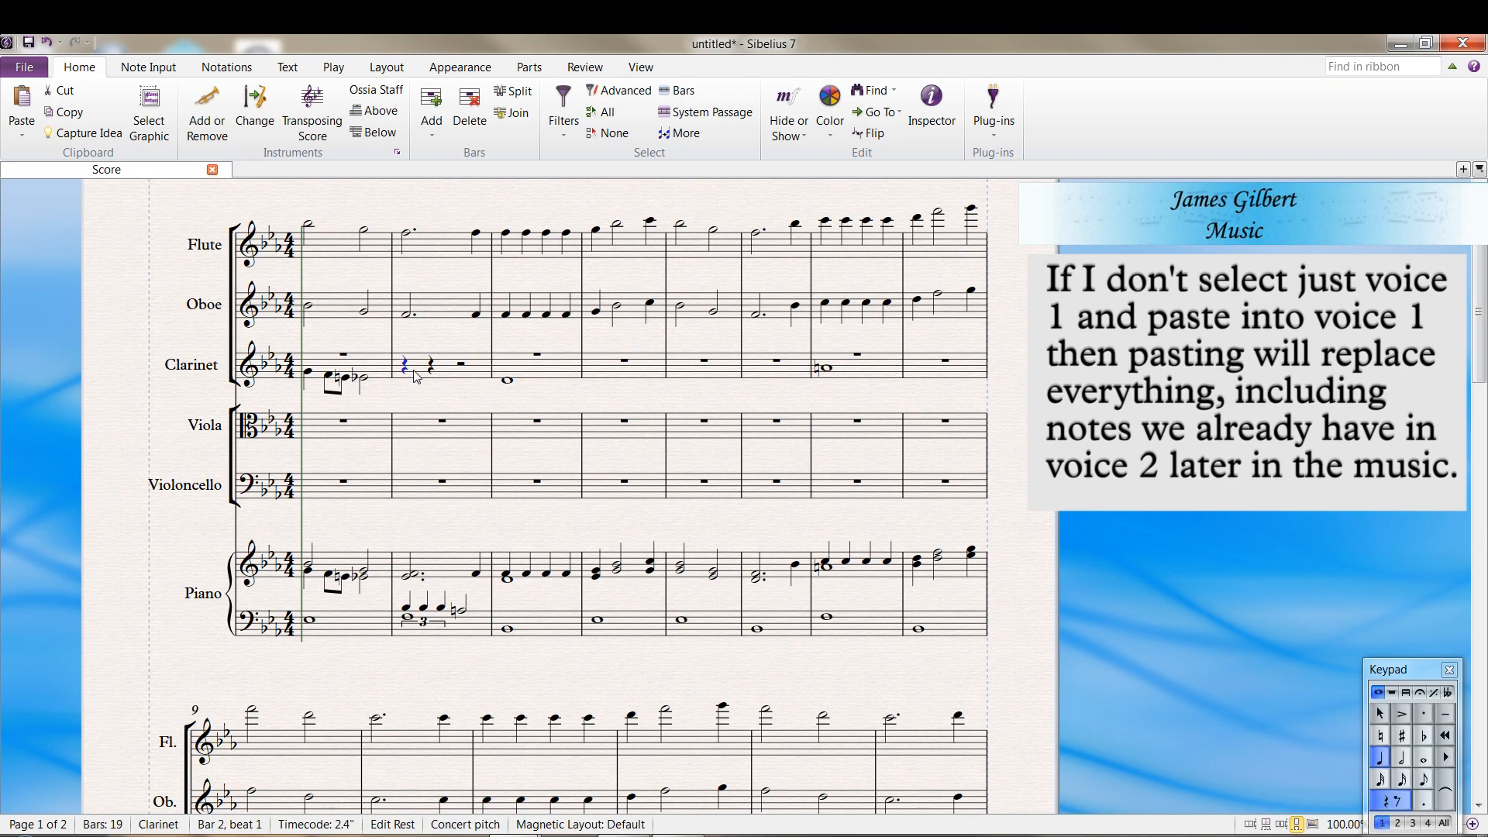
pyautogui.click(409, 365)
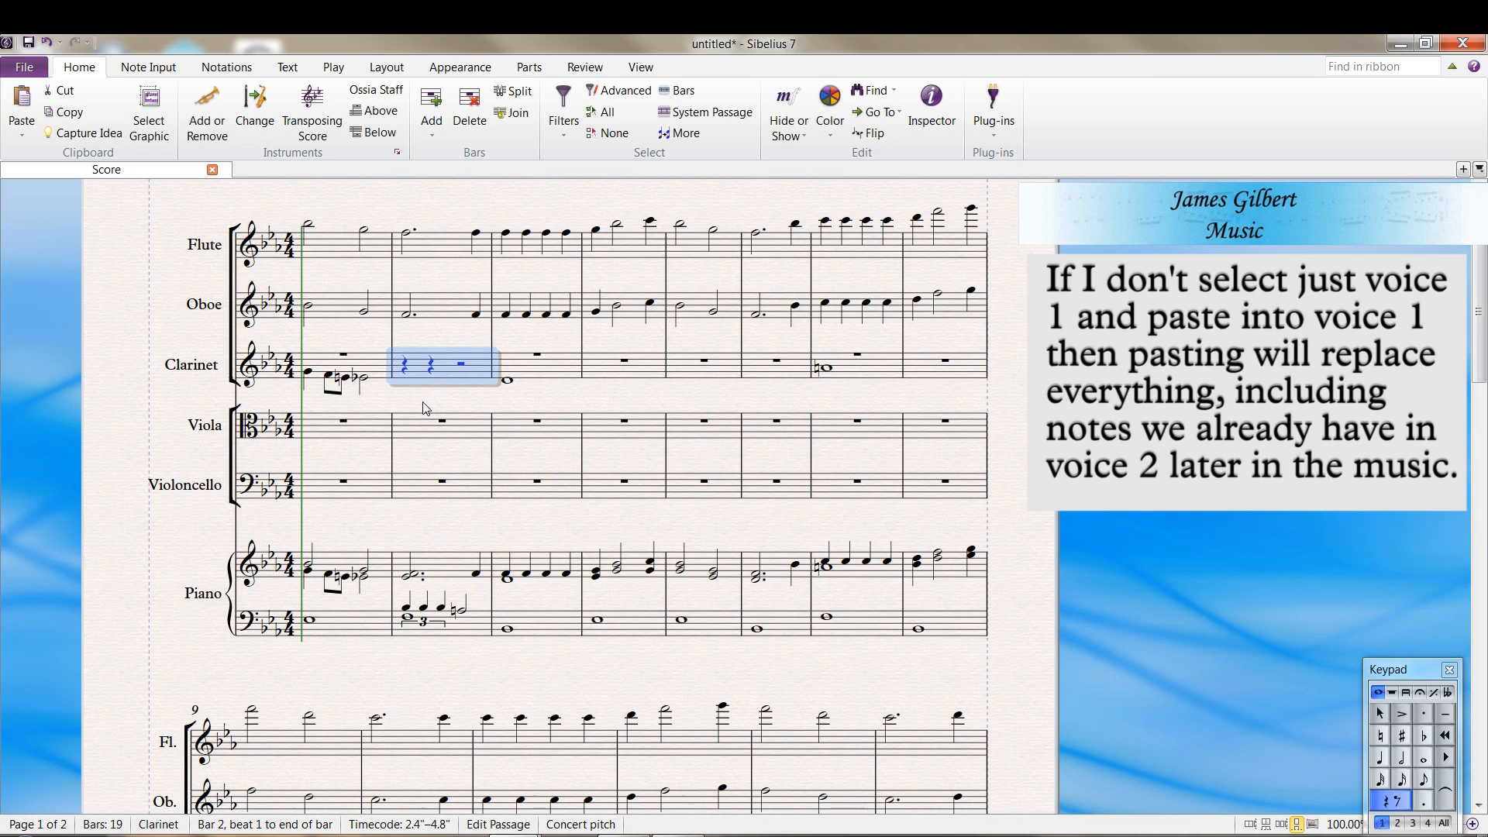
pyautogui.moveTo(420, 385)
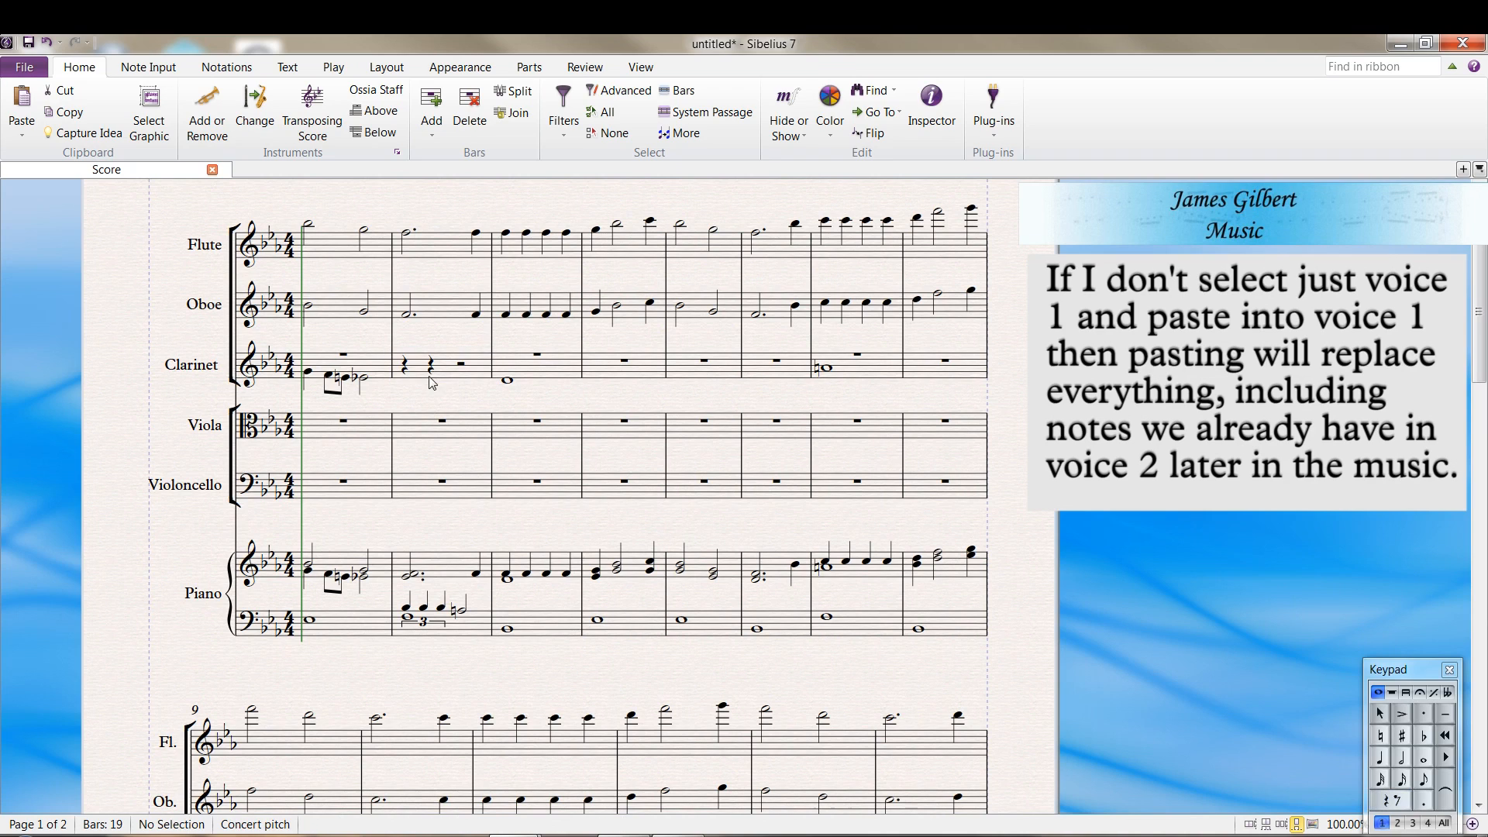
pyautogui.moveTo(418, 371)
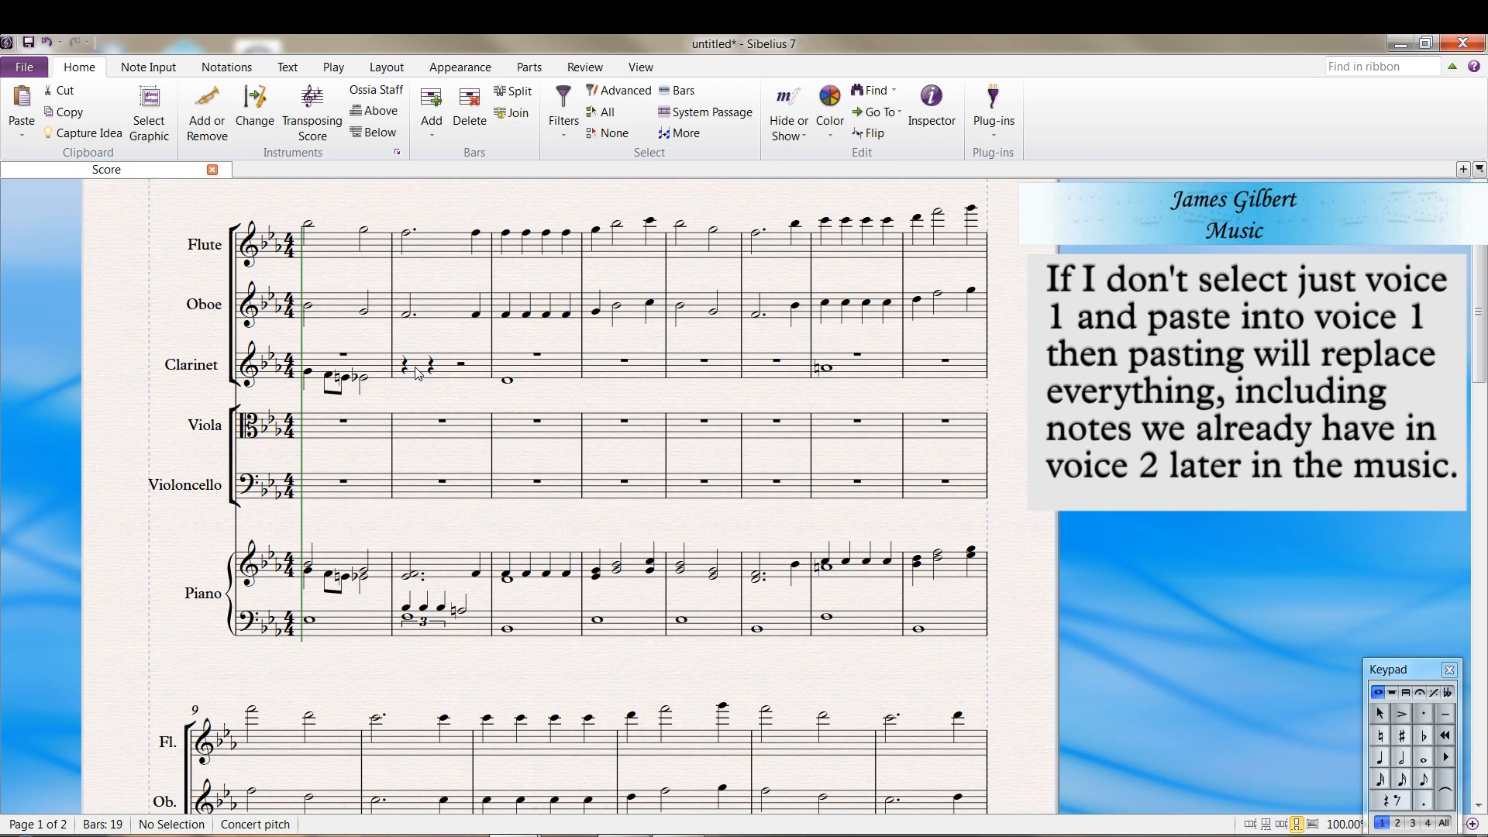
pyautogui.click(403, 363)
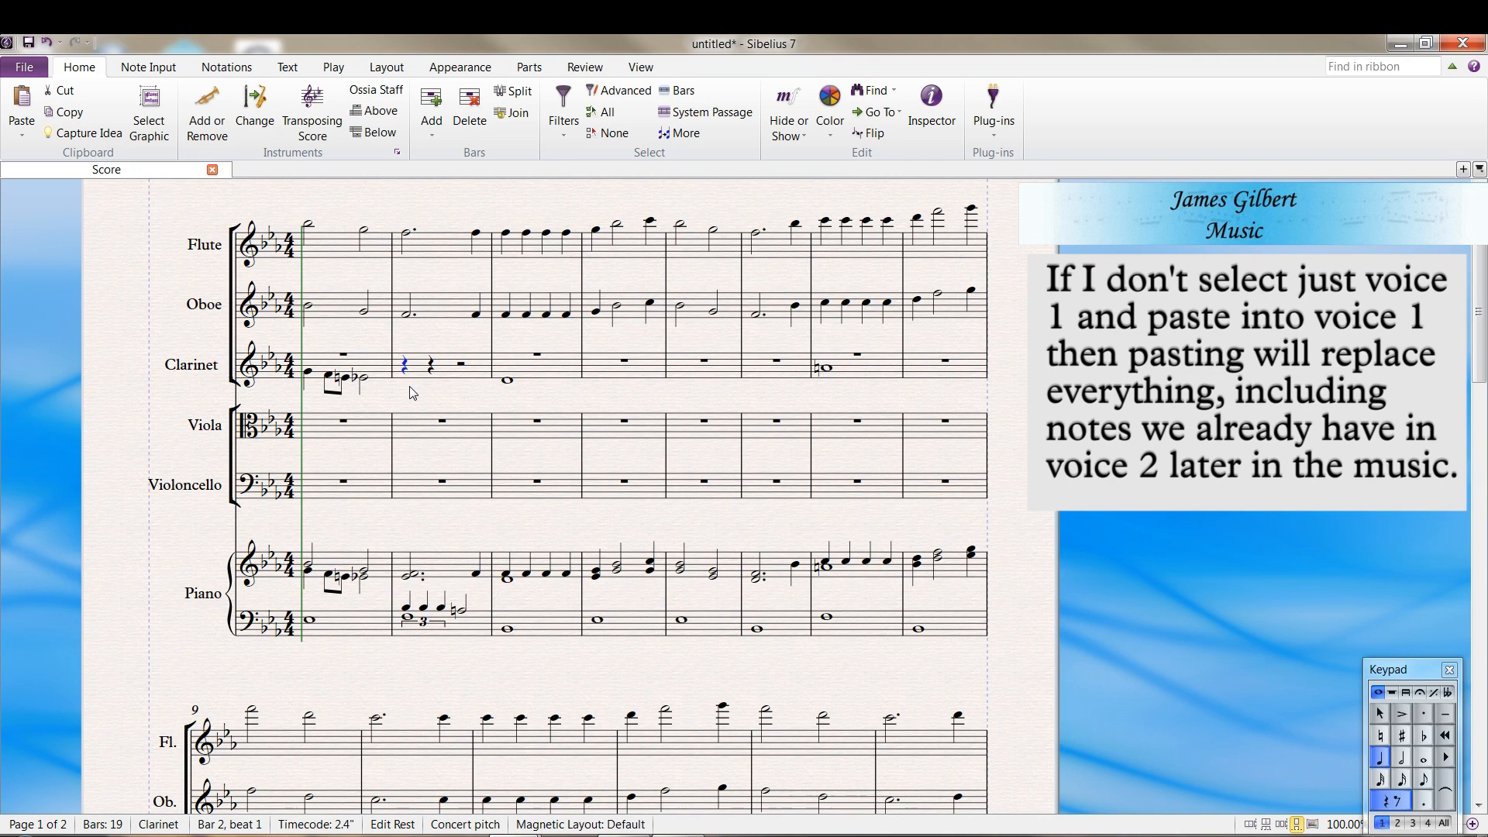
# Check the pasted bottom notes in the clarinet staff, then select the whole clarinet line
pyautogui.scroll(-3)
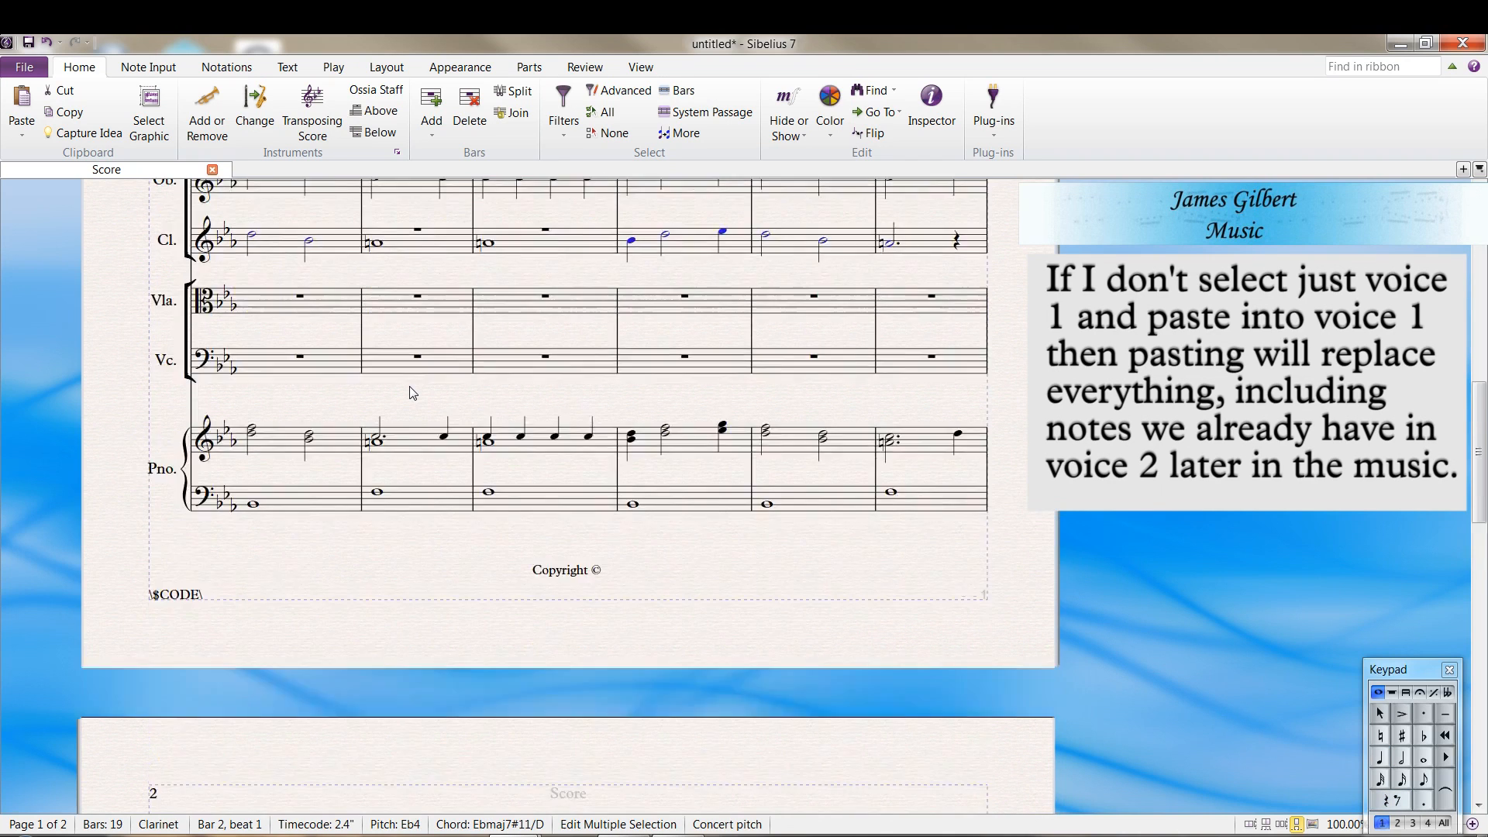
pyautogui.scroll(3)
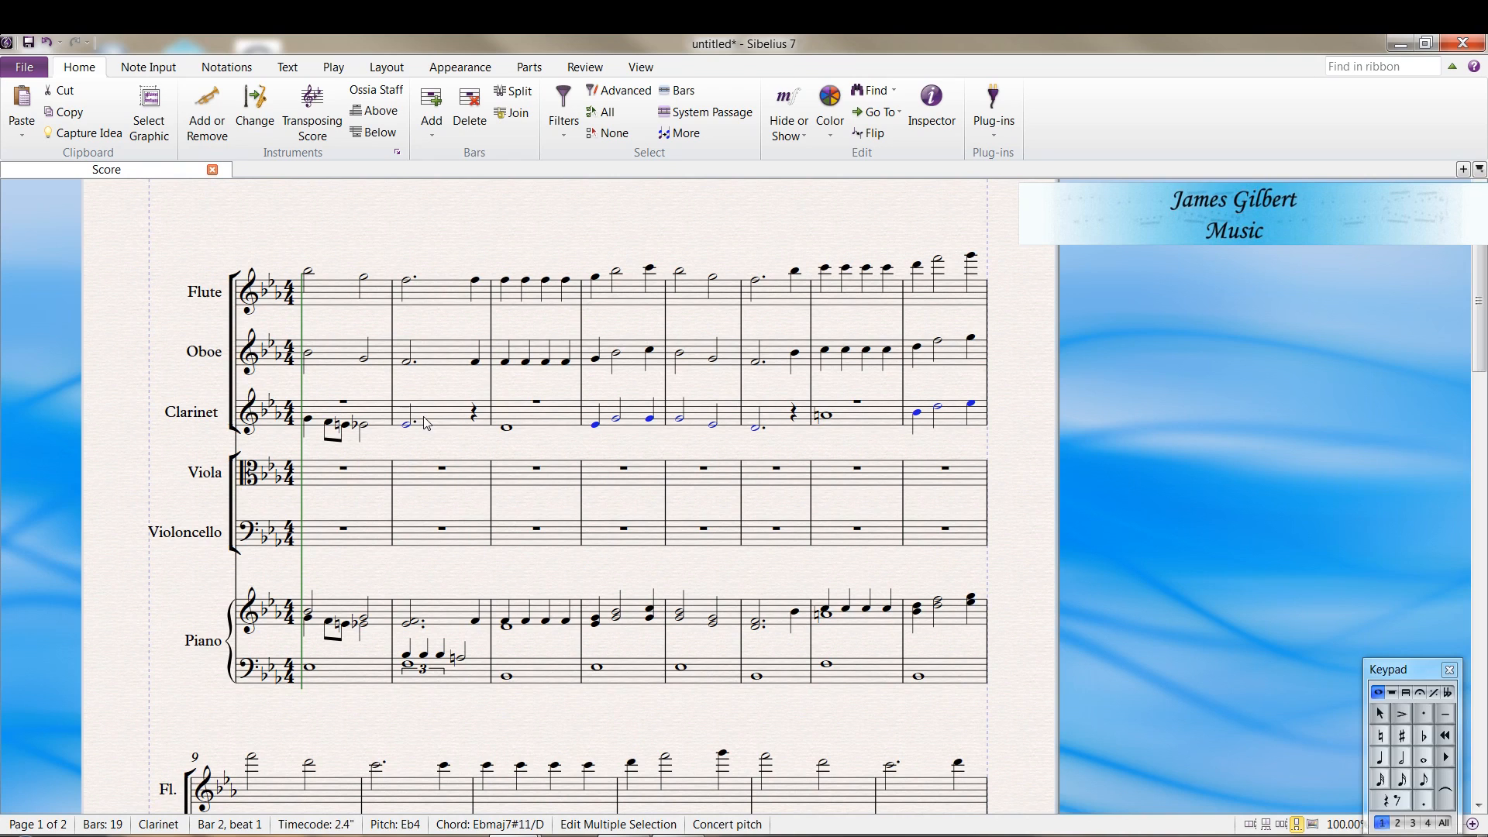
pyautogui.click(332, 413)
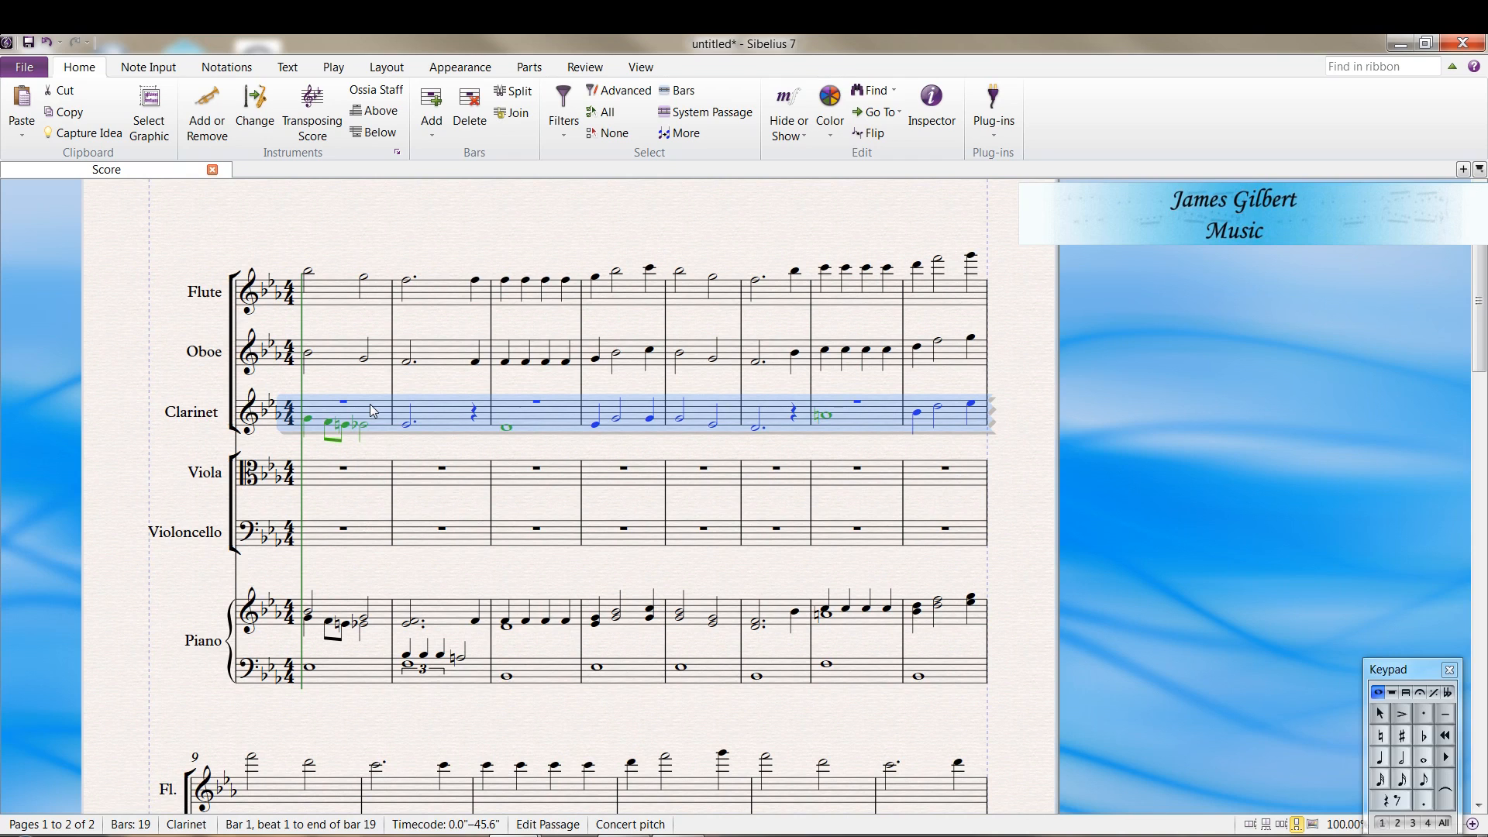
# Put every clarinet note into voice 1 using the Keypad
pyautogui.click(331, 415)
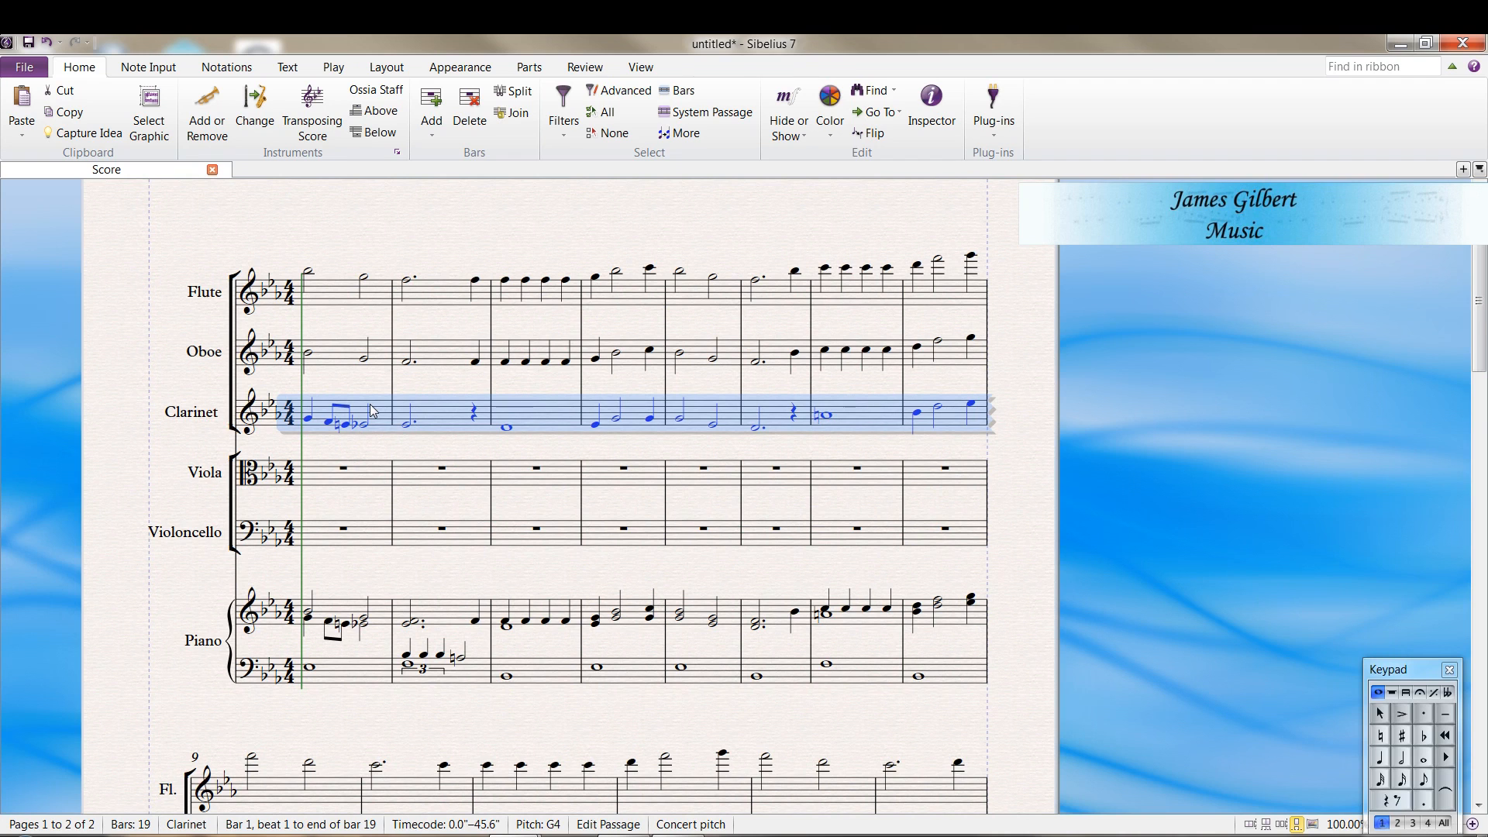
pyautogui.scroll(-3)
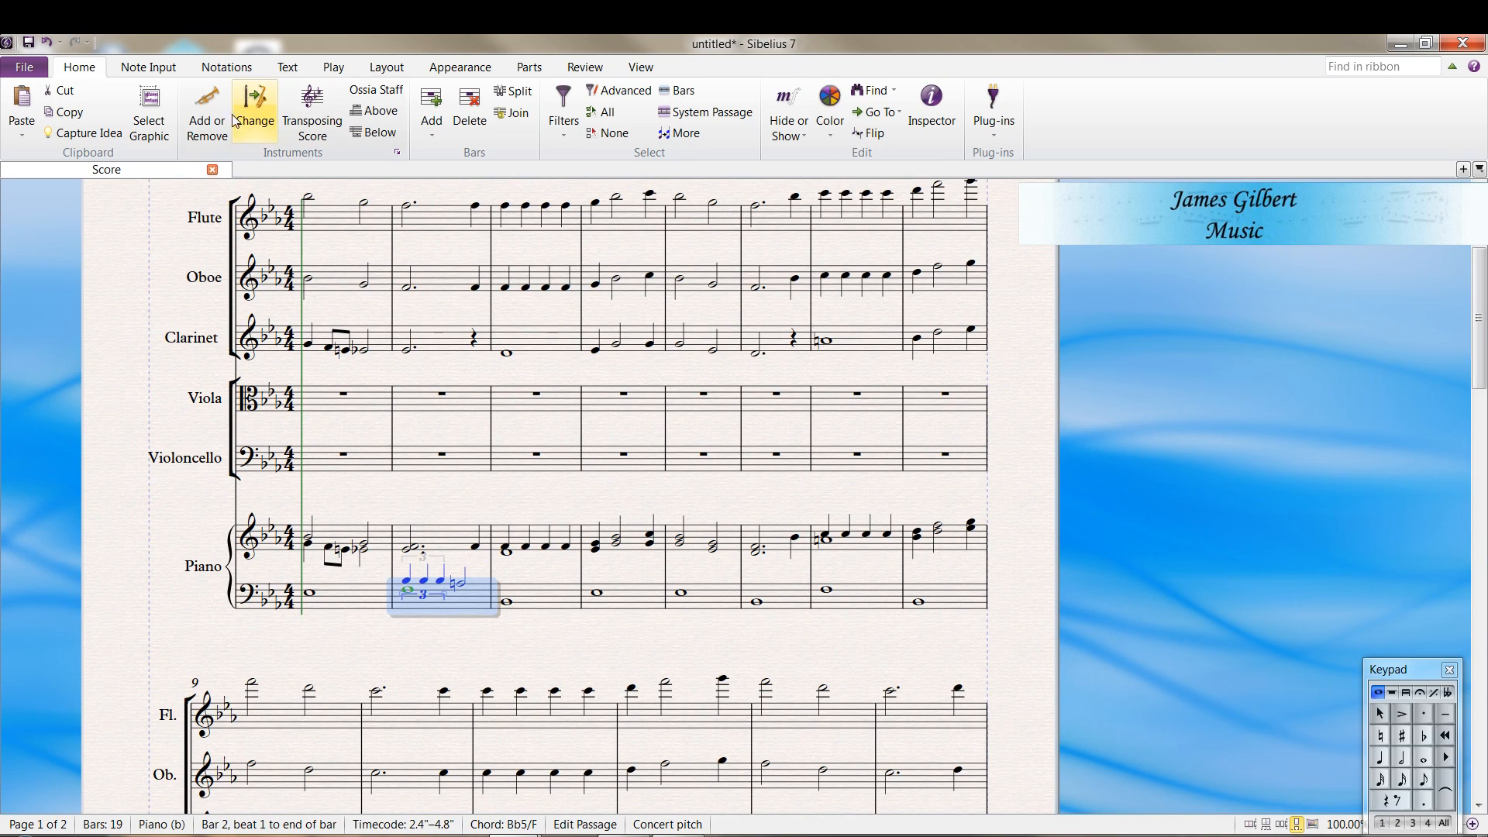
# Start exploding the piano's bar-2 bass chords into 2 staves and bring up the destination settings
pyautogui.click(147, 66)
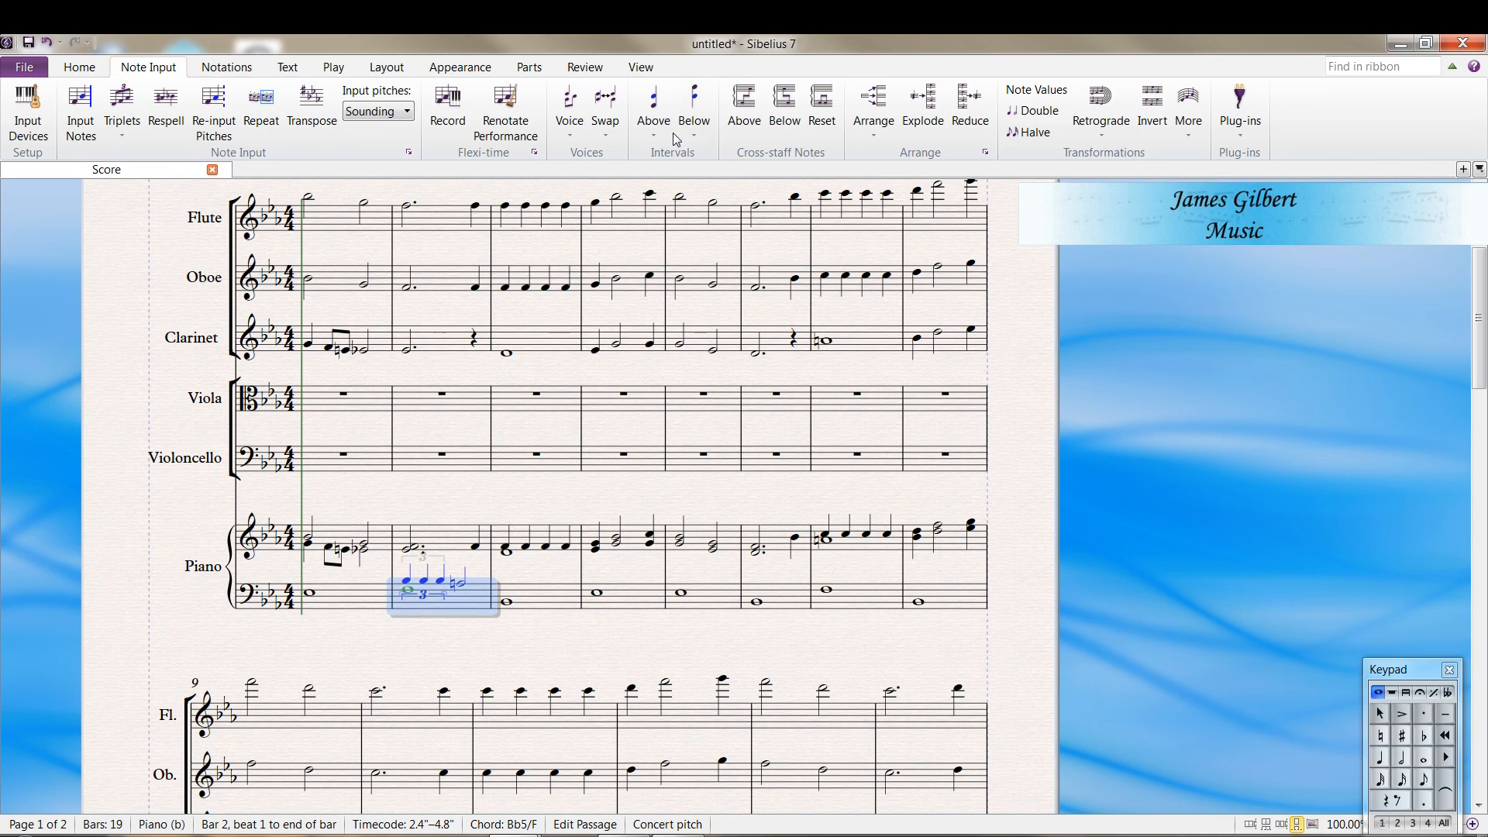
pyautogui.moveTo(921, 103)
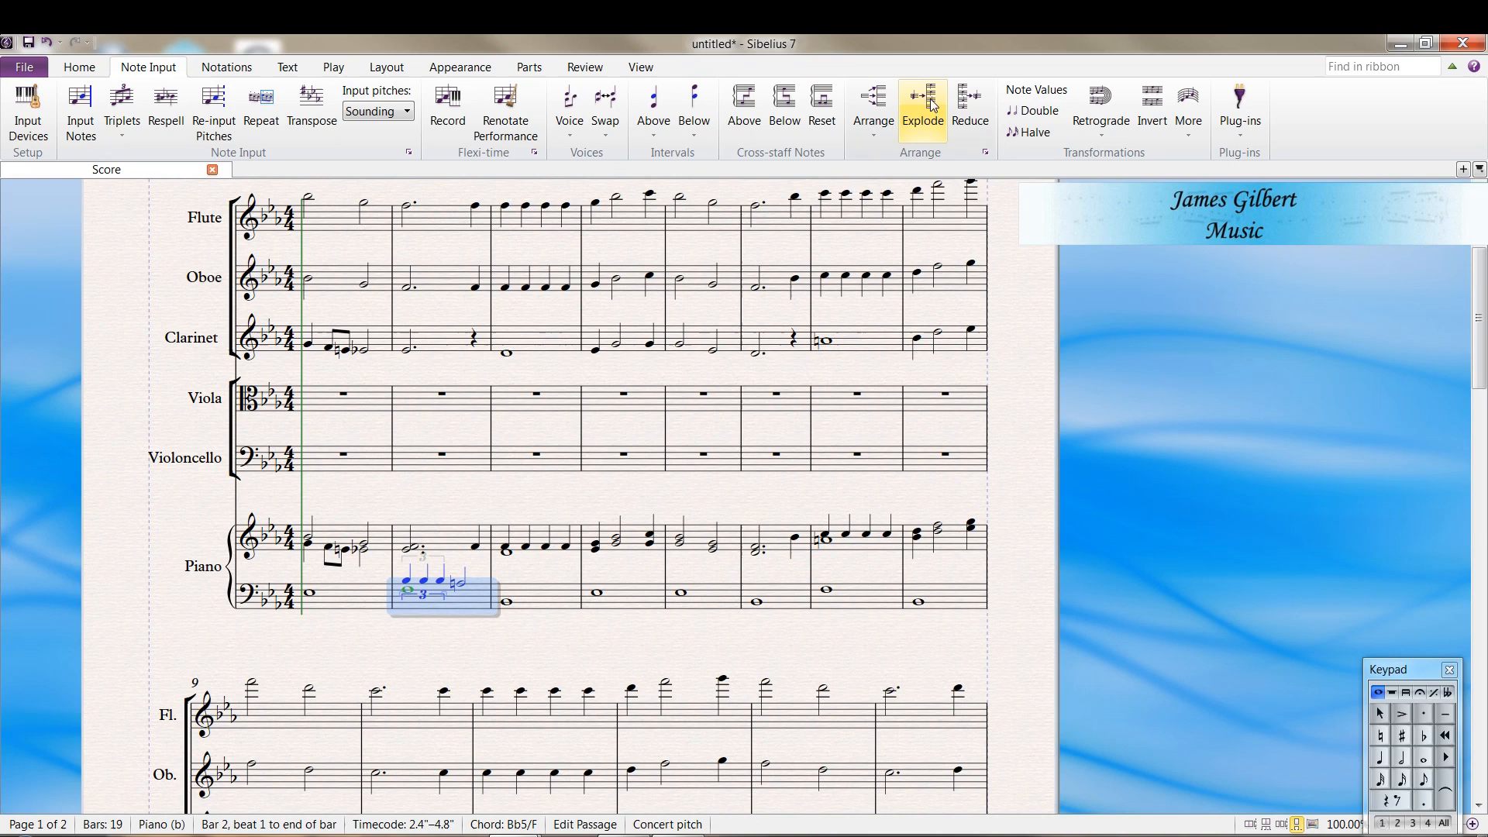
pyautogui.moveTo(479, 597)
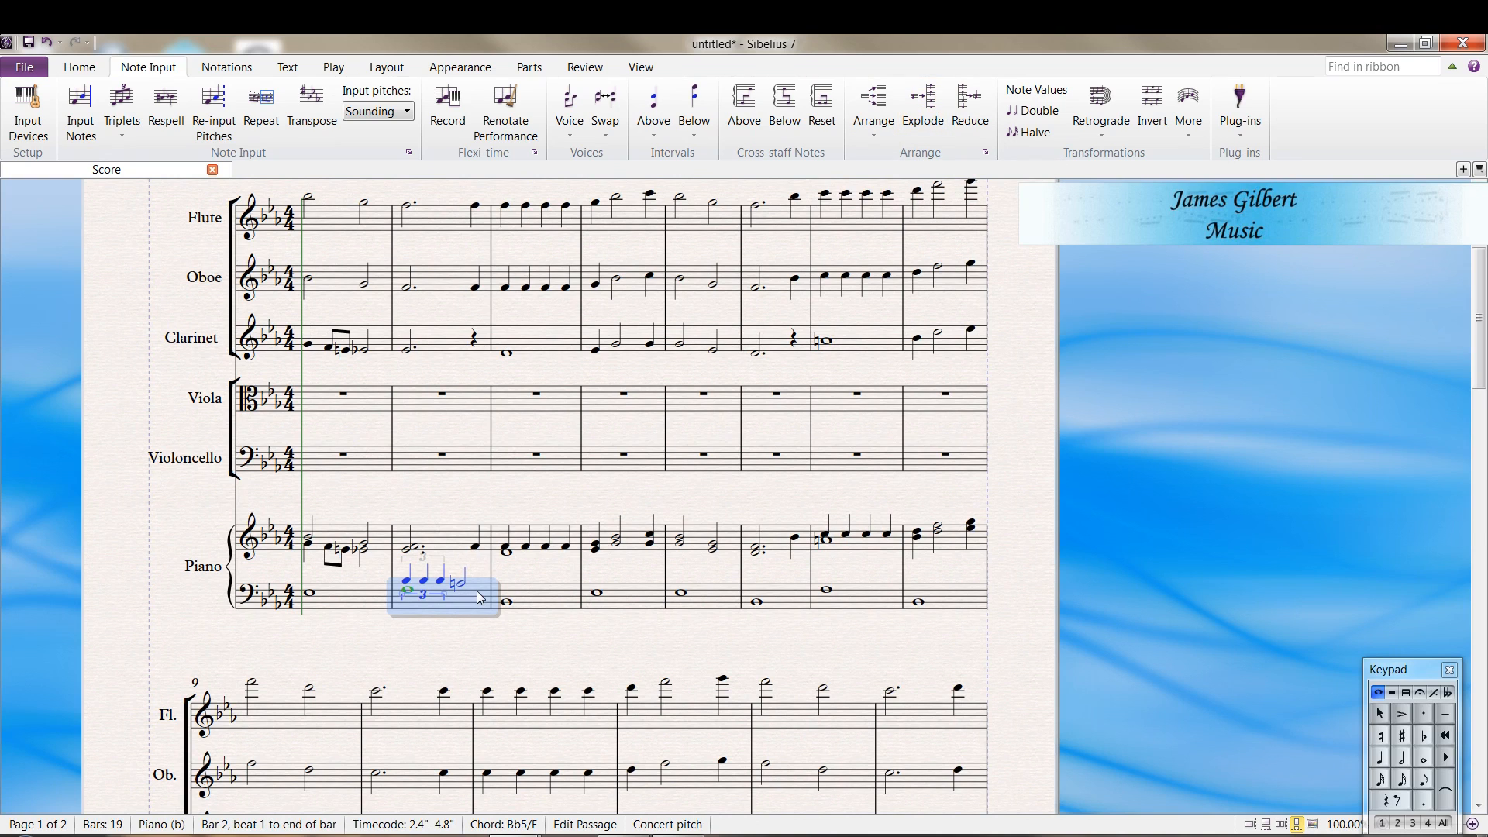
pyautogui.moveTo(918, 193)
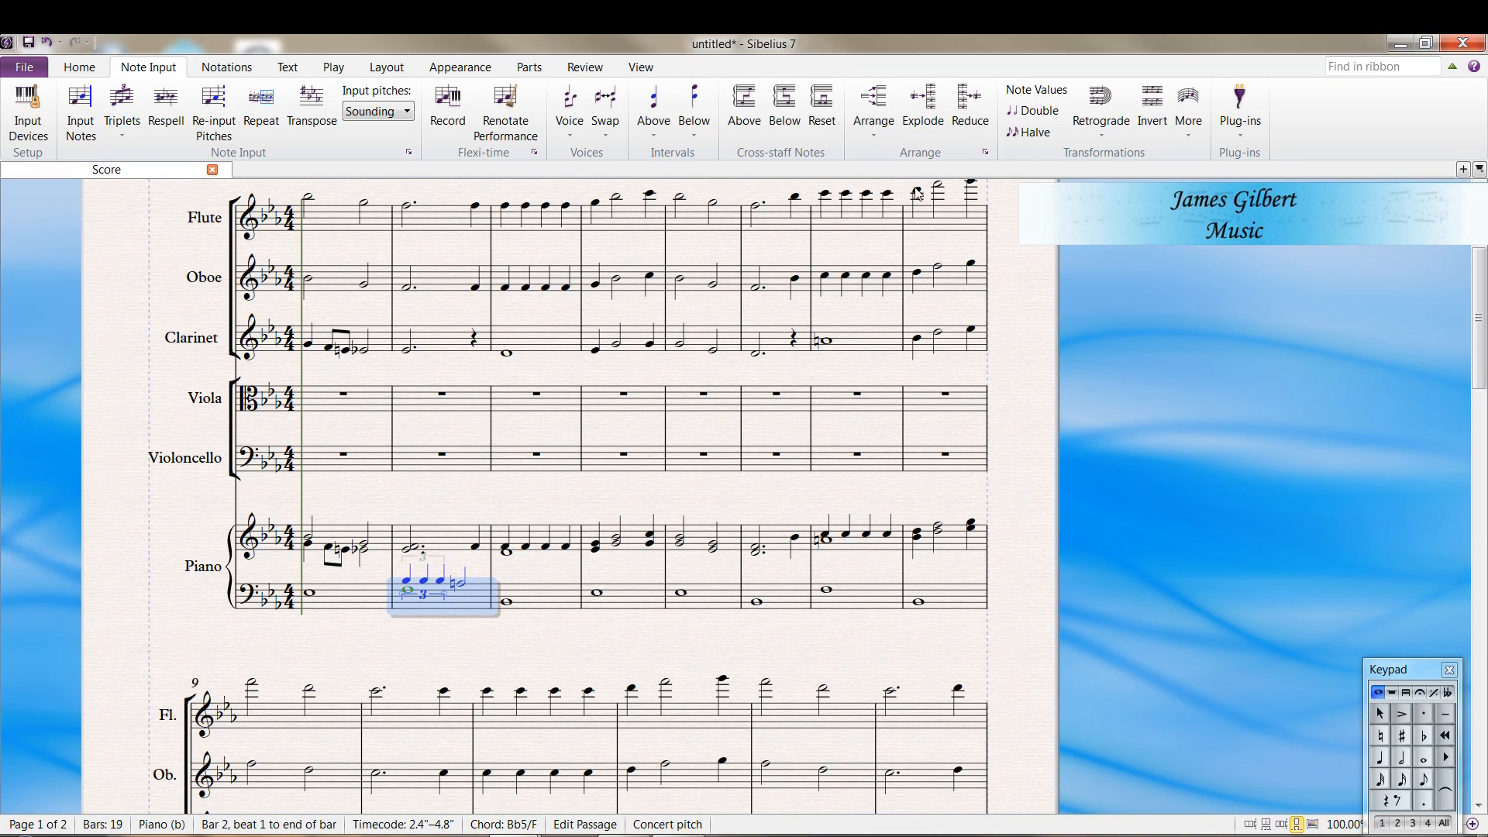
pyautogui.moveTo(921, 105)
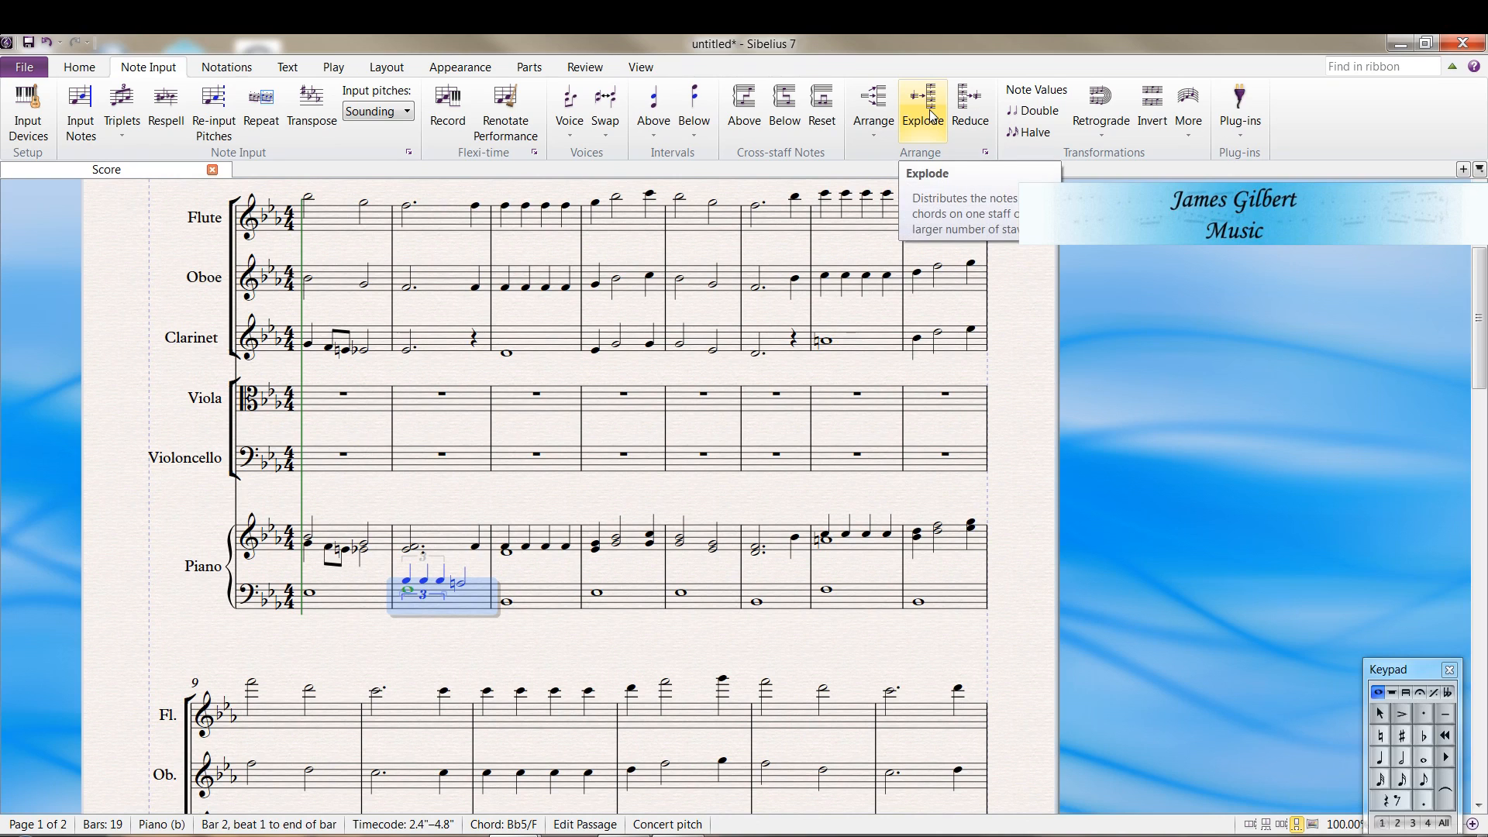
pyautogui.click(920, 104)
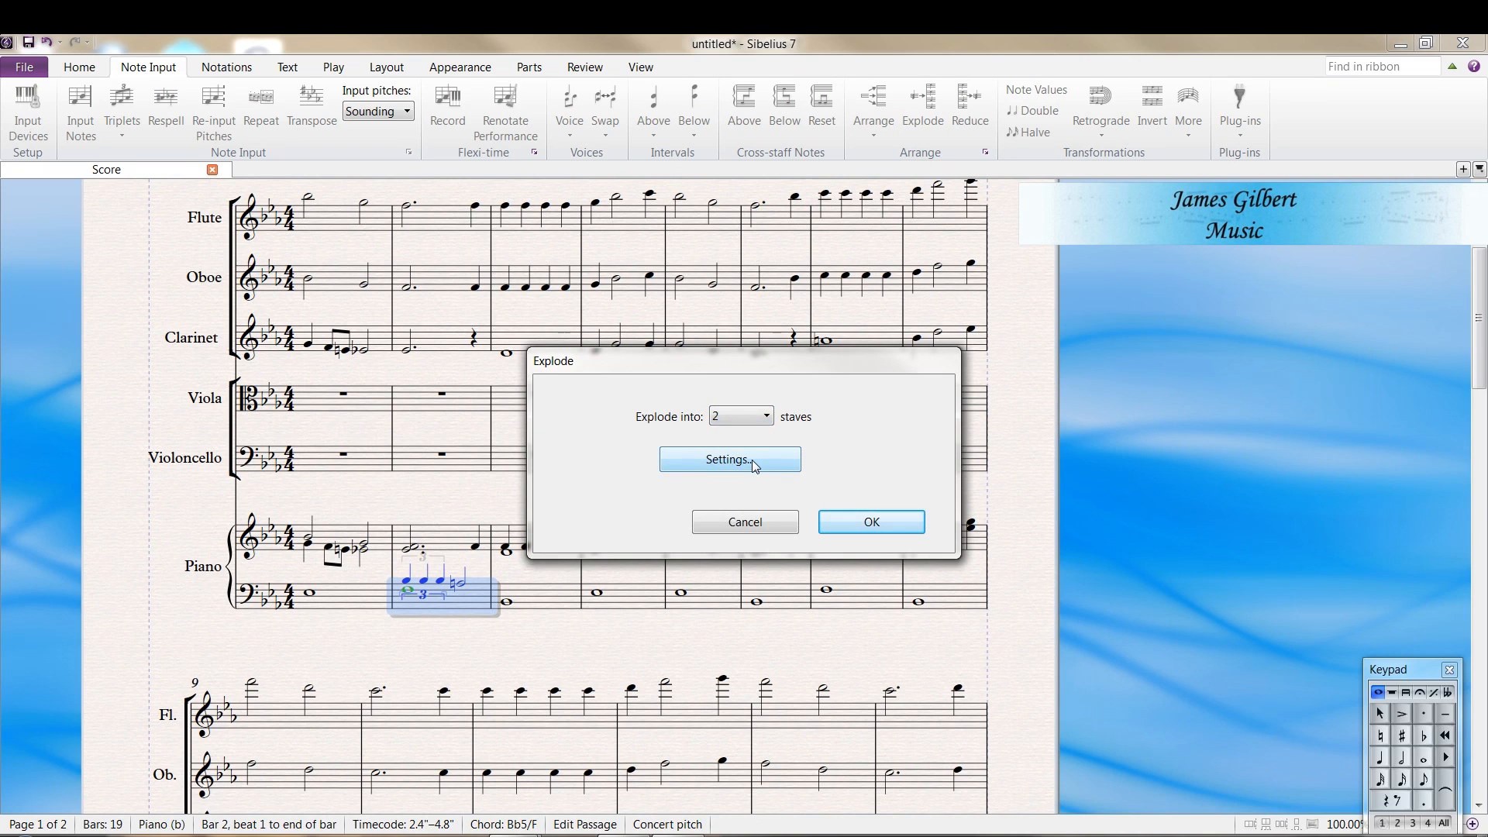
pyautogui.click(729, 460)
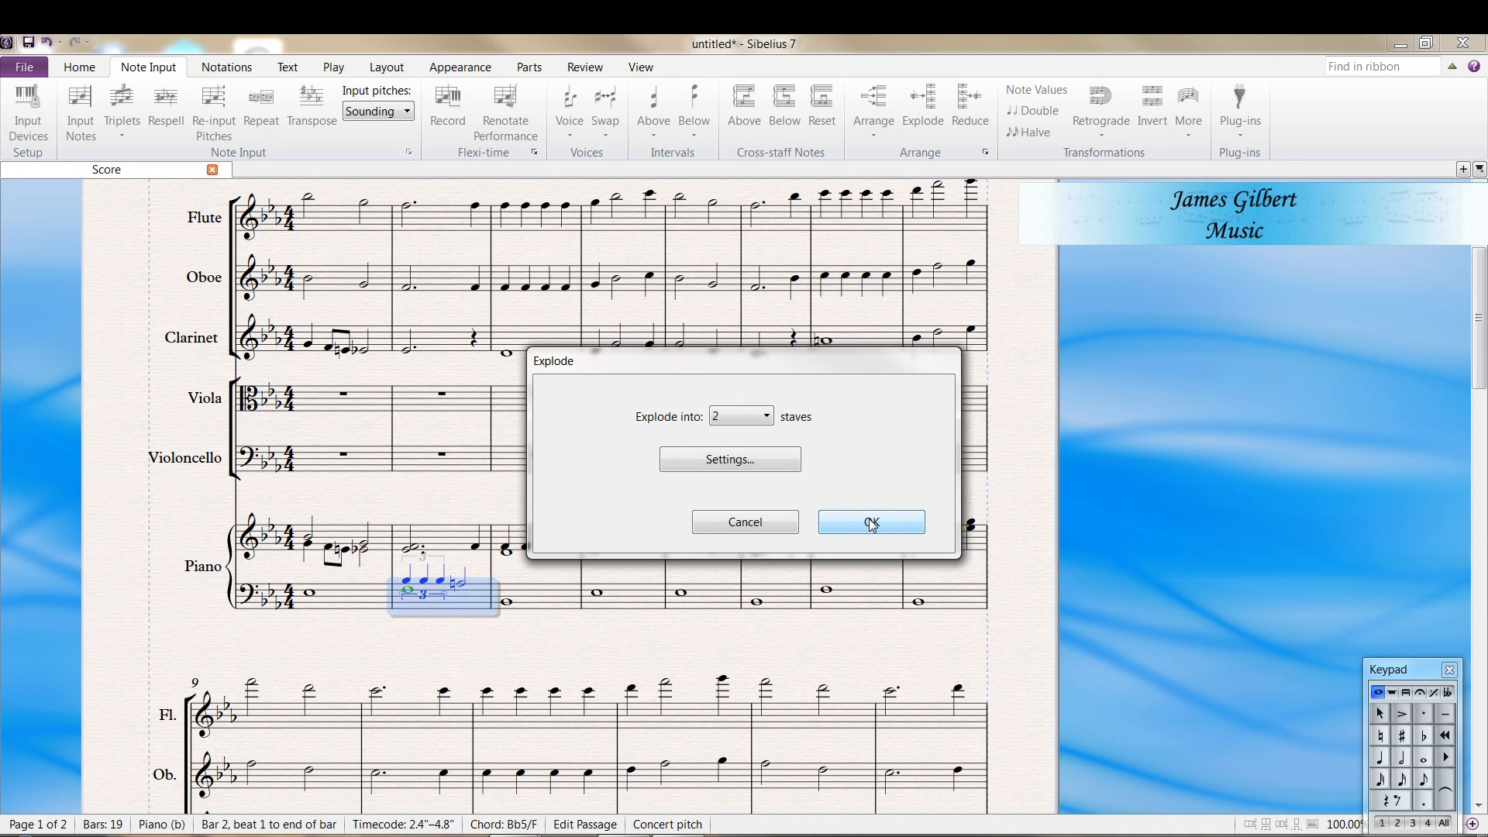
pyautogui.click(868, 521)
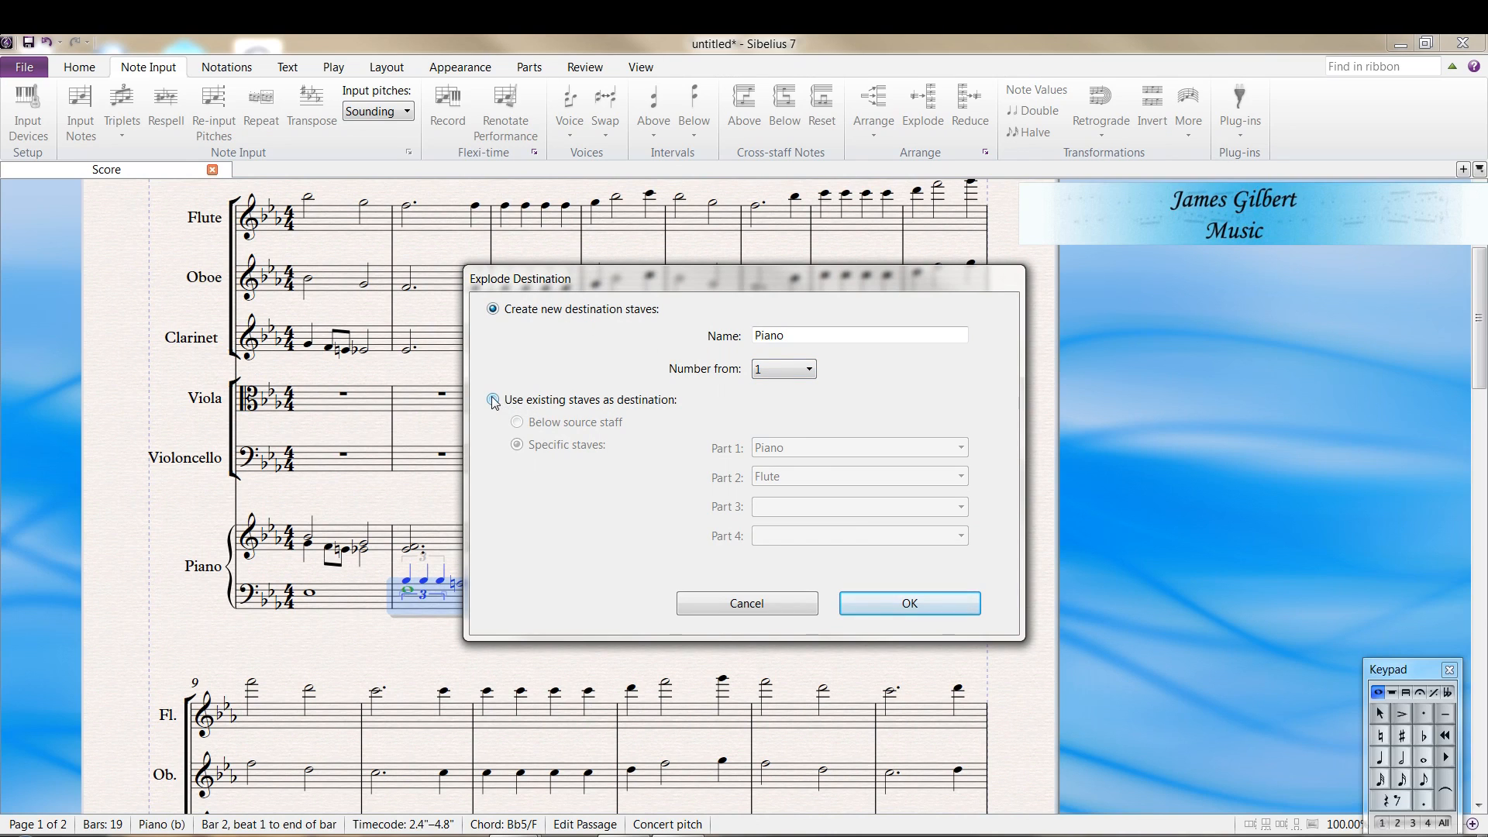
# Explode the chords into existing specific staves: Part 1 Viola, Part 2 Violoncello
pyautogui.click(493, 400)
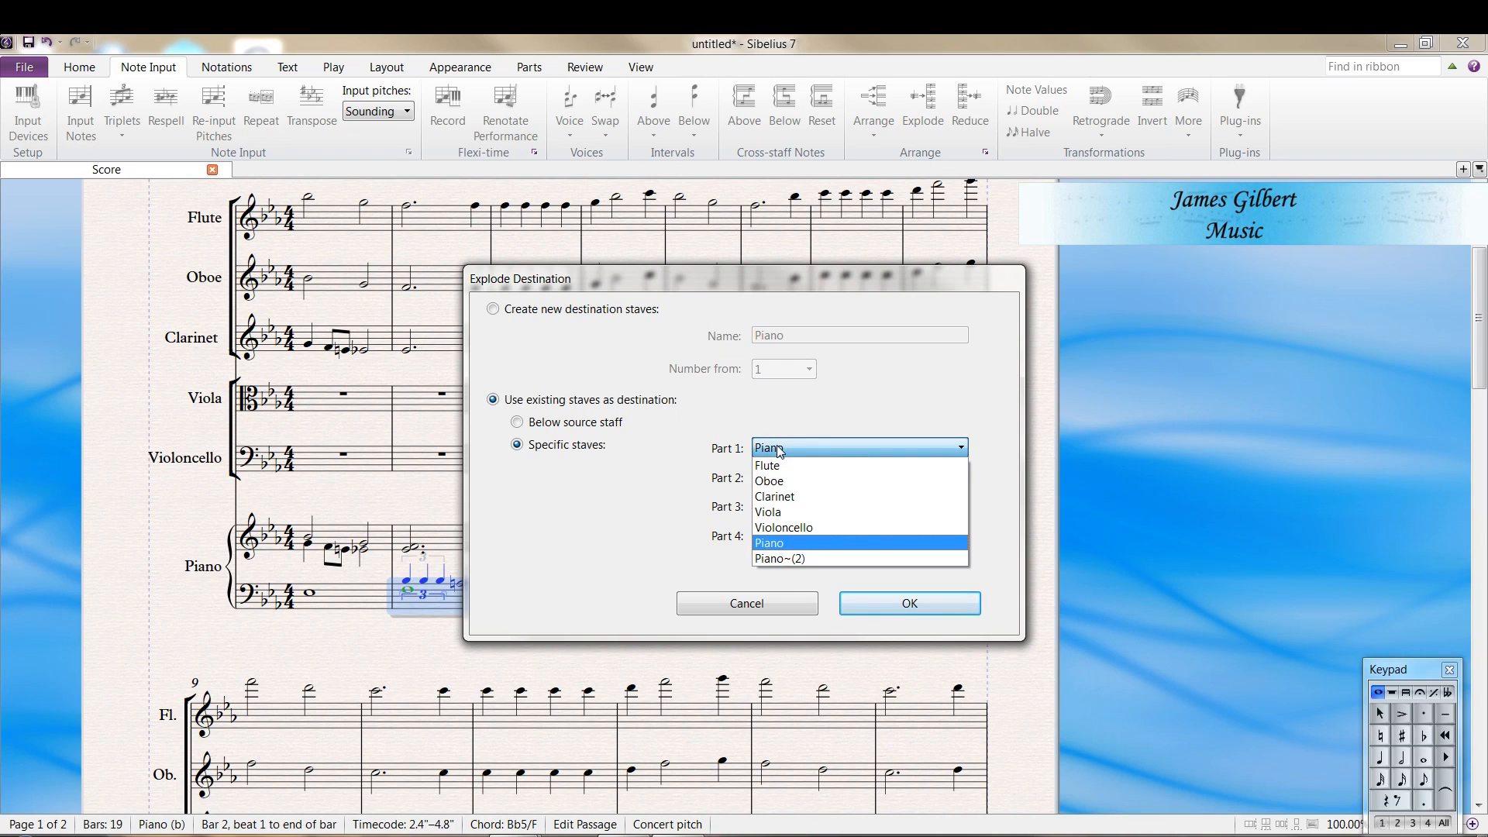
pyautogui.click(768, 511)
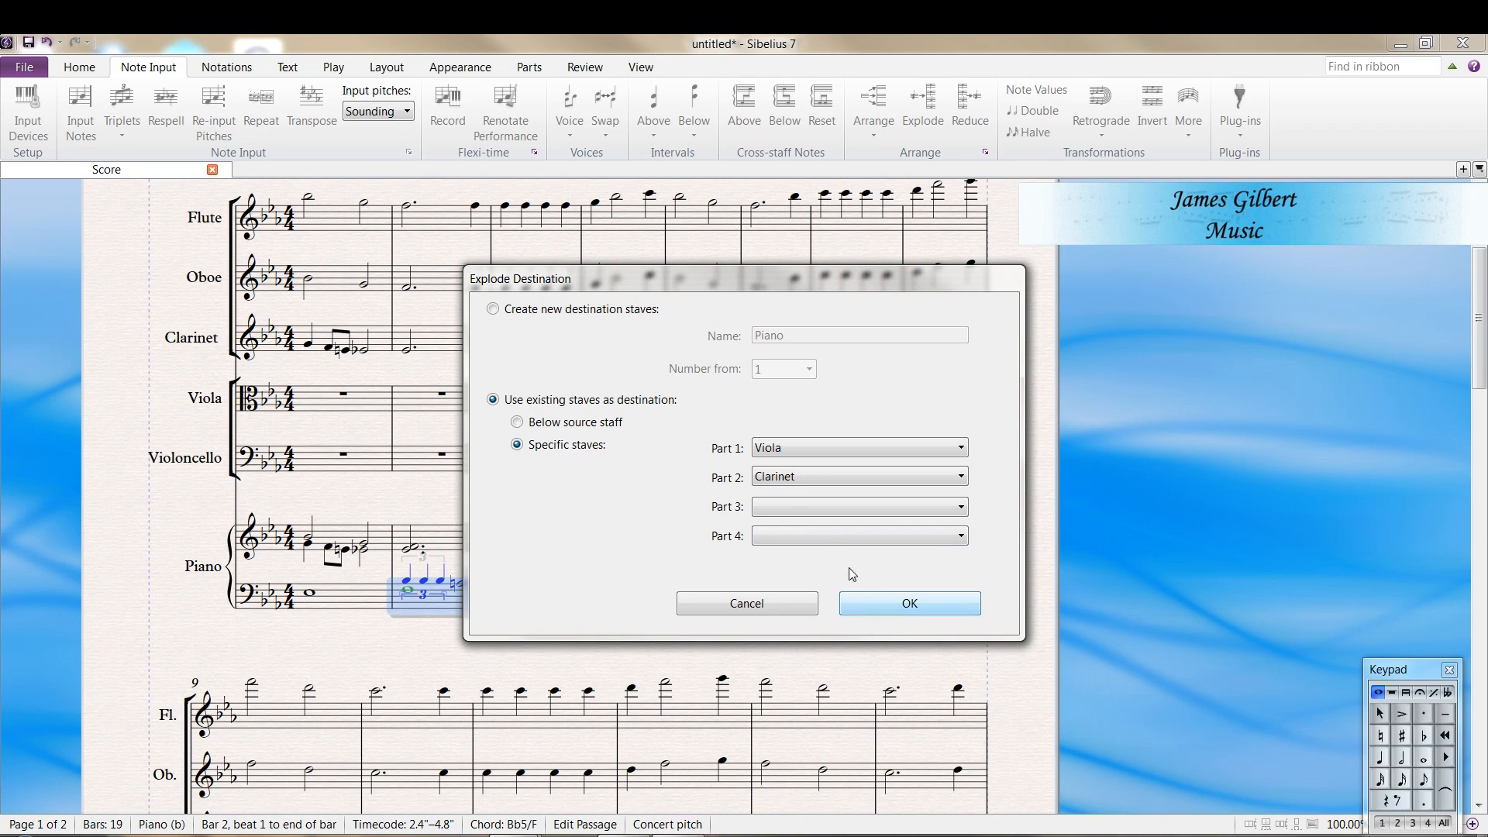
pyautogui.click(858, 475)
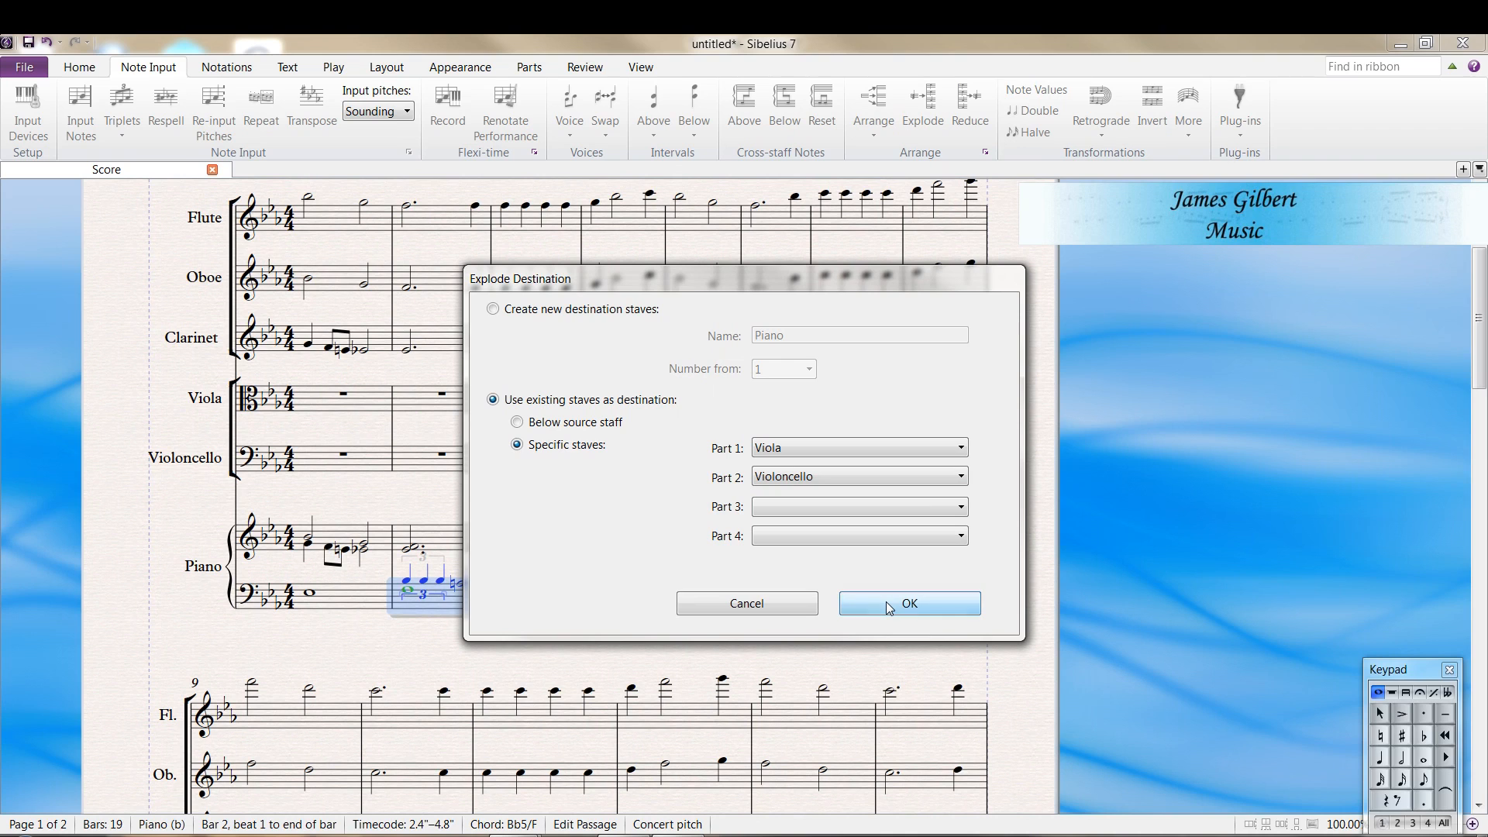
pyautogui.click(907, 603)
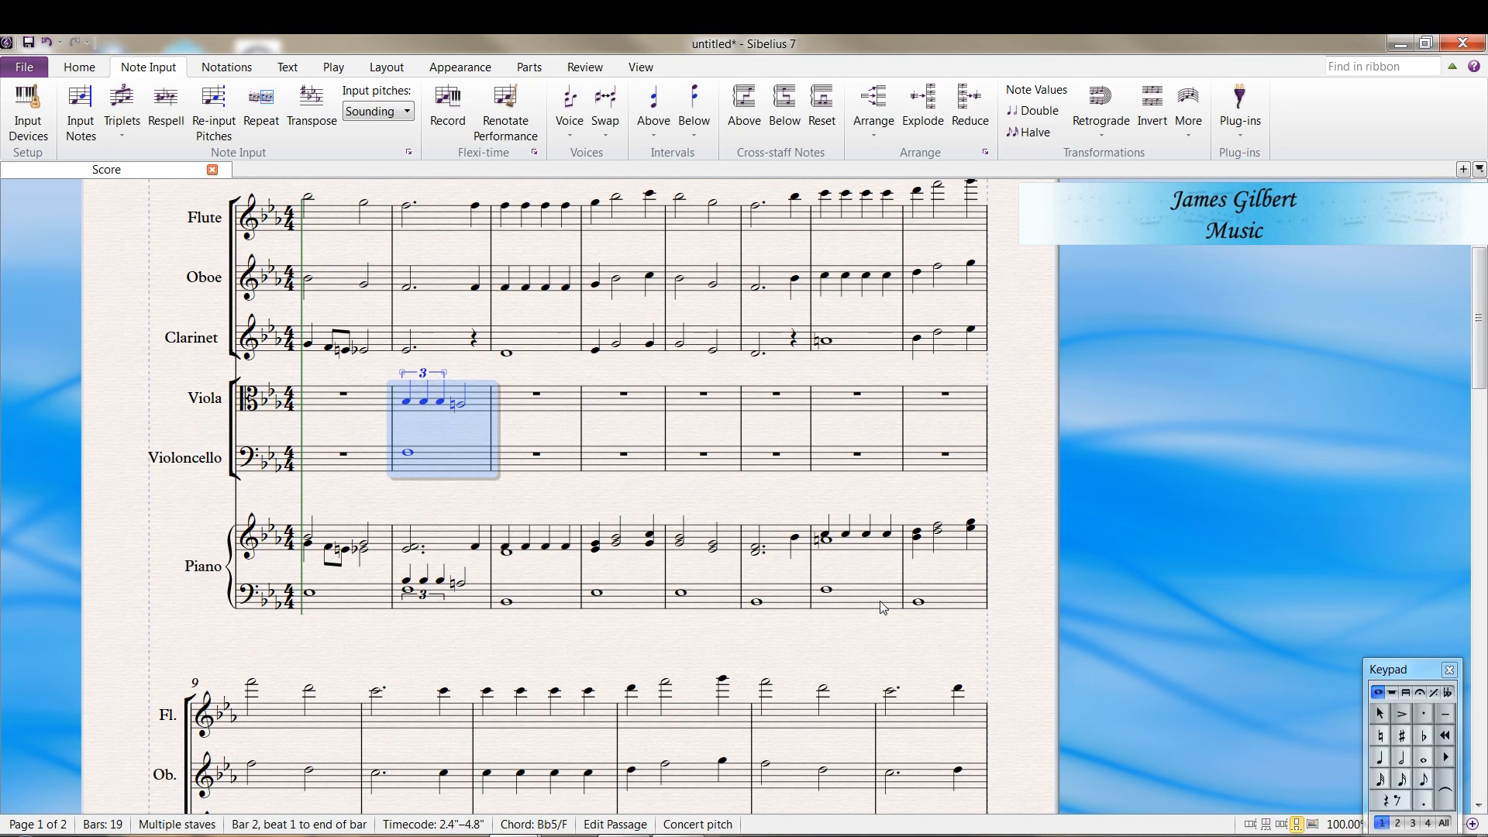
pyautogui.moveTo(439, 506)
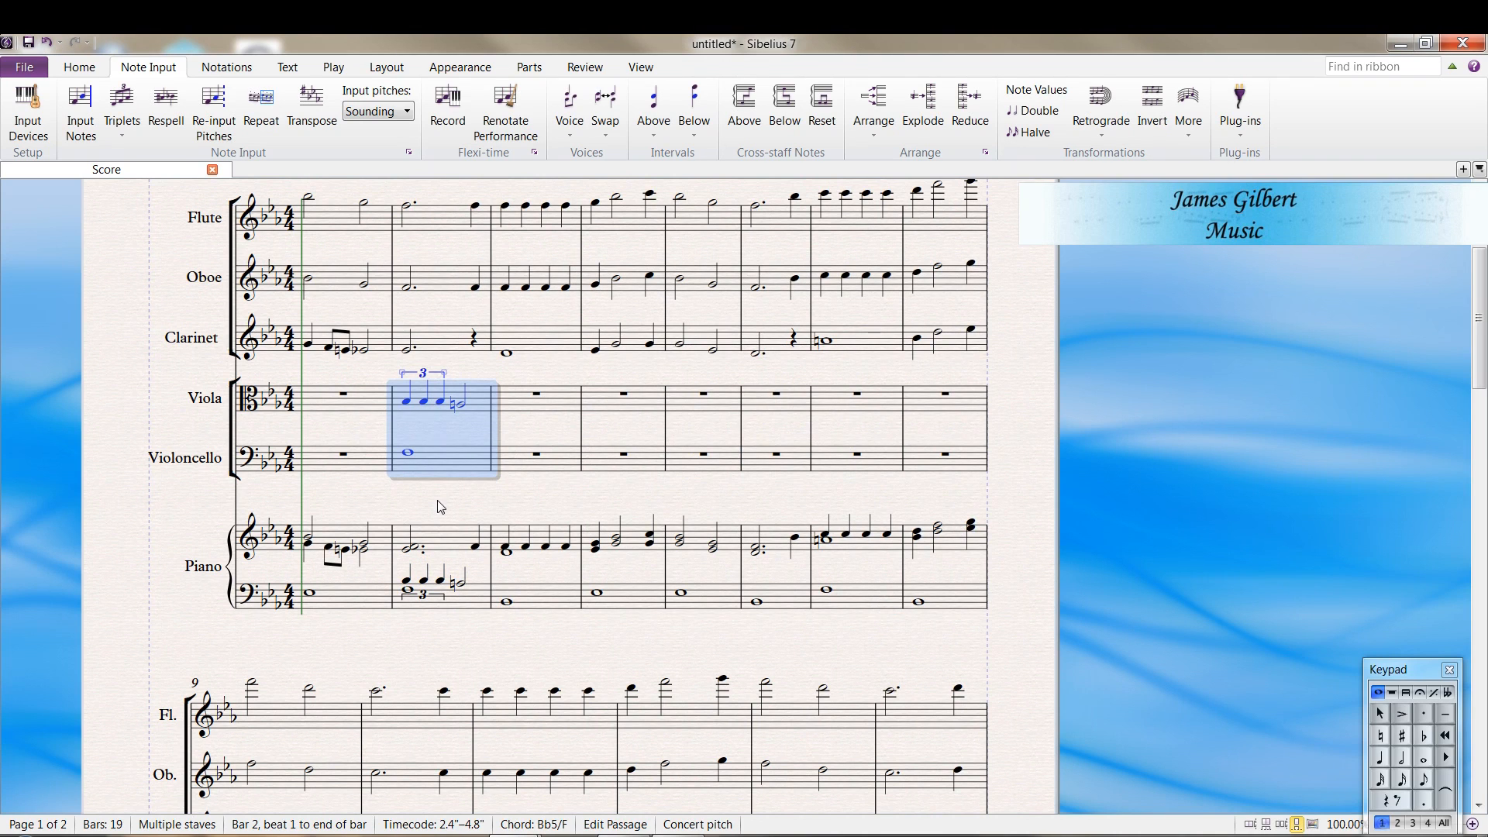
# Copy the piano bass line into the violoncello staff from bar 1
pyautogui.click(478, 506)
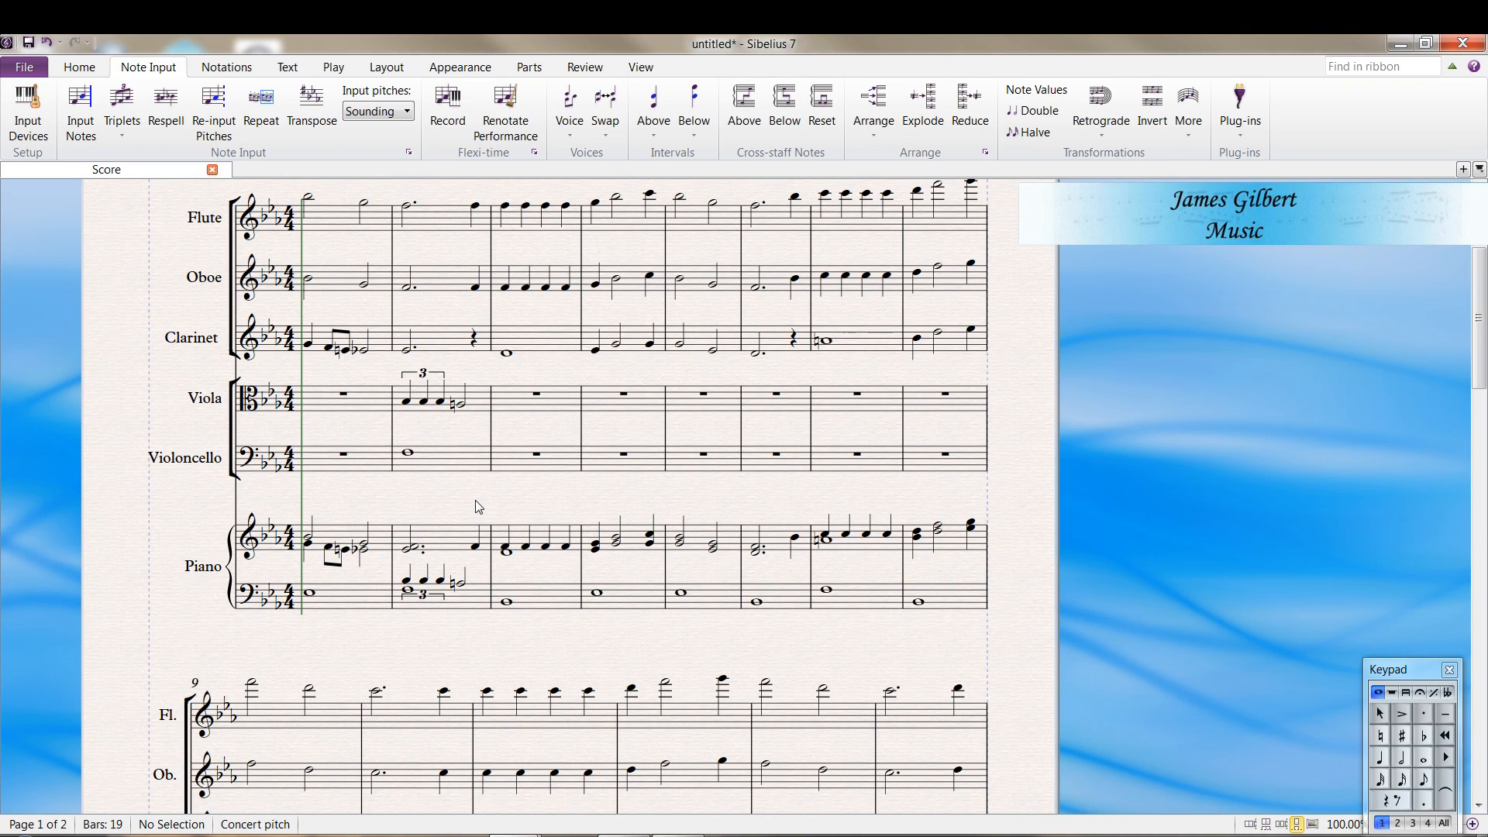
pyautogui.moveTo(347, 603)
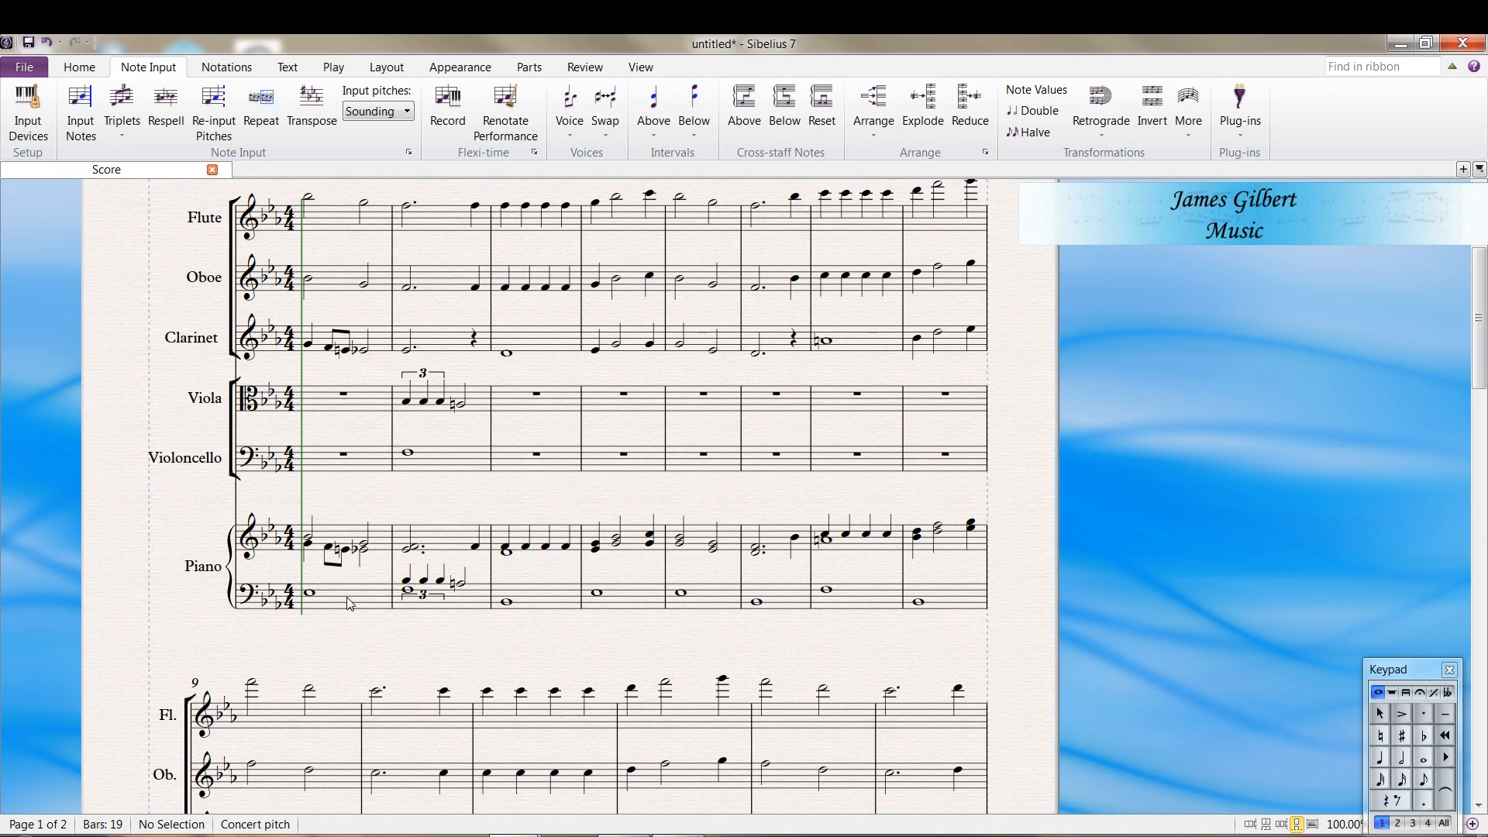
pyautogui.click(308, 591)
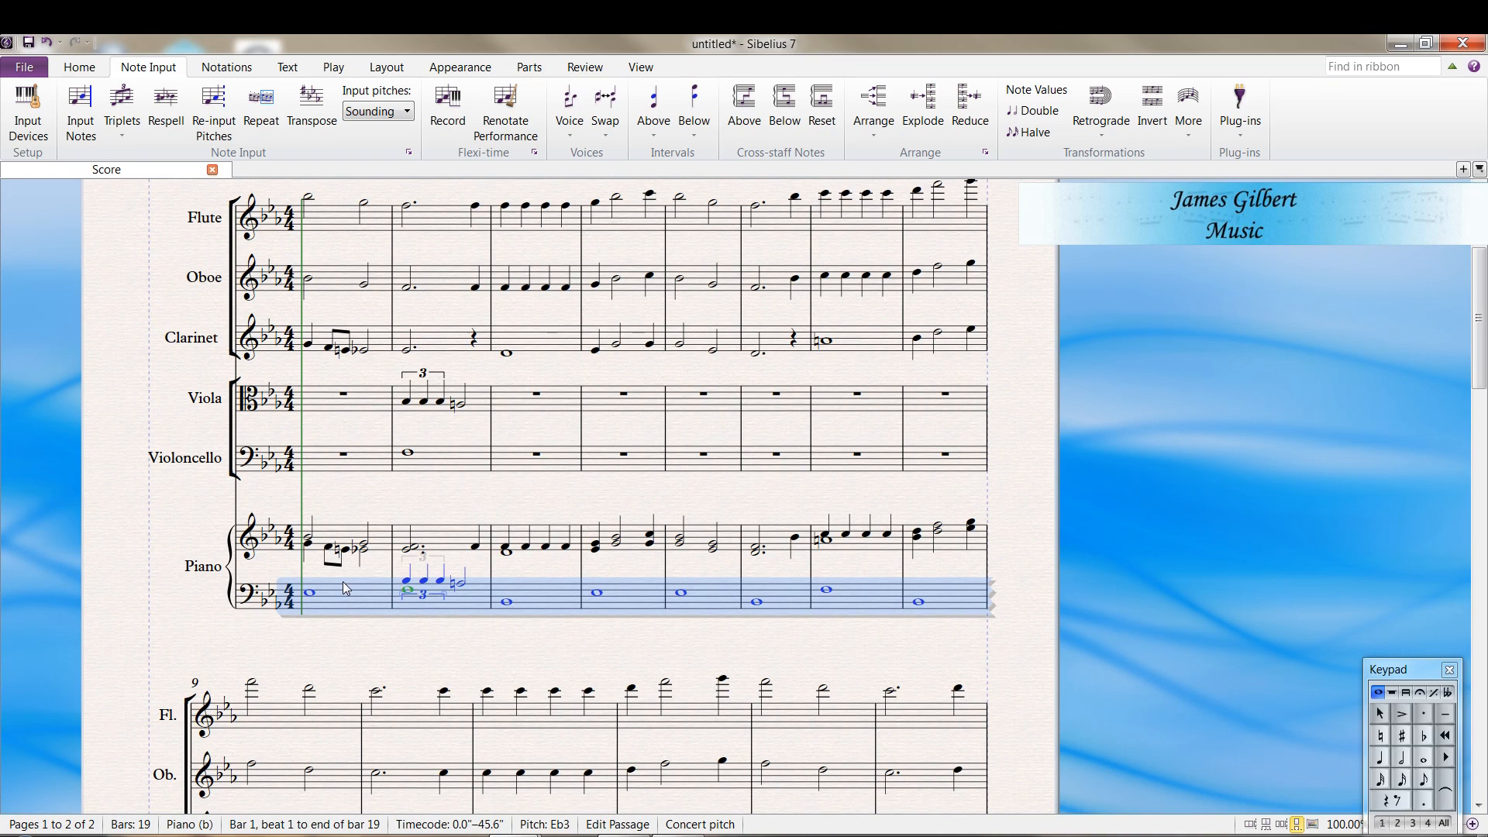
pyautogui.moveTo(313, 463)
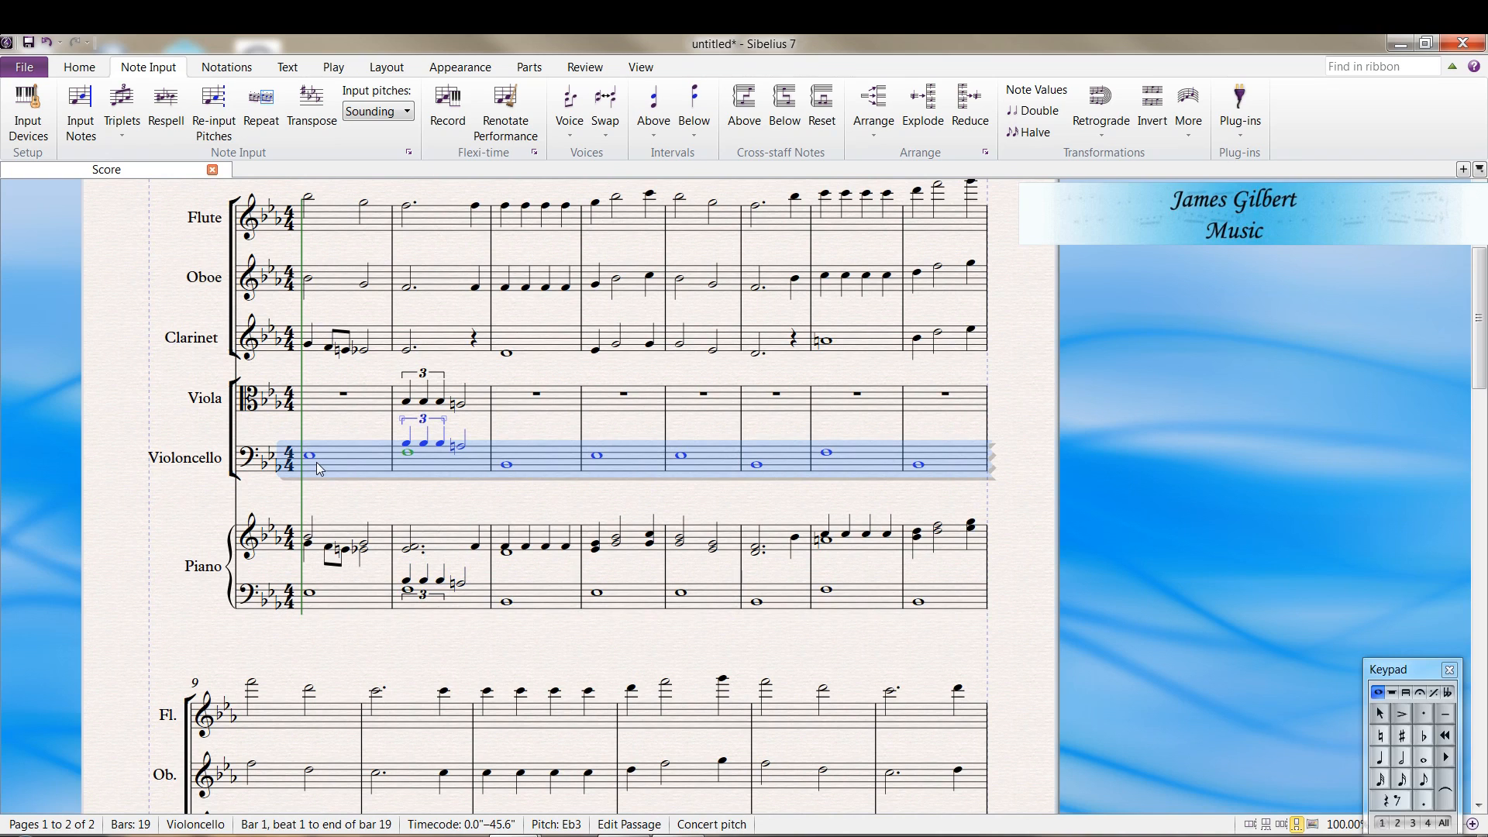
pyautogui.moveTo(432, 482)
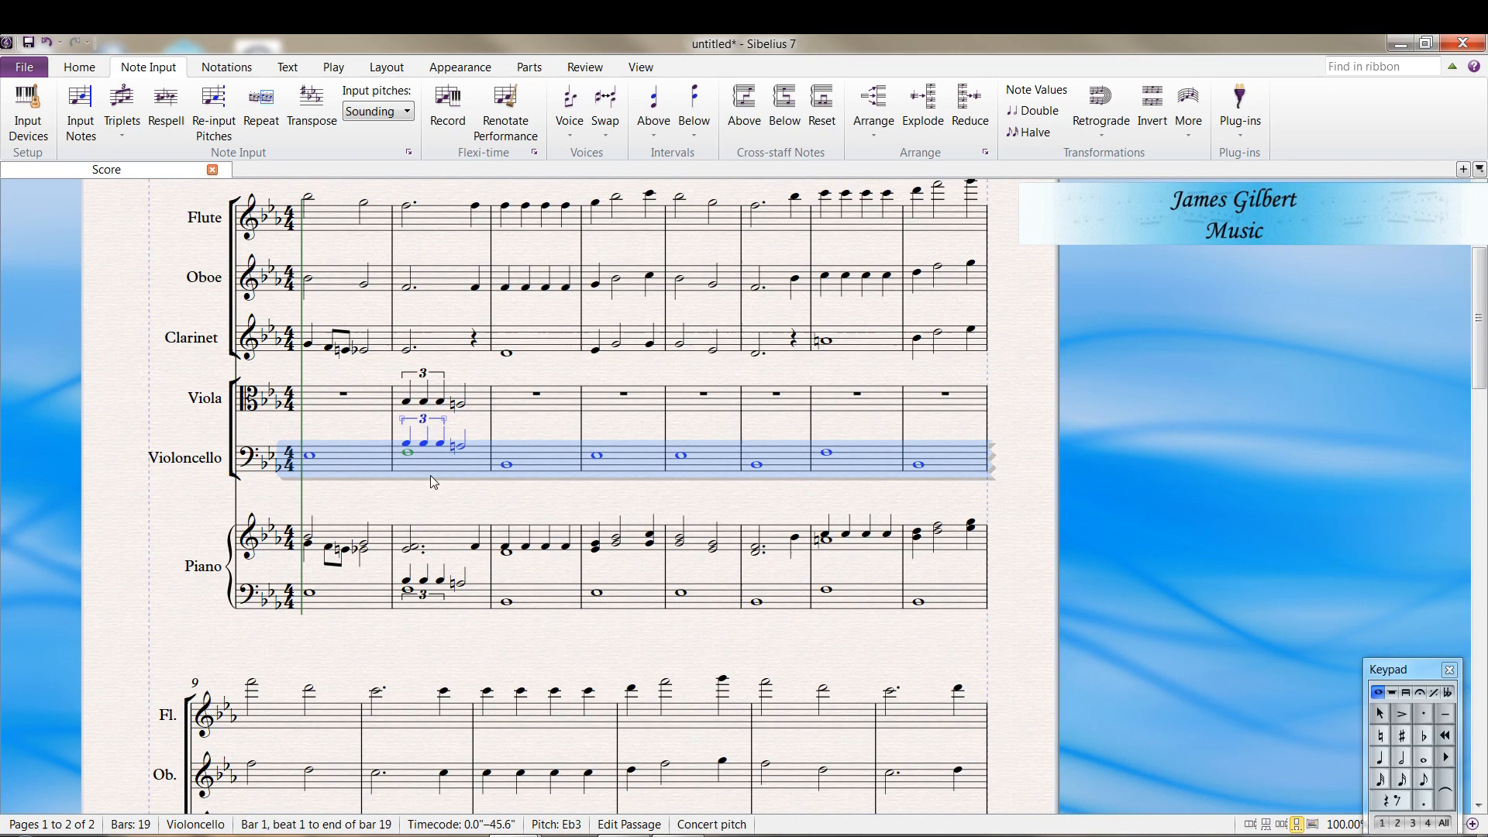
pyautogui.click(427, 479)
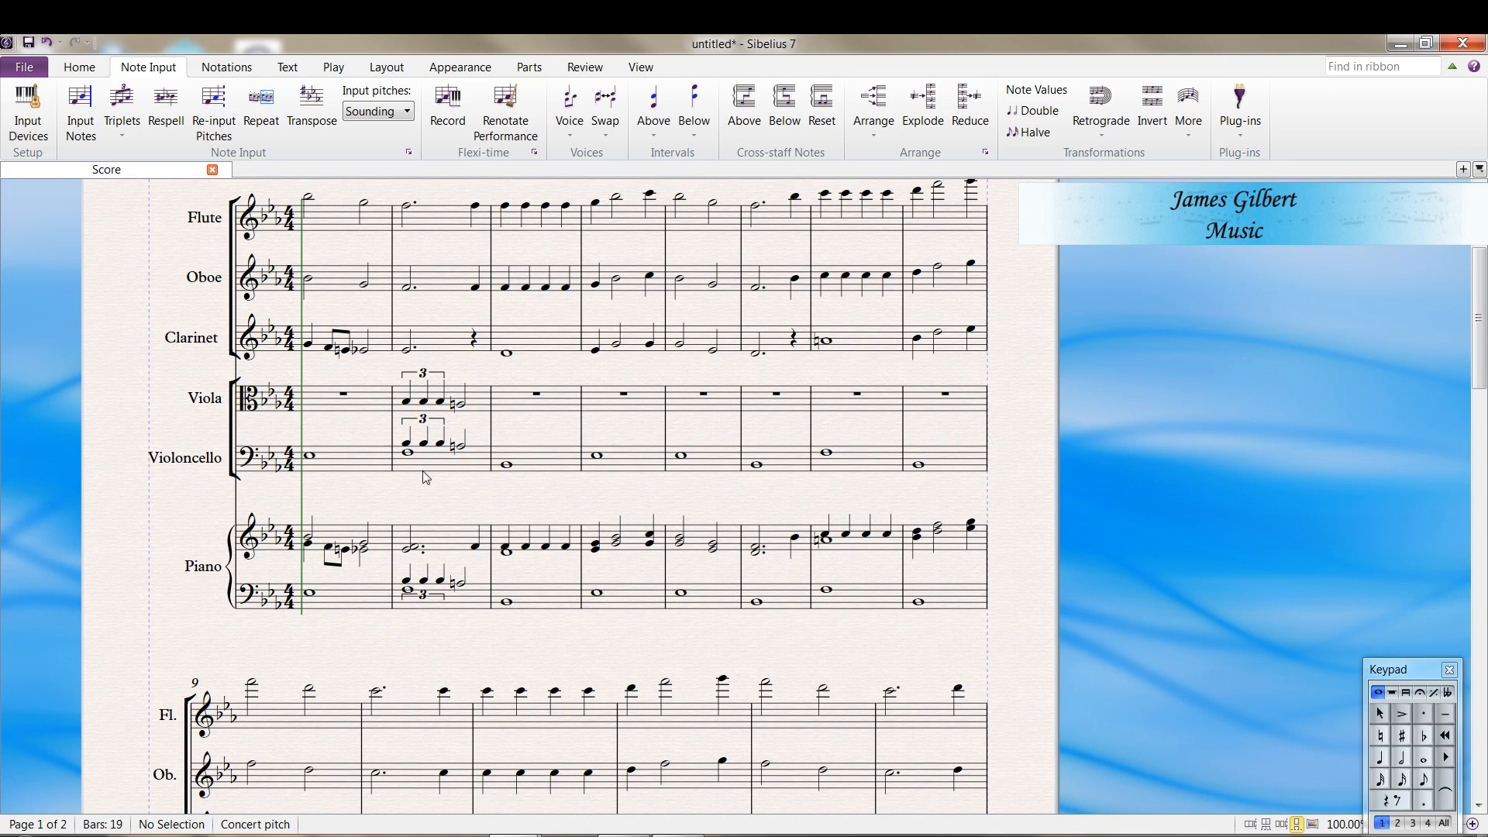
pyautogui.moveTo(515, 551)
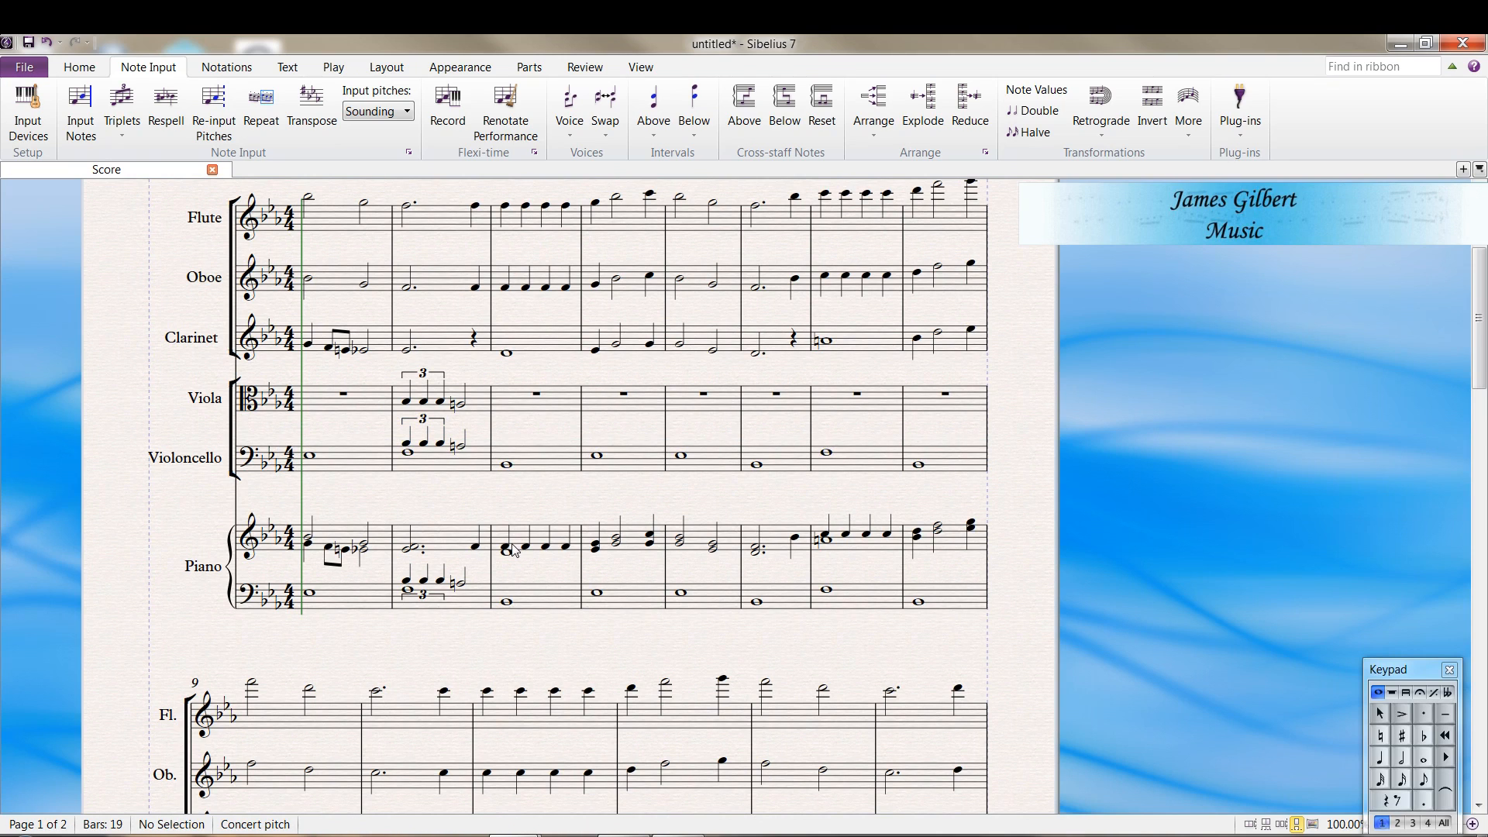
# Delete the extra triplet in cello bar 2, leaving only the whole note
pyautogui.click(422, 447)
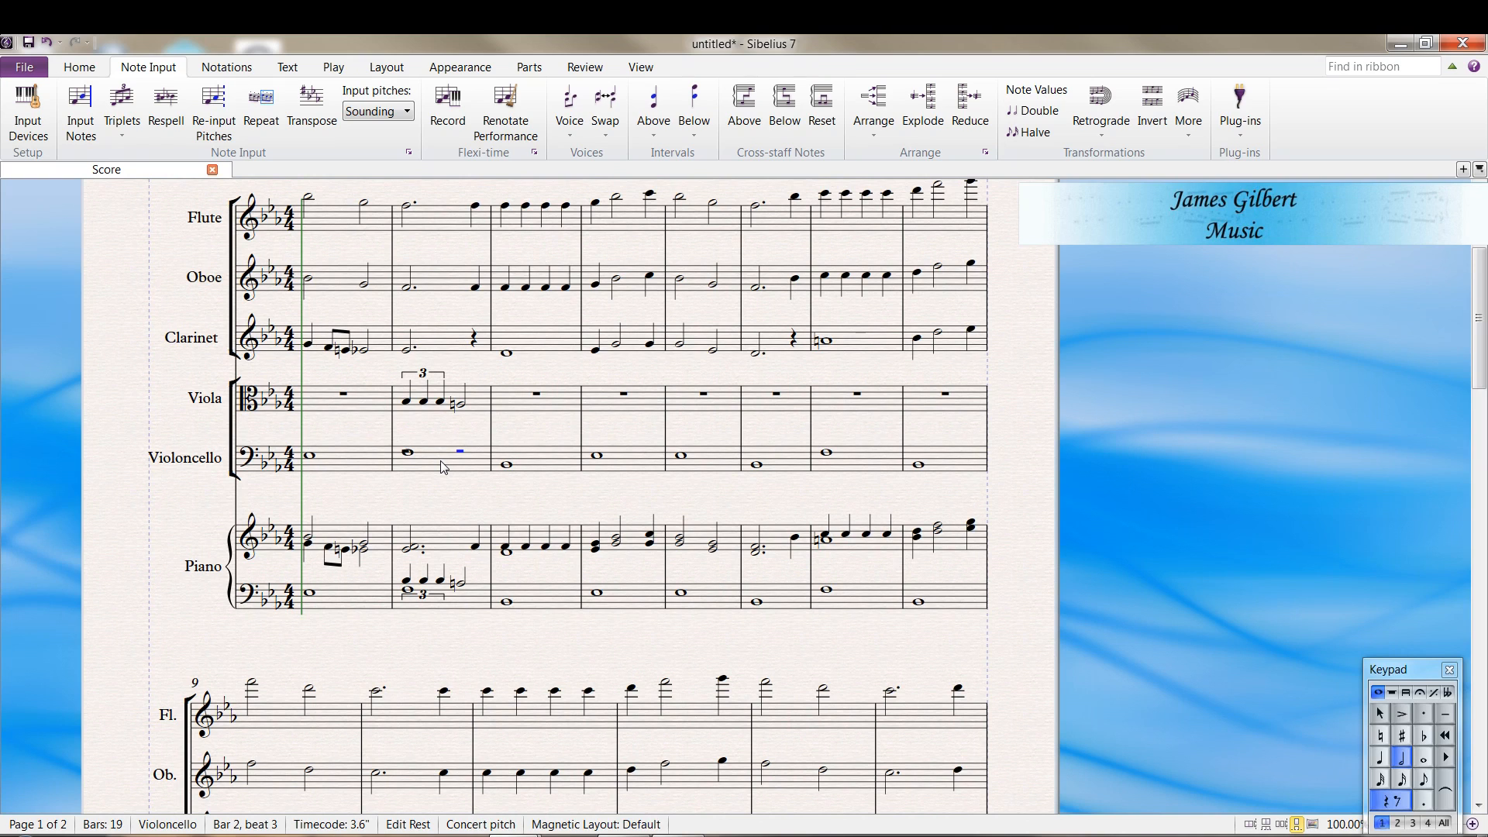
pyautogui.click(406, 452)
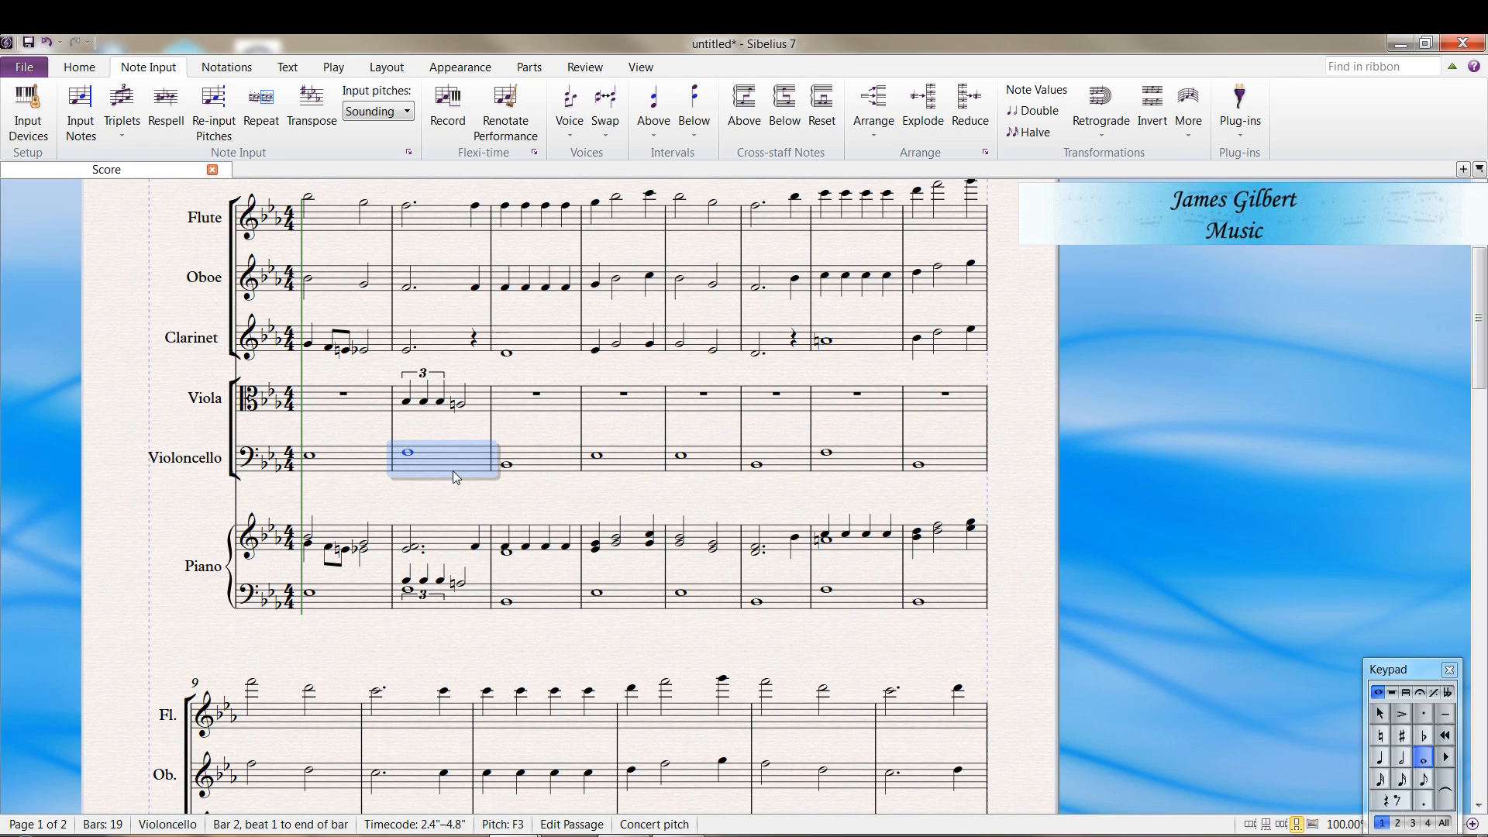
pyautogui.click(462, 500)
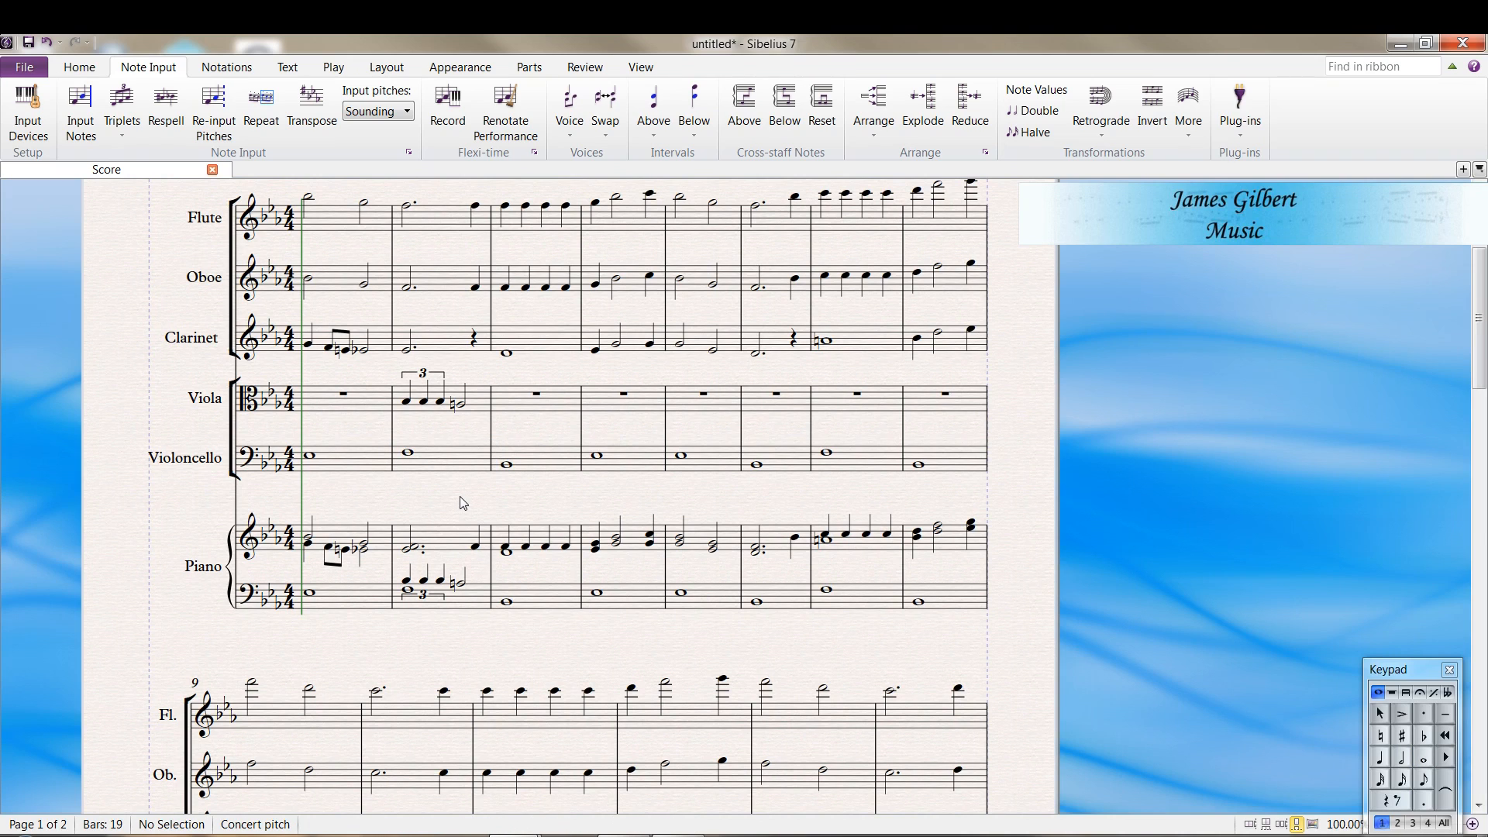
pyautogui.scroll(-3)
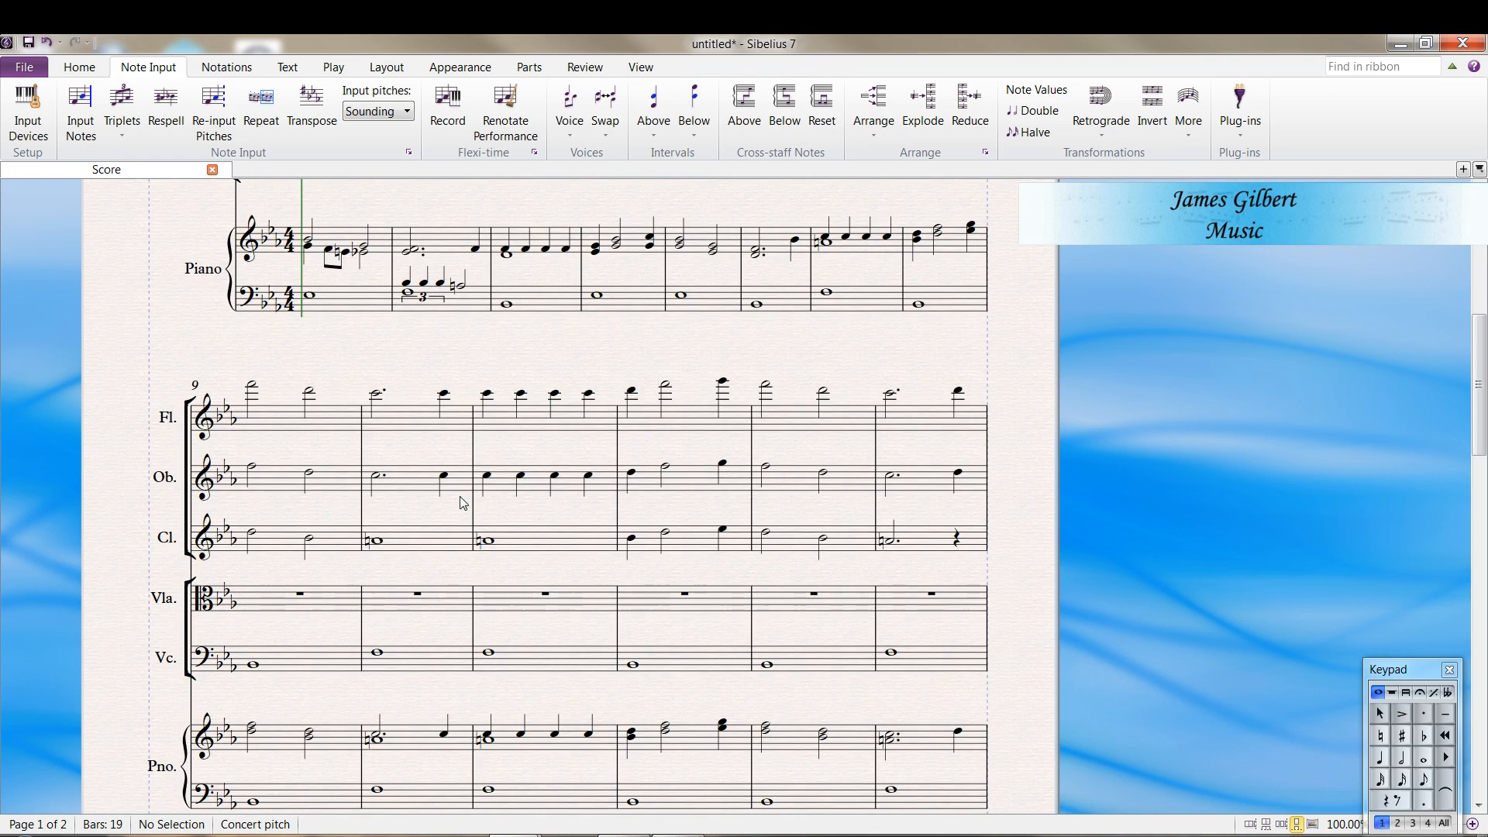
pyautogui.scroll(-3)
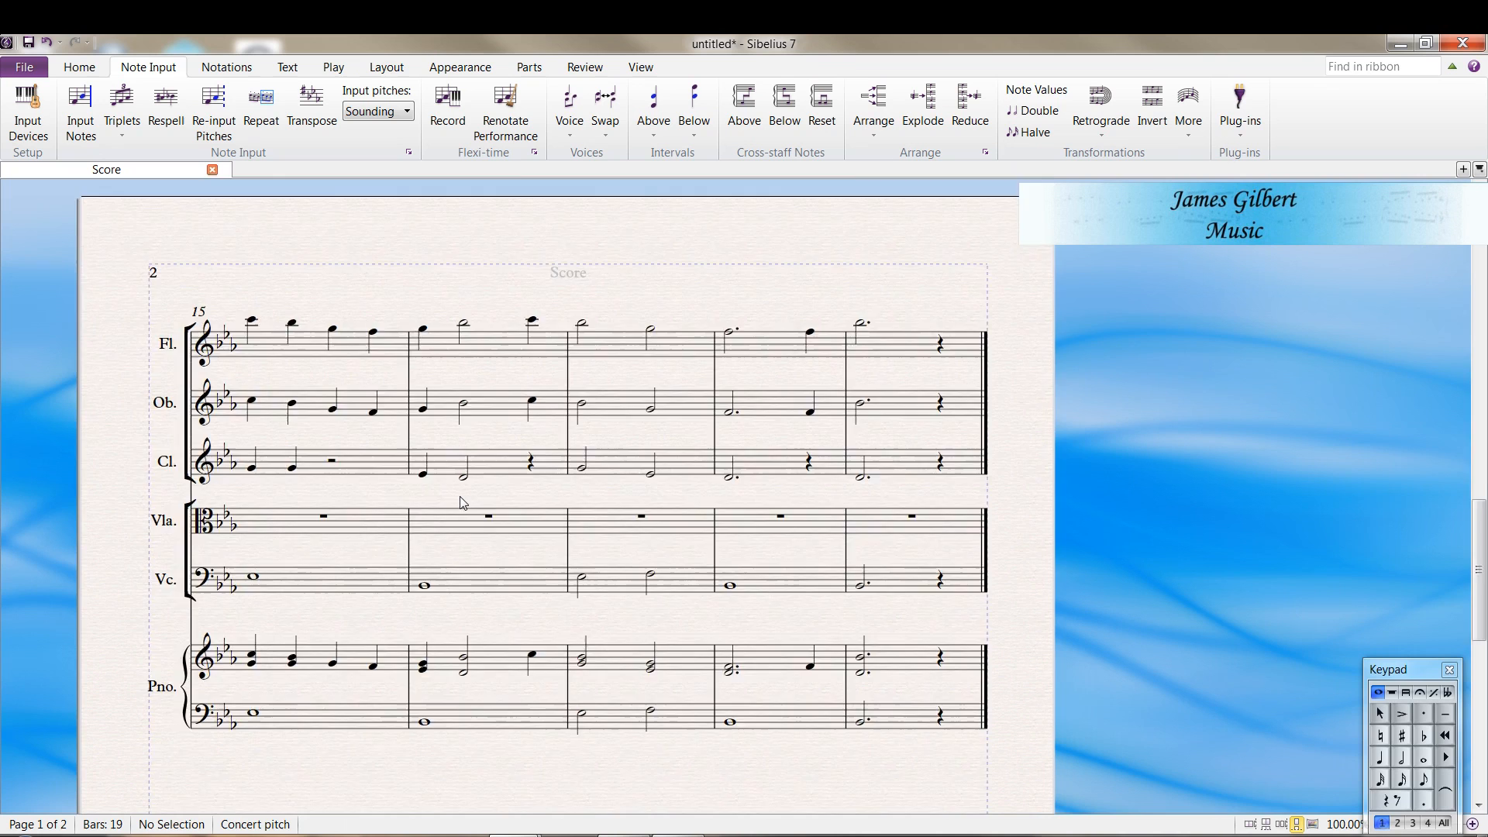
pyautogui.scroll(3)
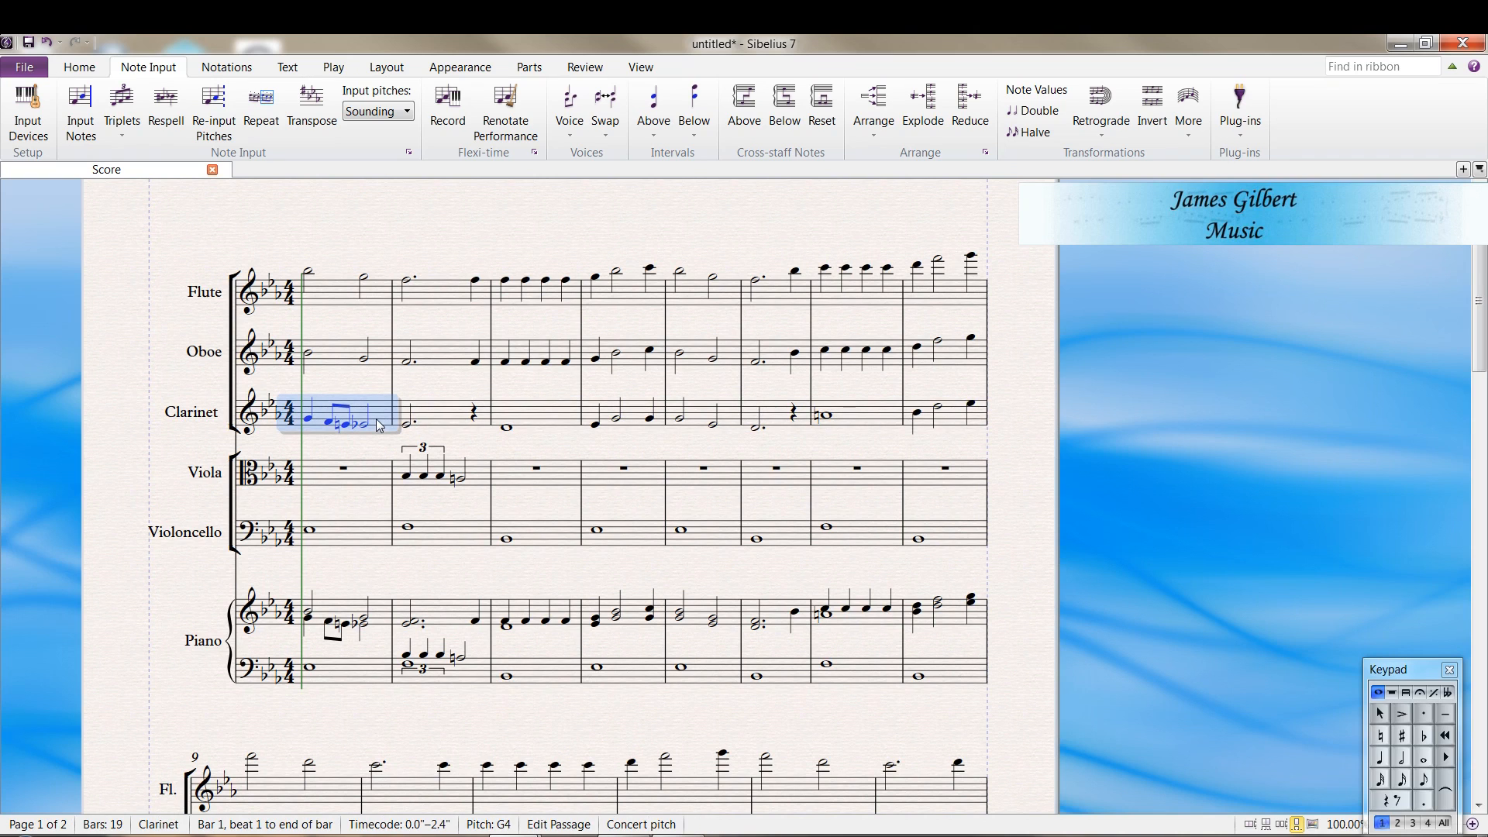
pyautogui.moveTo(301, 482)
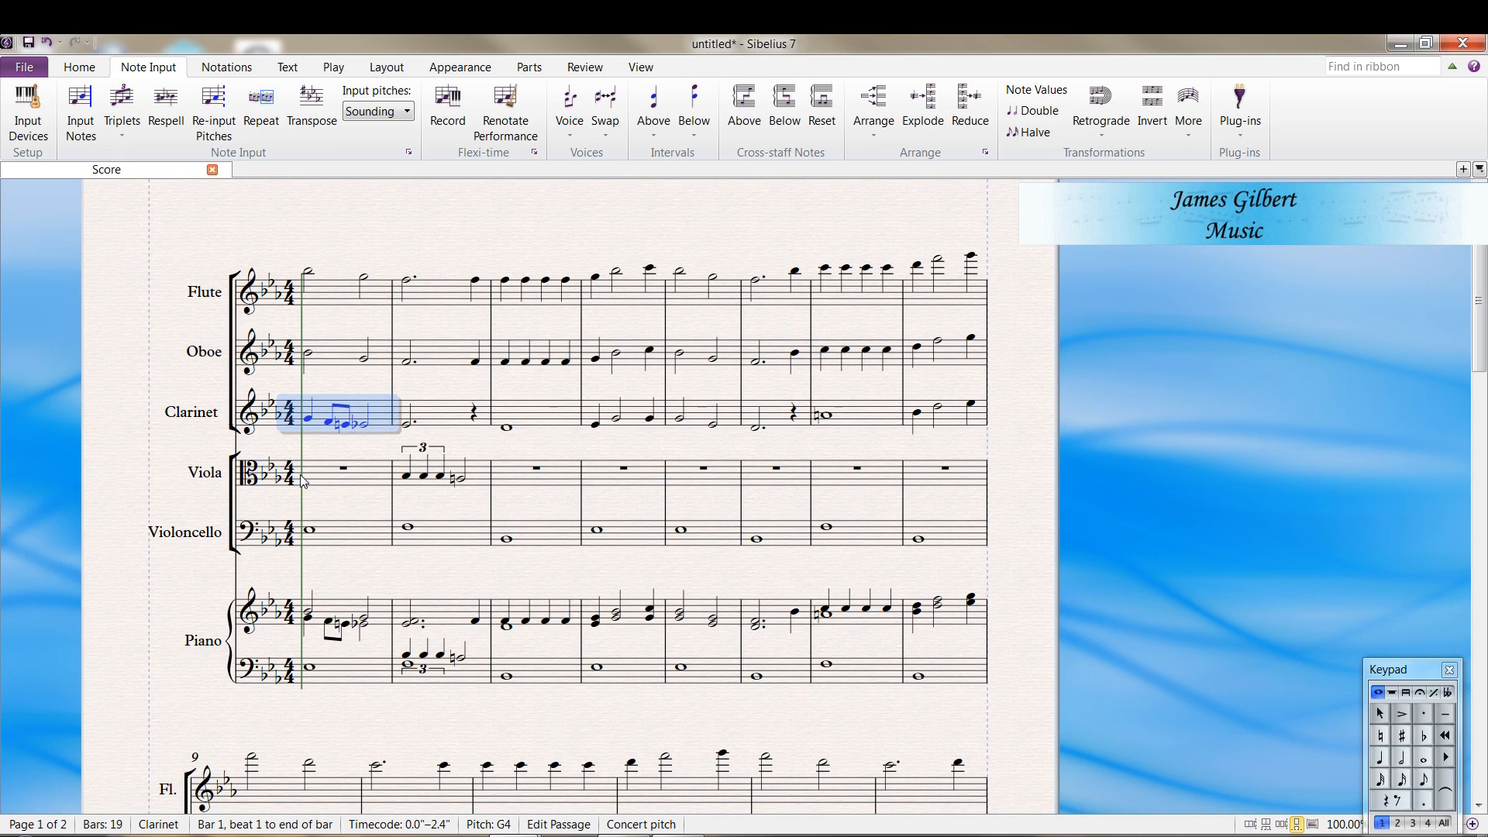
# Copy clarinet bar 1 into viola bar 1 an octave lower, then select clarinet from bar 3
pyautogui.click(337, 472)
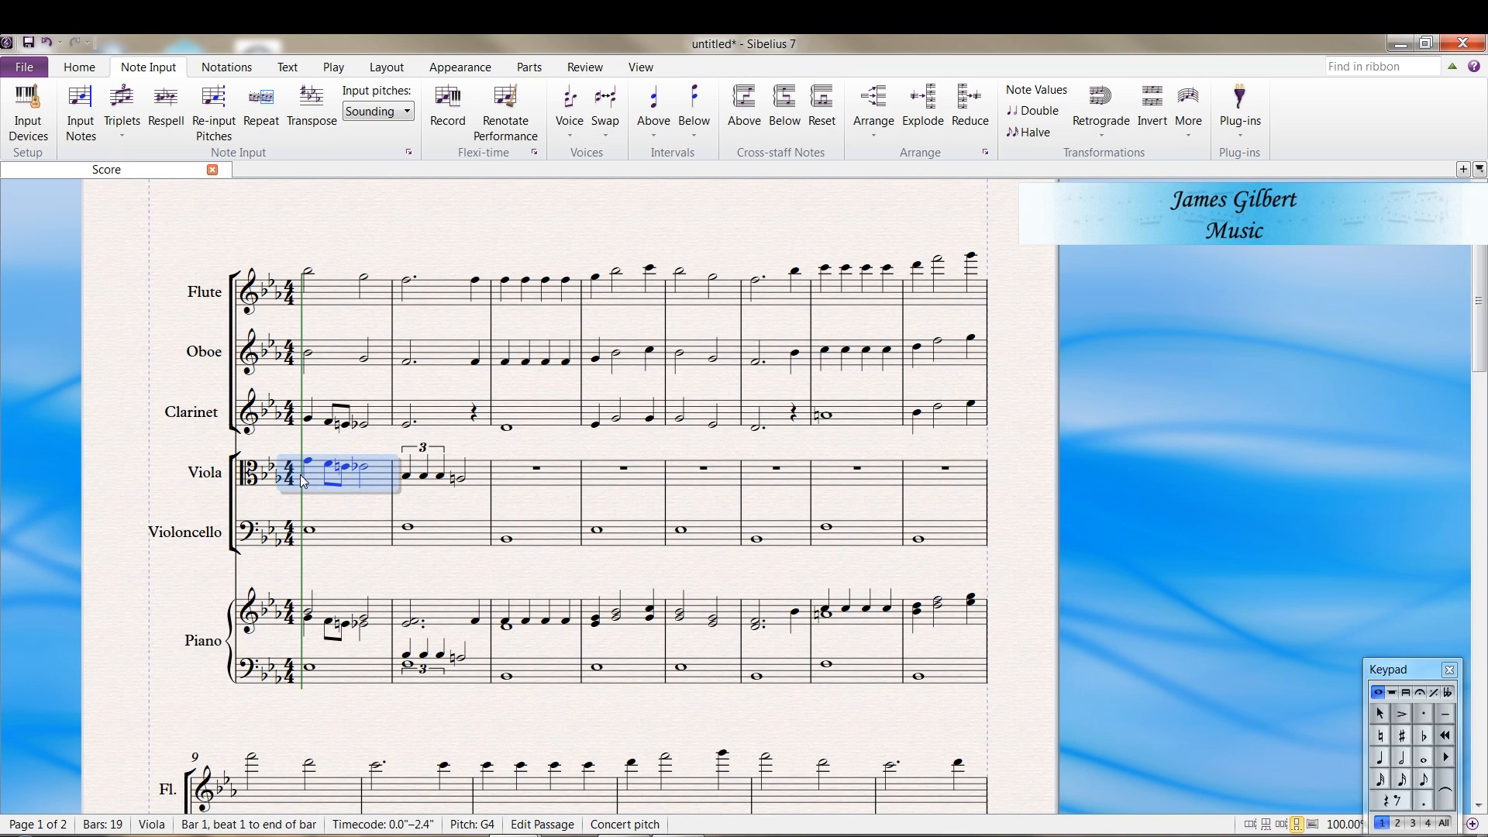
pyautogui.press('down')
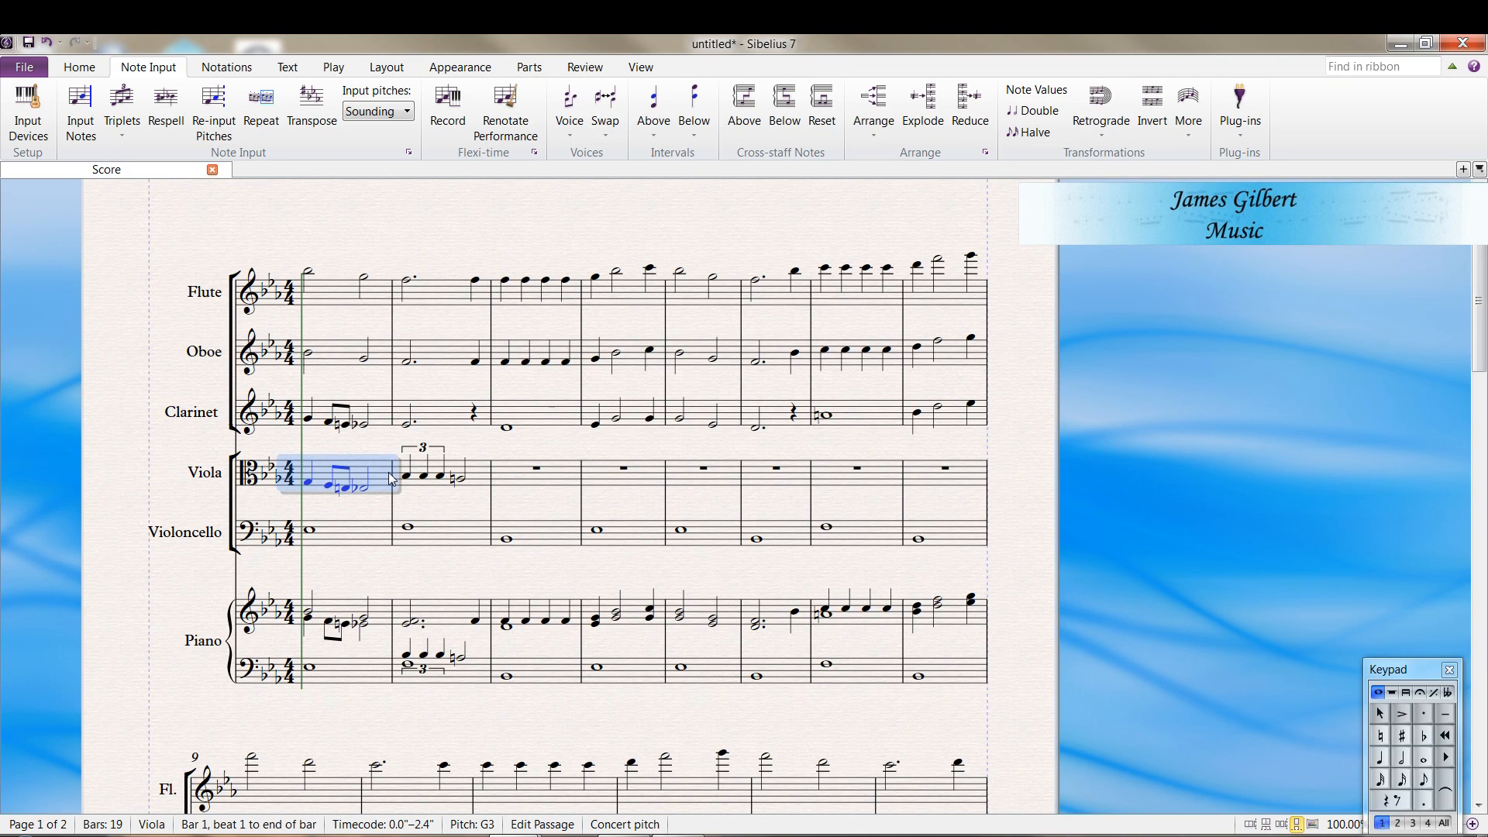
pyautogui.click(563, 426)
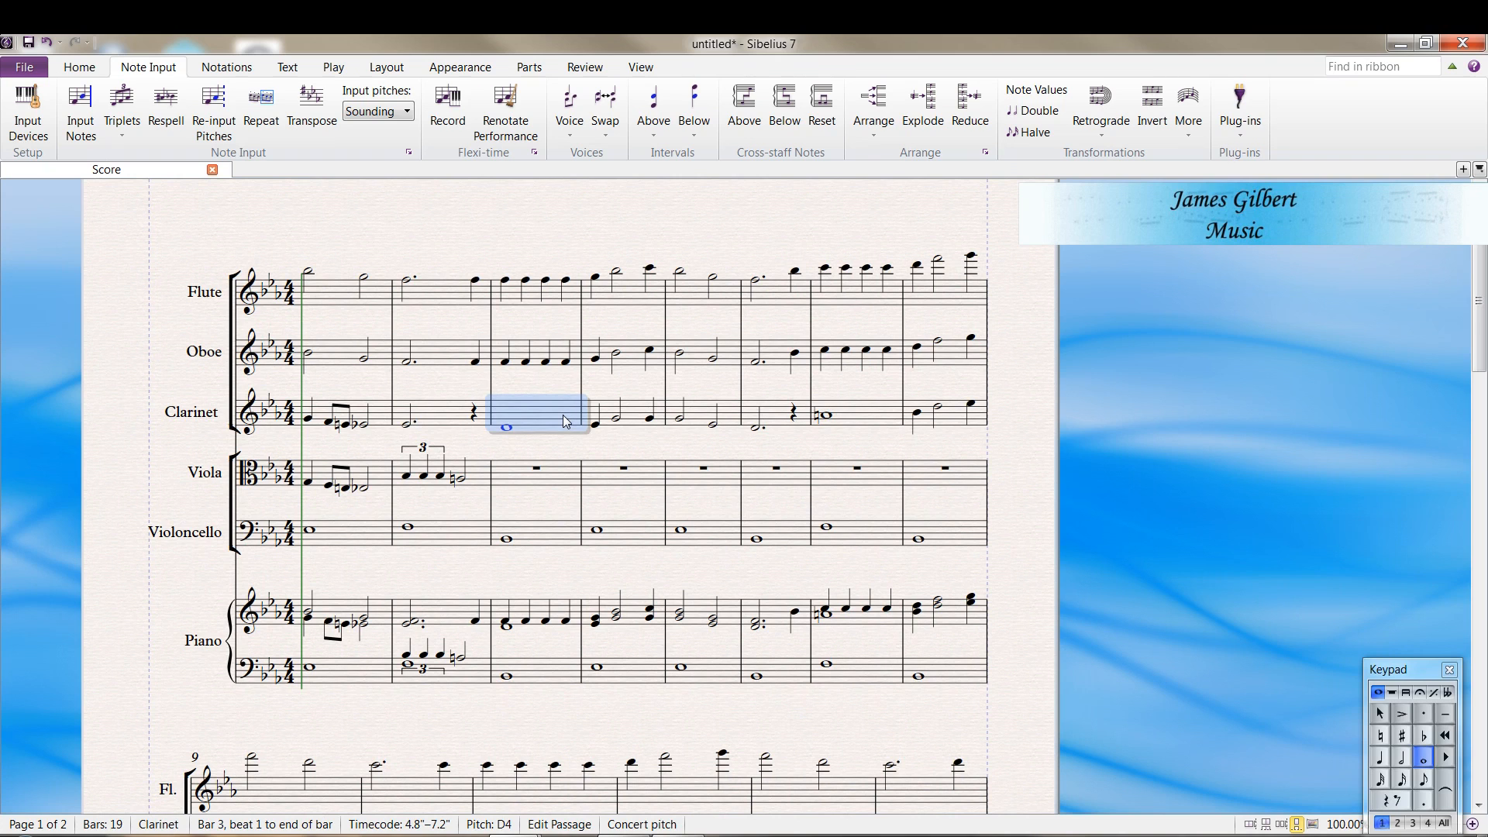
pyautogui.scroll(-3)
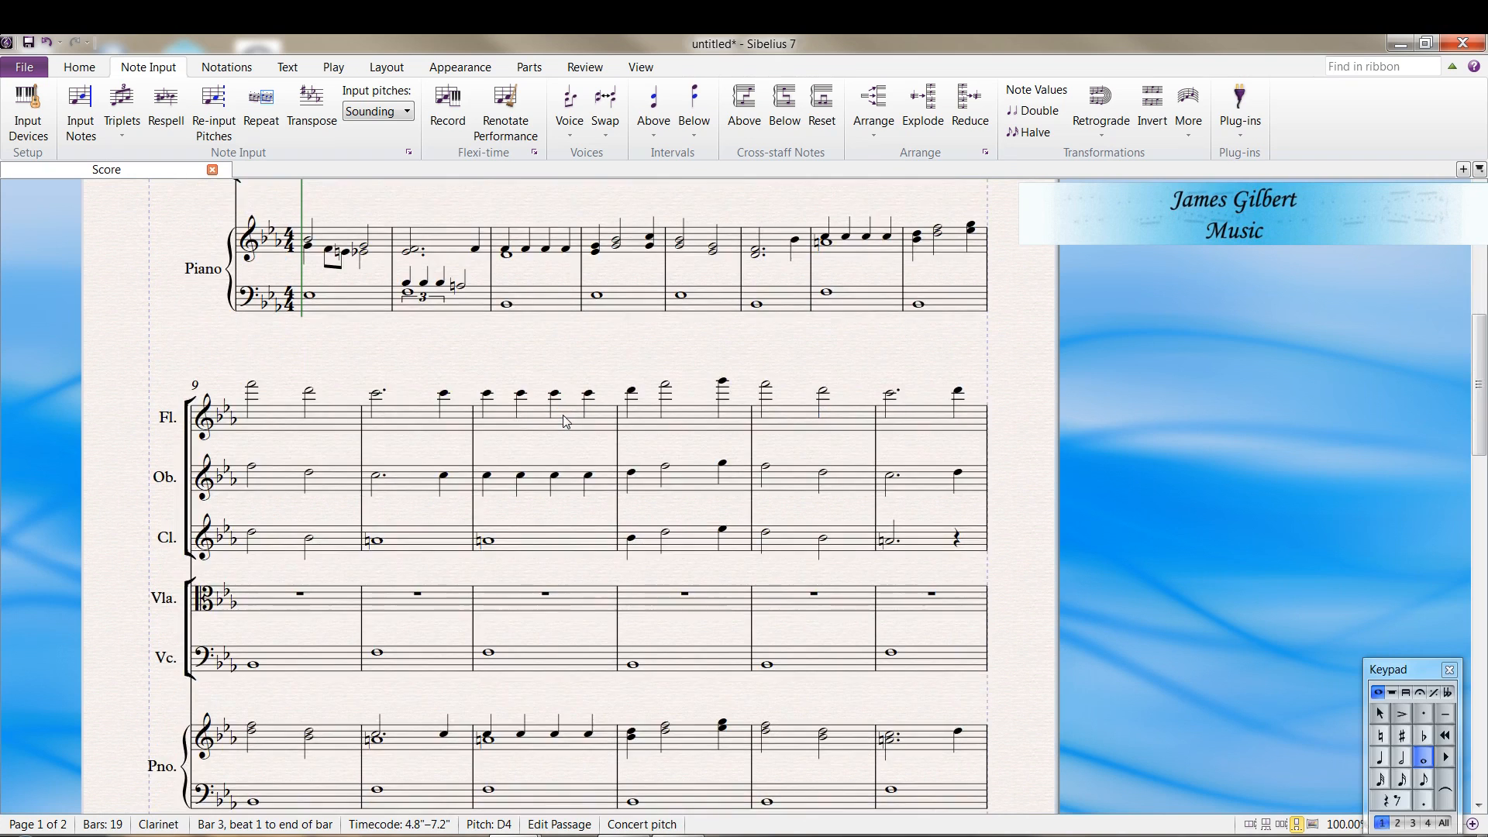
pyautogui.scroll(-3)
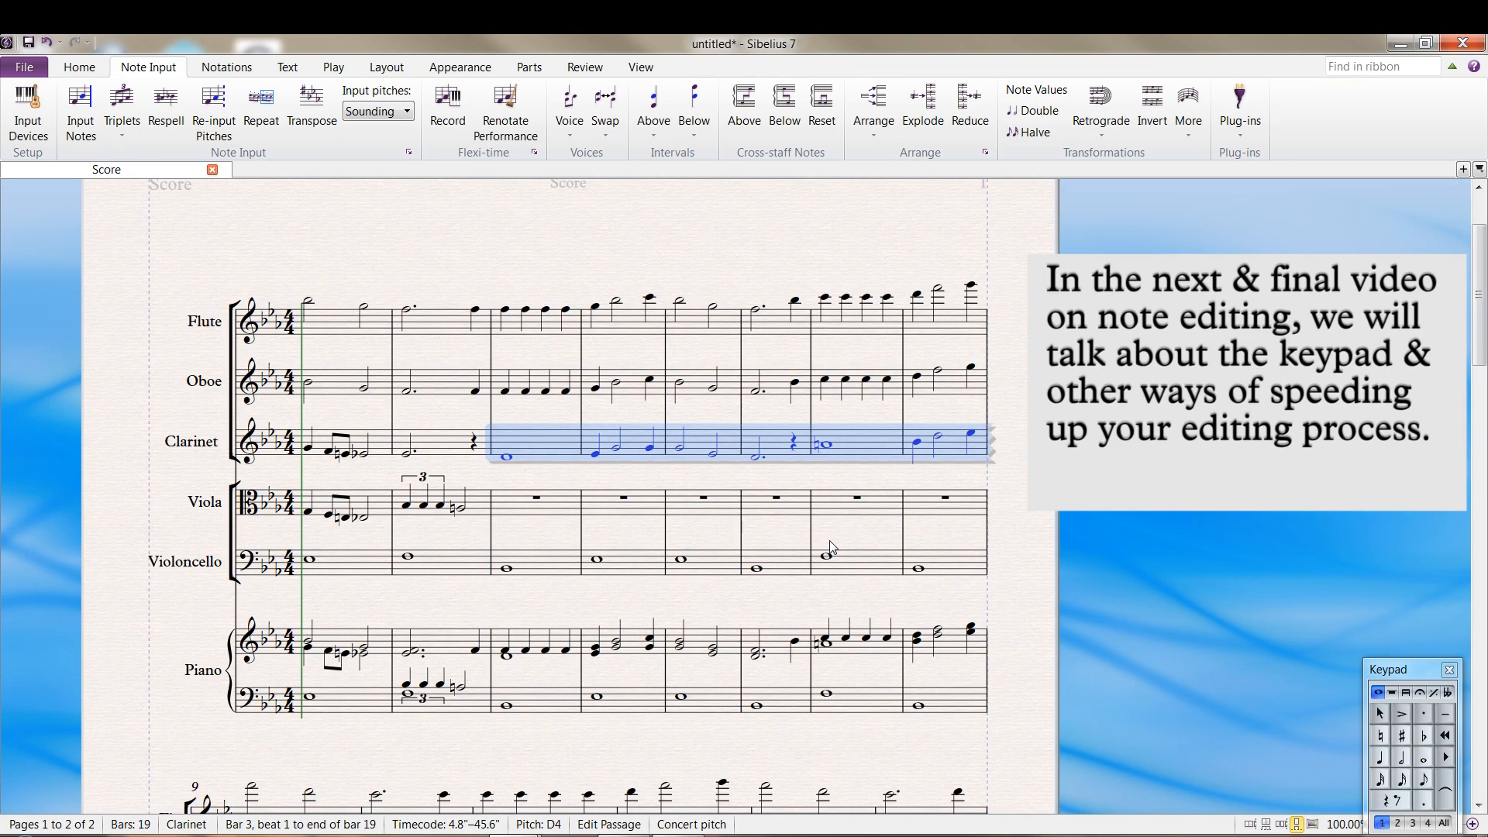
pyautogui.moveTo(519, 508)
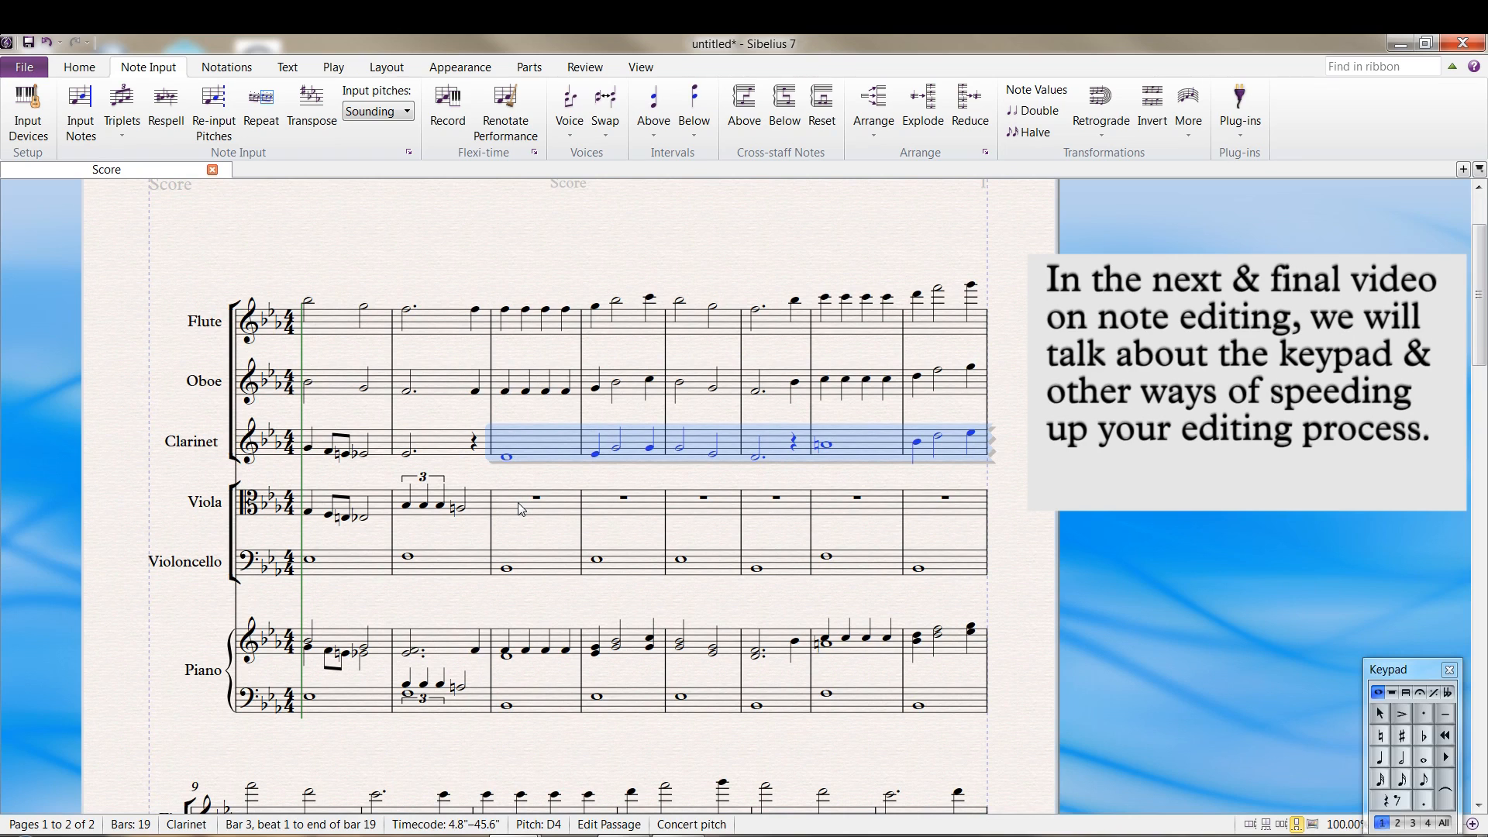
pyautogui.moveTo(507, 508)
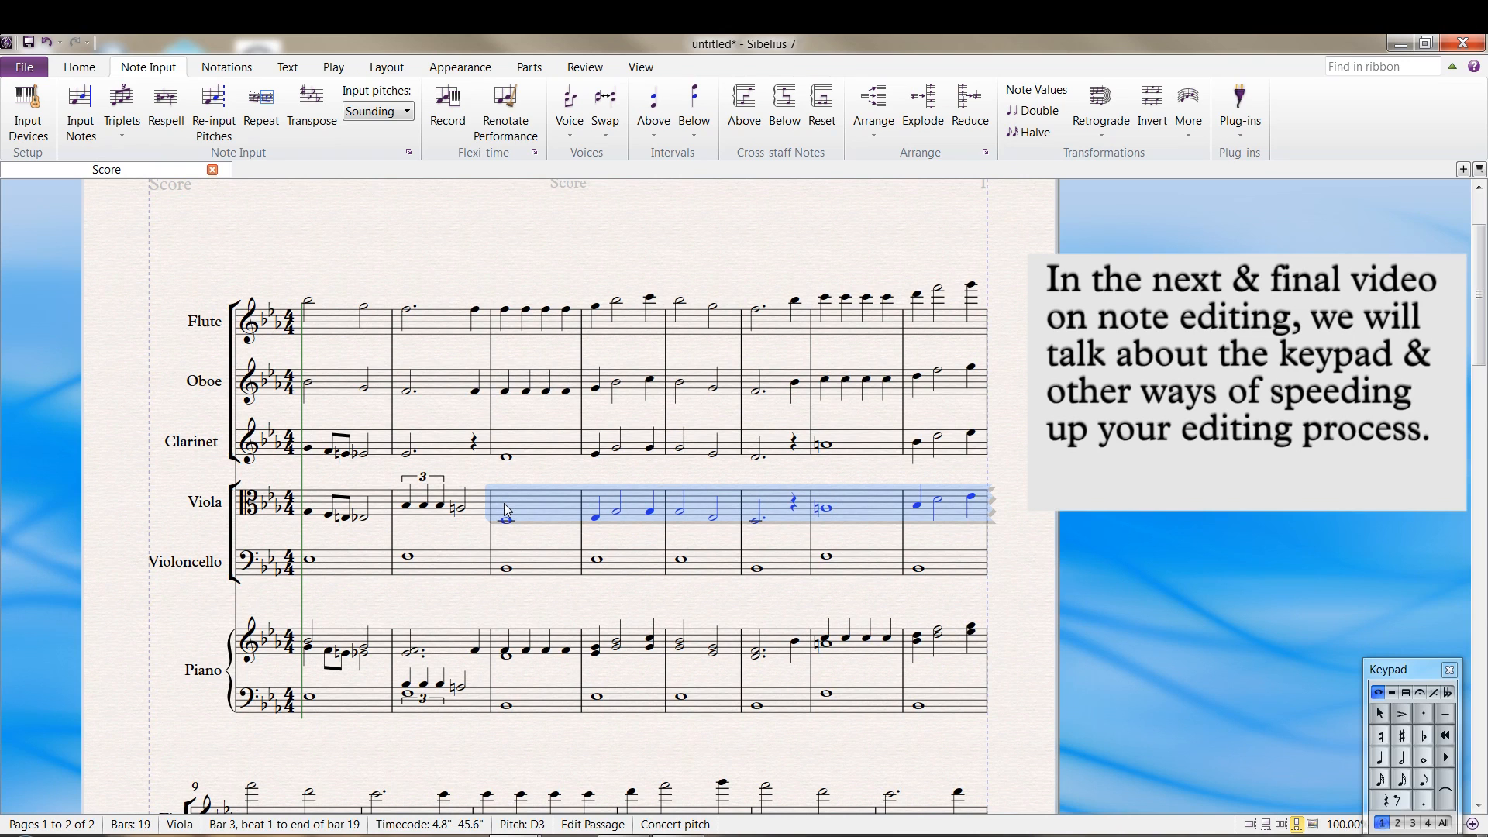
# Scroll through the score to check the viola doubles the clarinet through bar 19
pyautogui.scroll(-3)
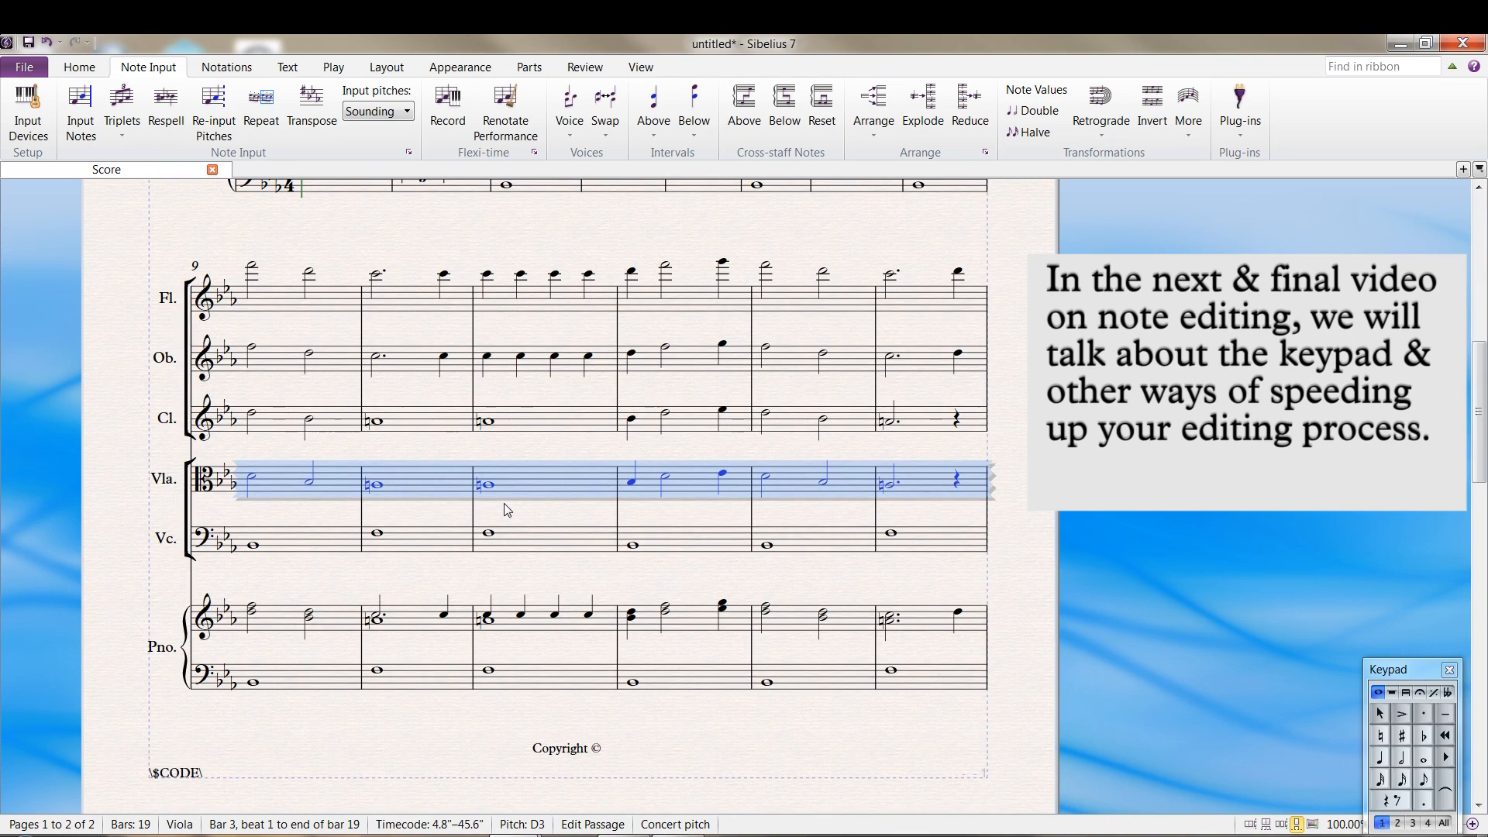
pyautogui.scroll(-3)
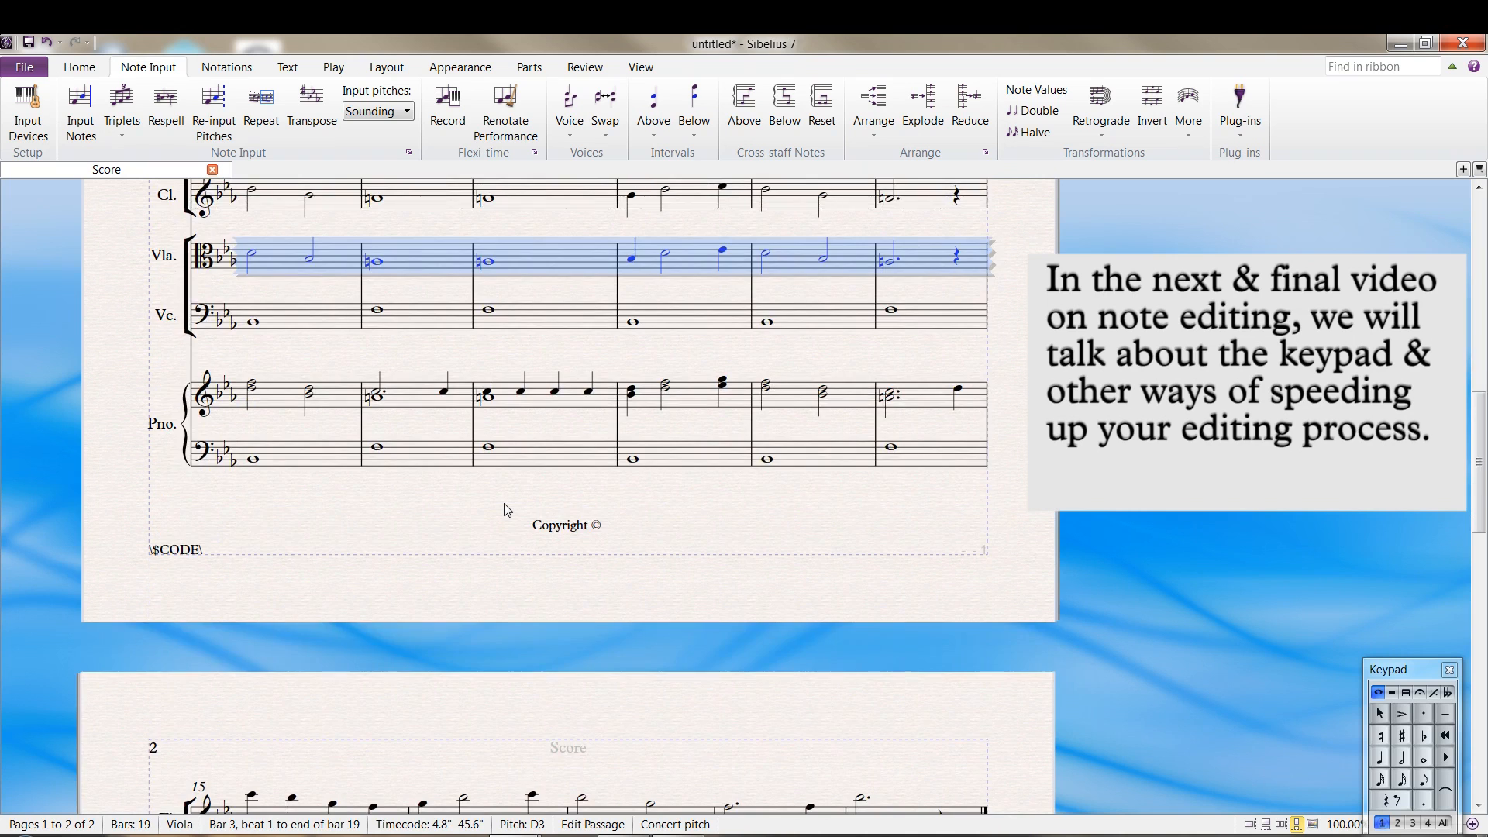
pyautogui.scroll(-3)
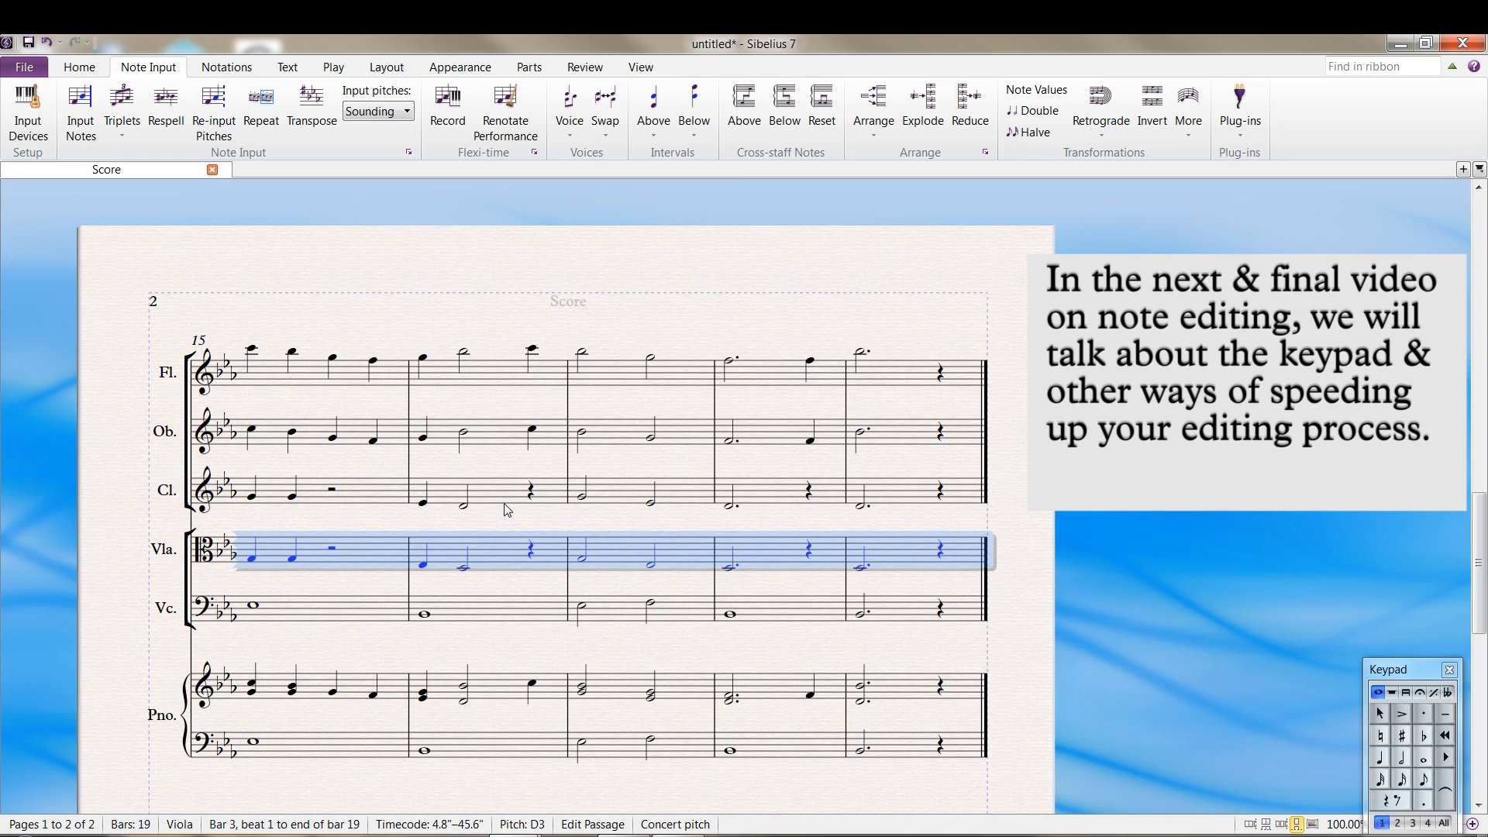
pyautogui.scroll(3)
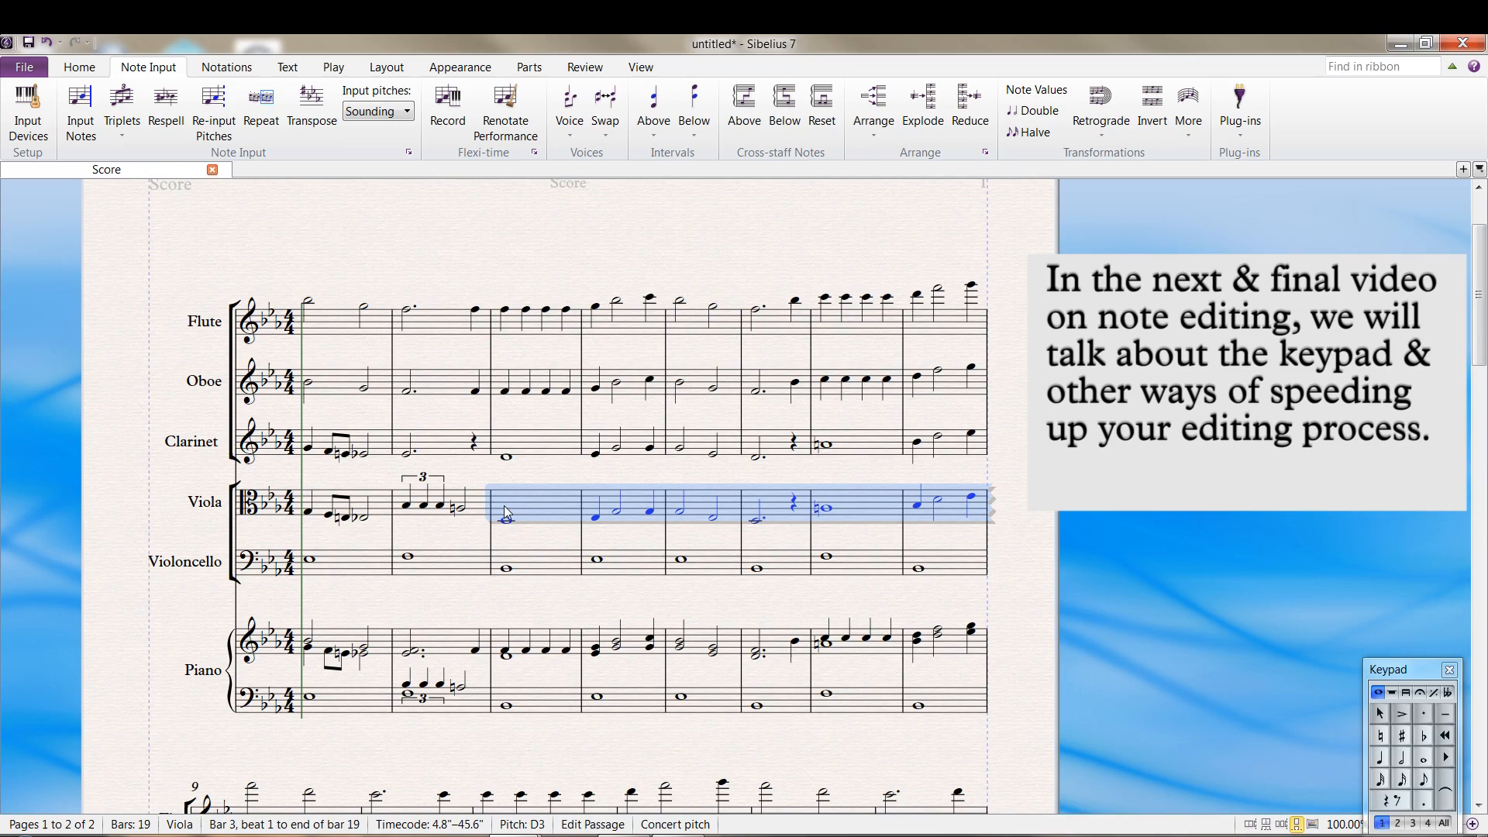
pyautogui.moveTo(524, 542)
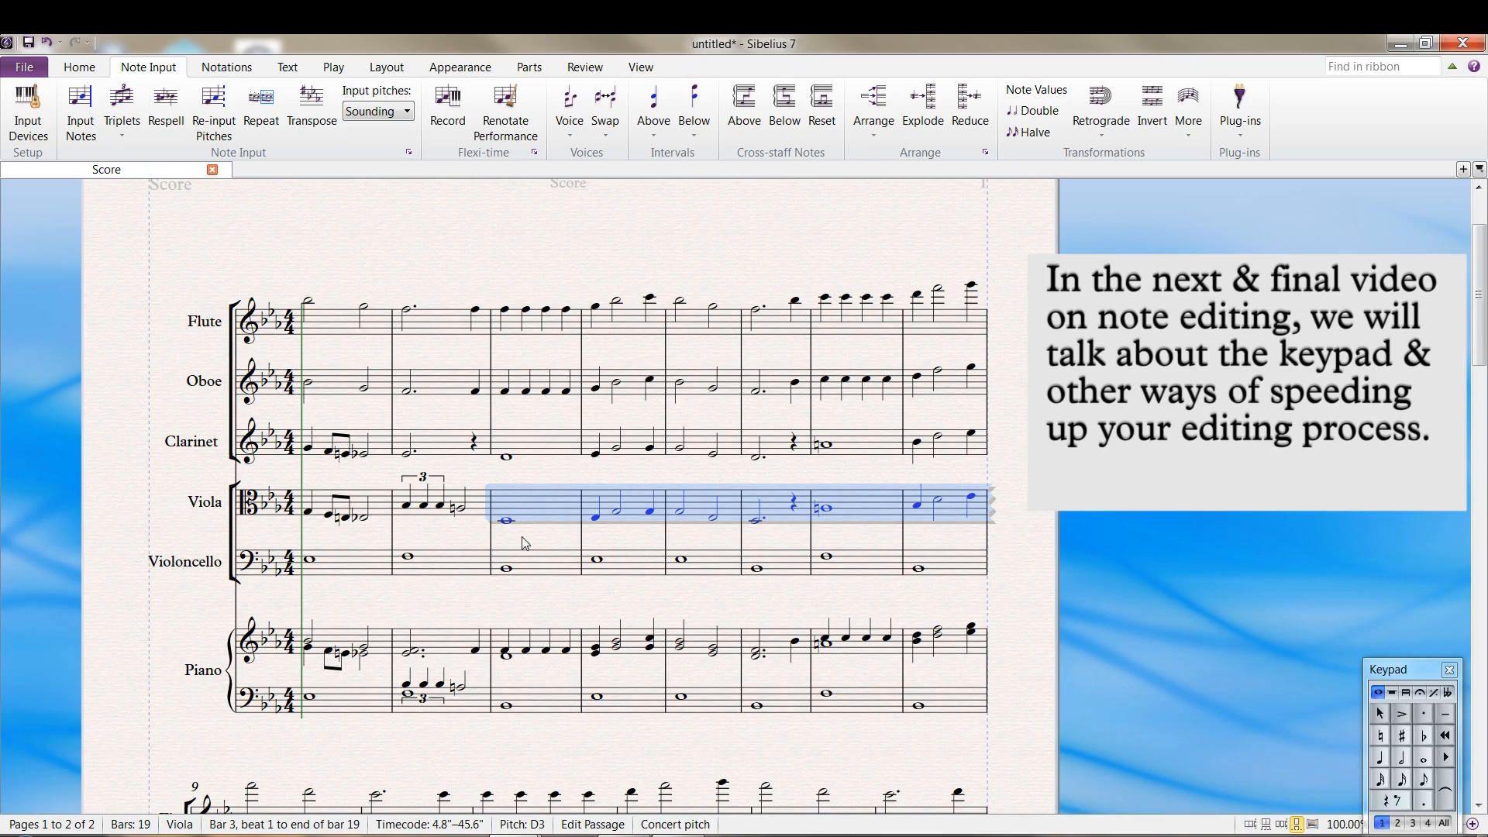